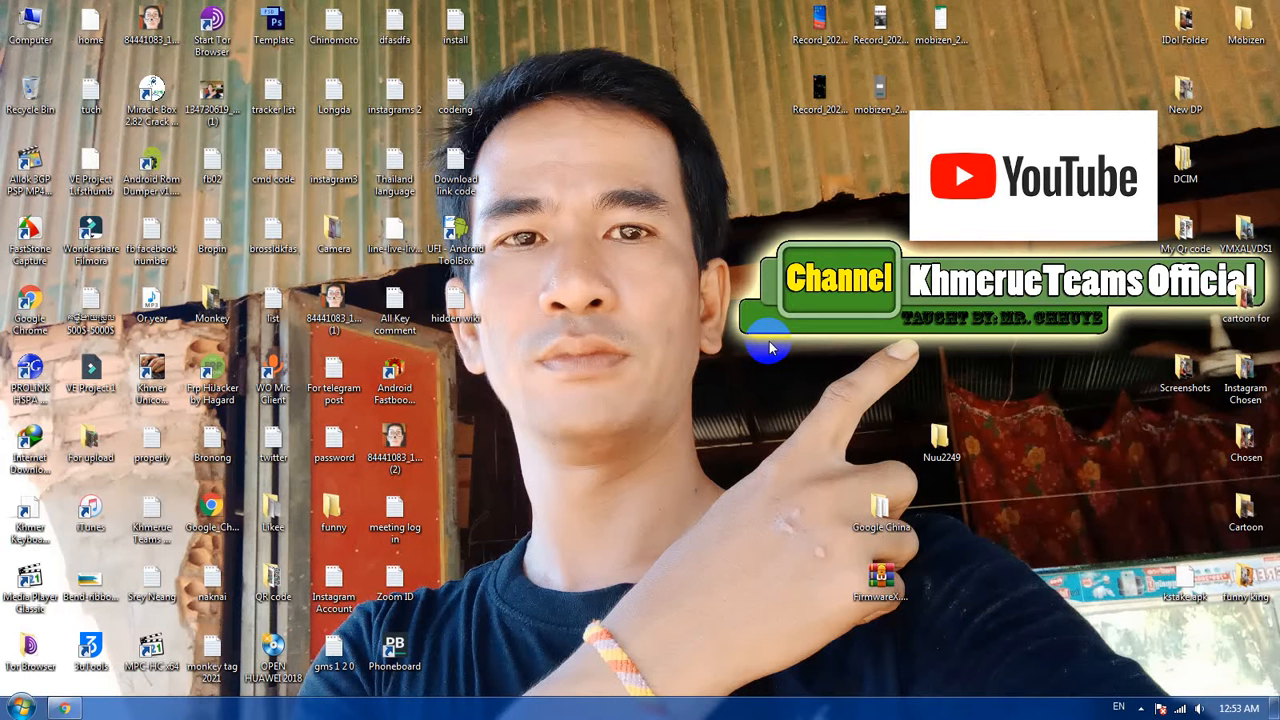
mouse_move(984, 336)
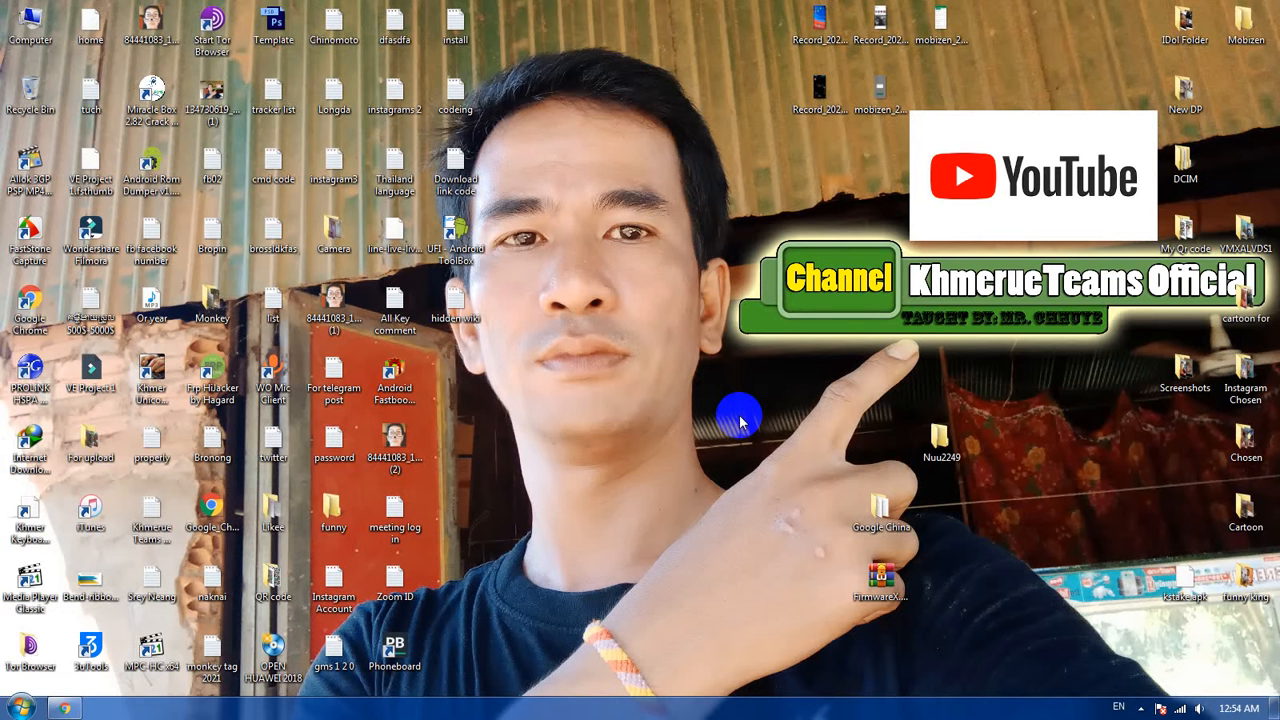
Launch Chrome and reach the Extensions page via the main menu's More tools entry.
left_click(64, 708)
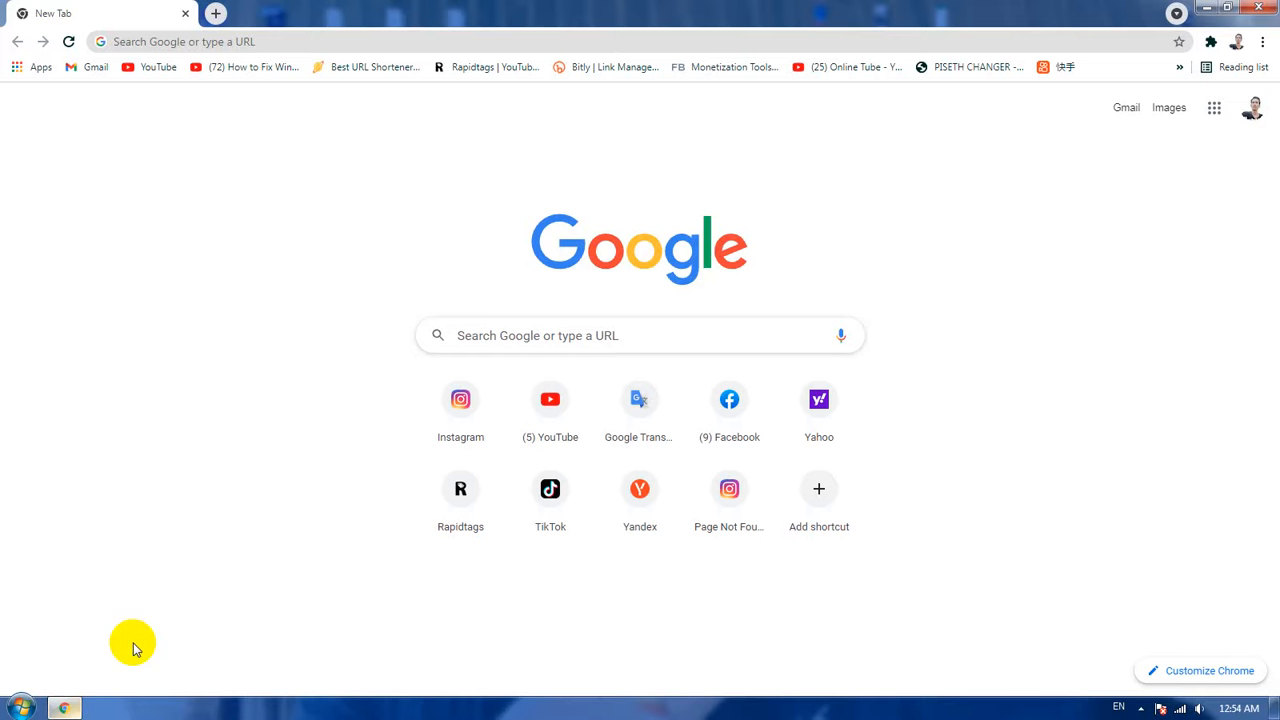
mouse_move(1076, 280)
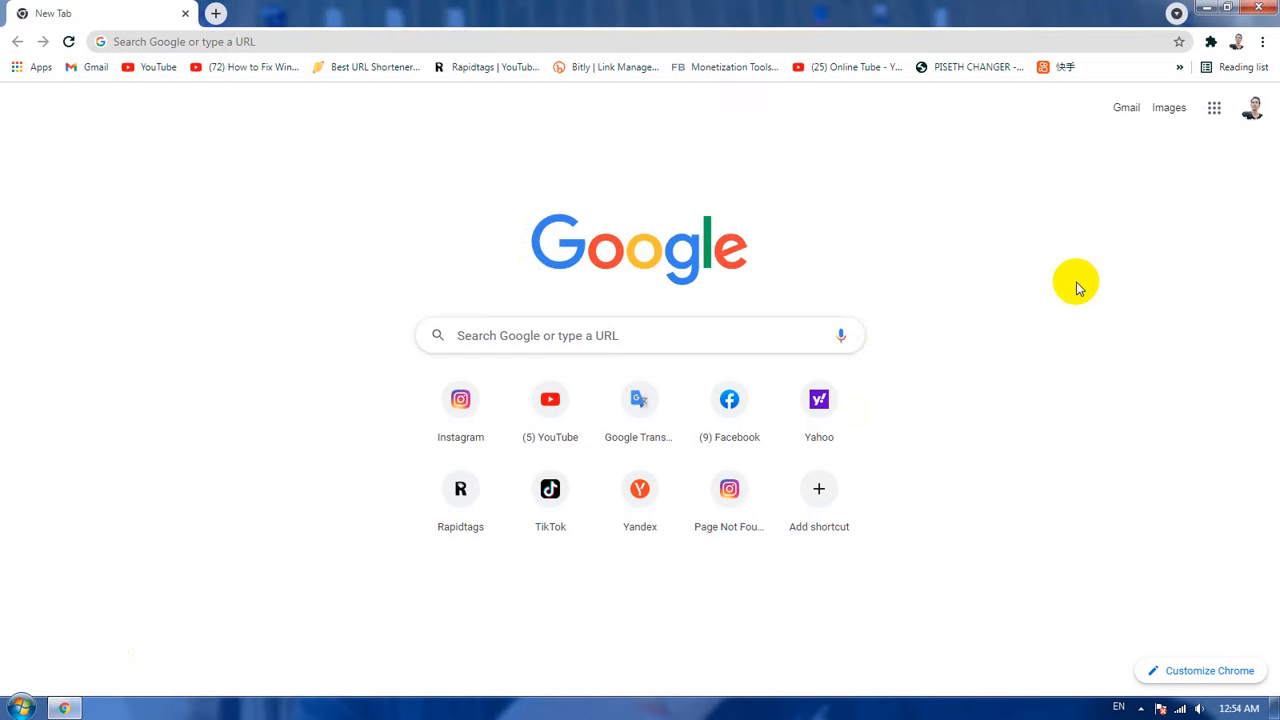
mouse_move(1098, 170)
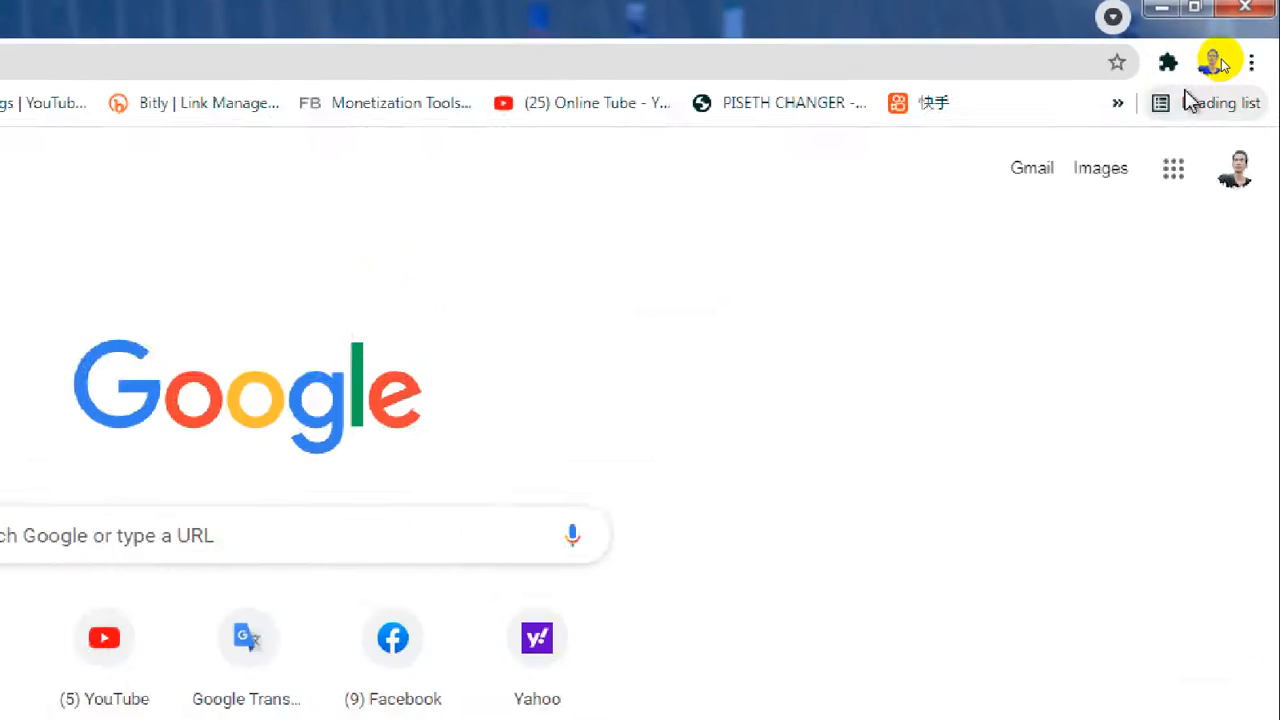
left_click(1250, 62)
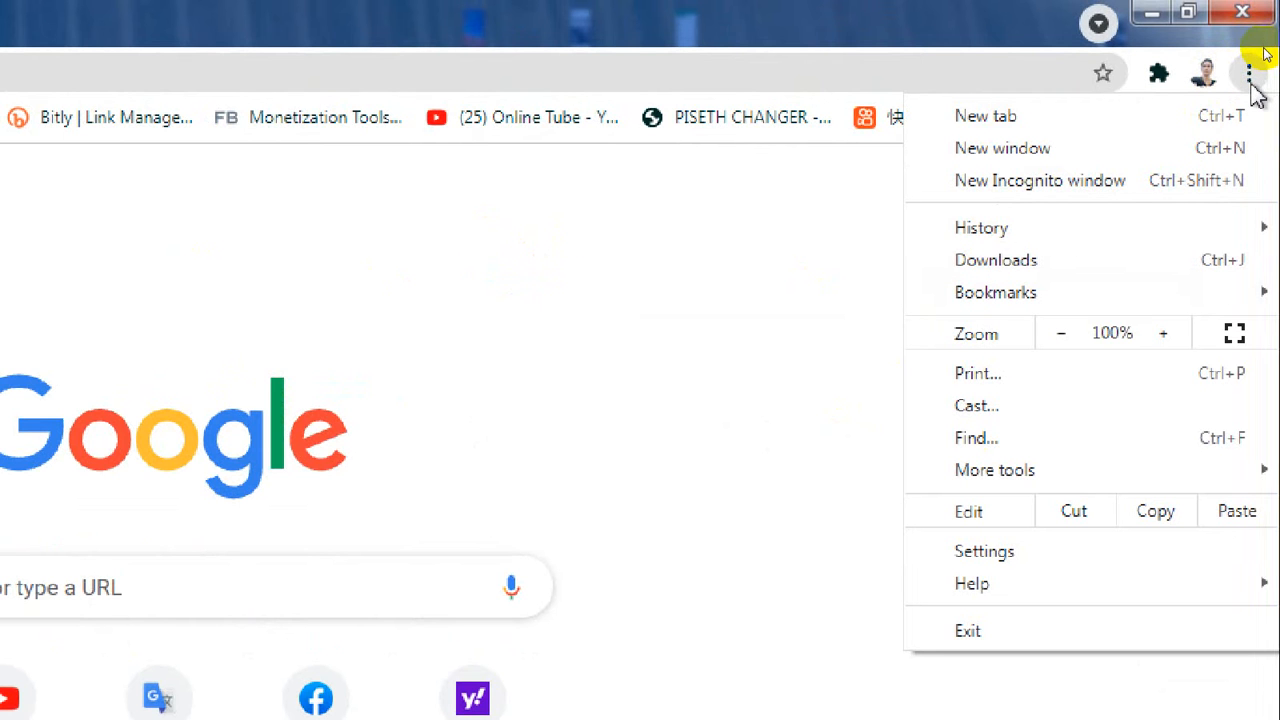
mouse_move(1048, 436)
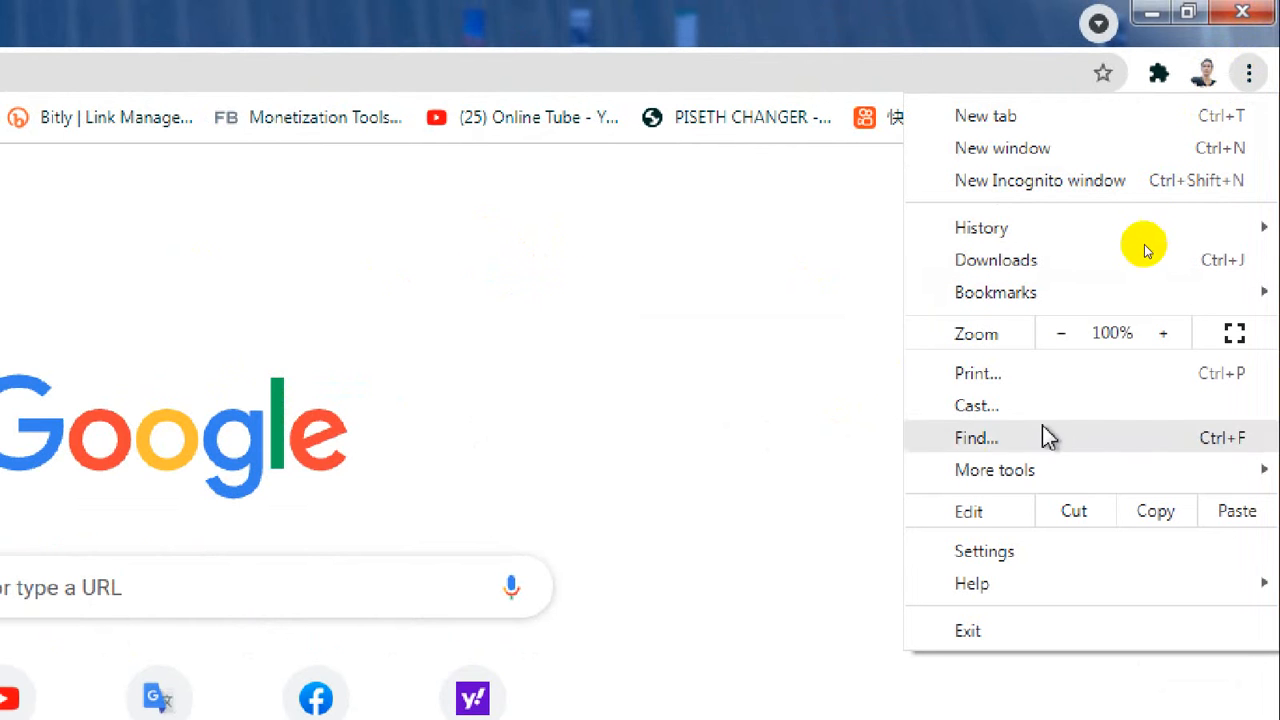
left_click(994, 468)
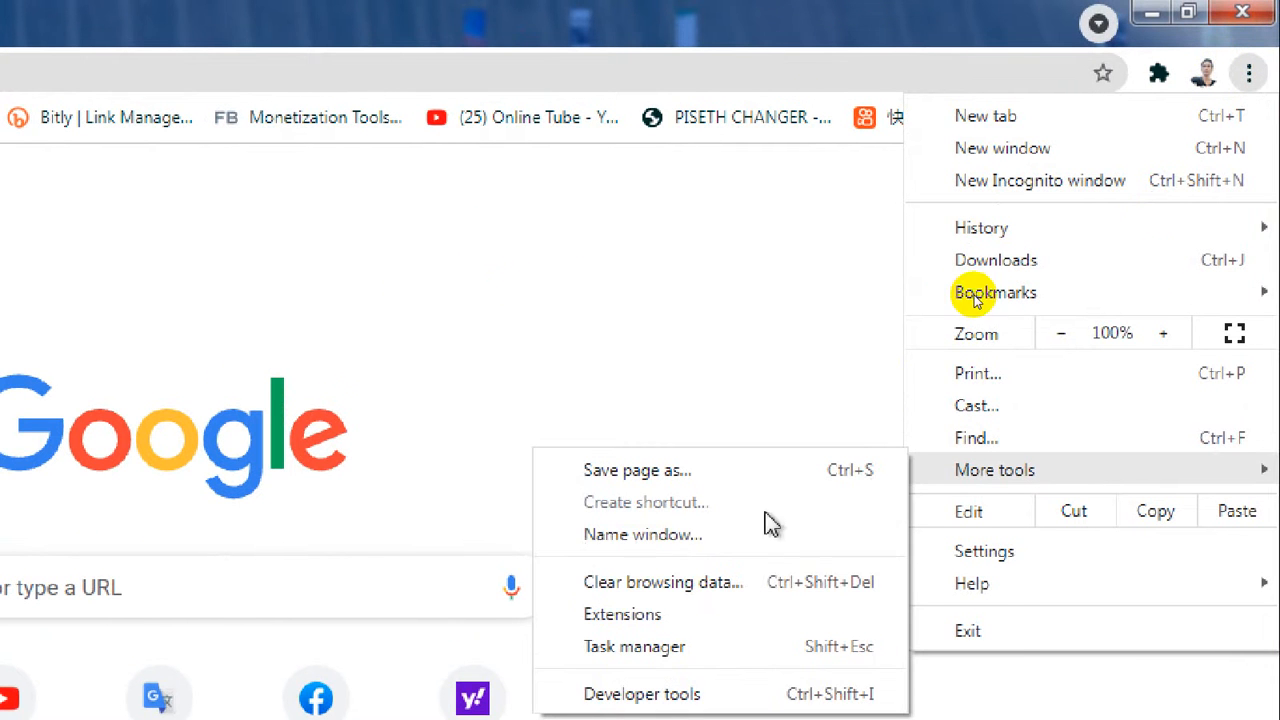
mouse_move(622, 614)
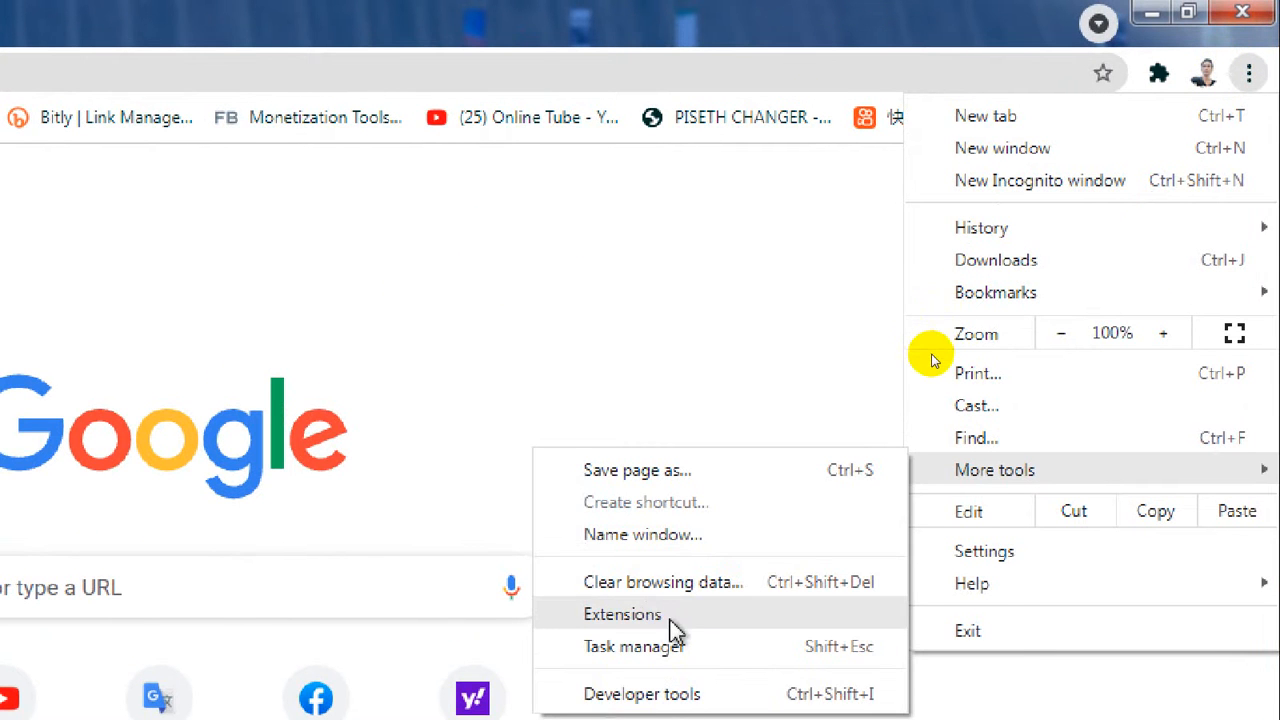
left_click(622, 614)
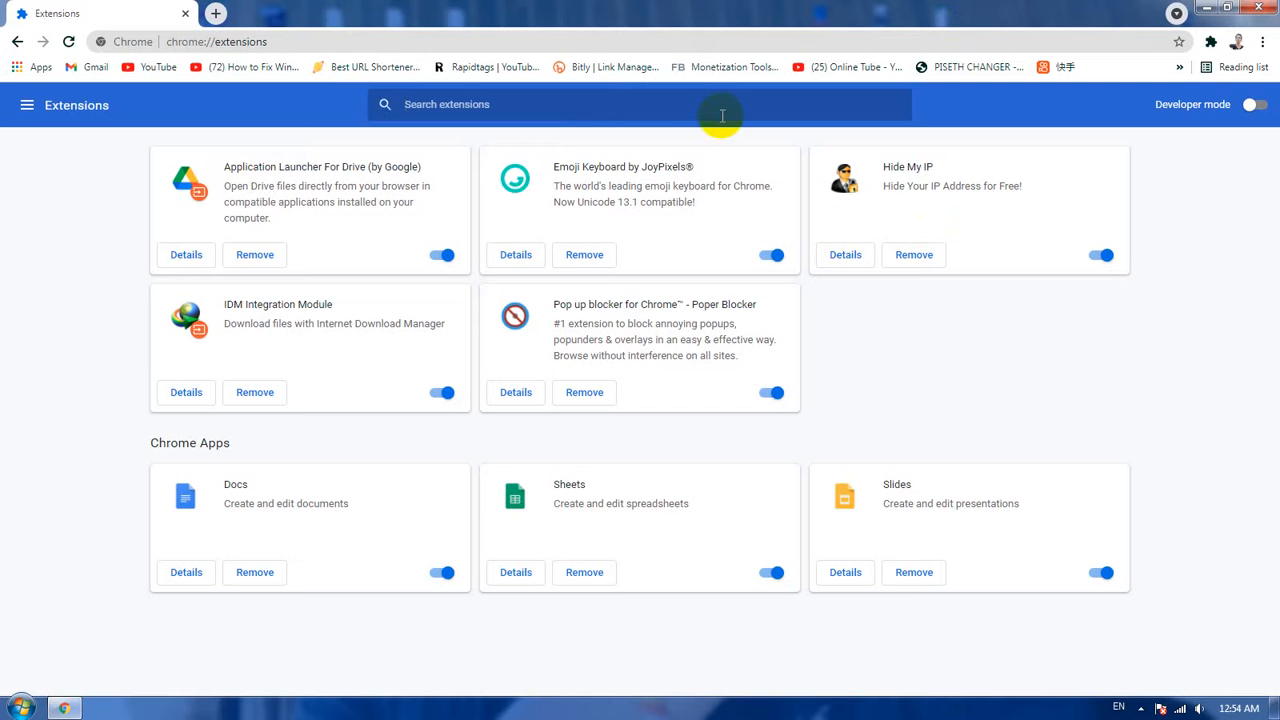
mouse_move(700, 240)
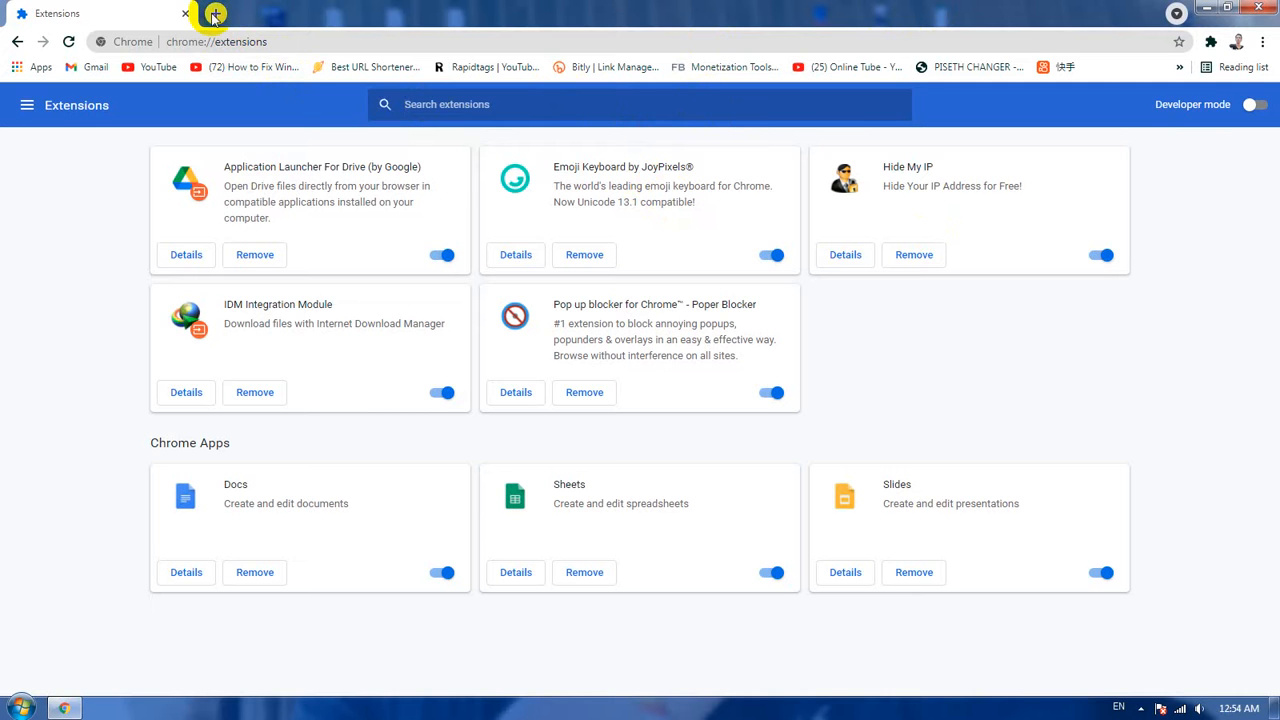
Search Google for 'skype plugin for chrome' in a fresh tab and scroll through the results.
left_click(216, 12)
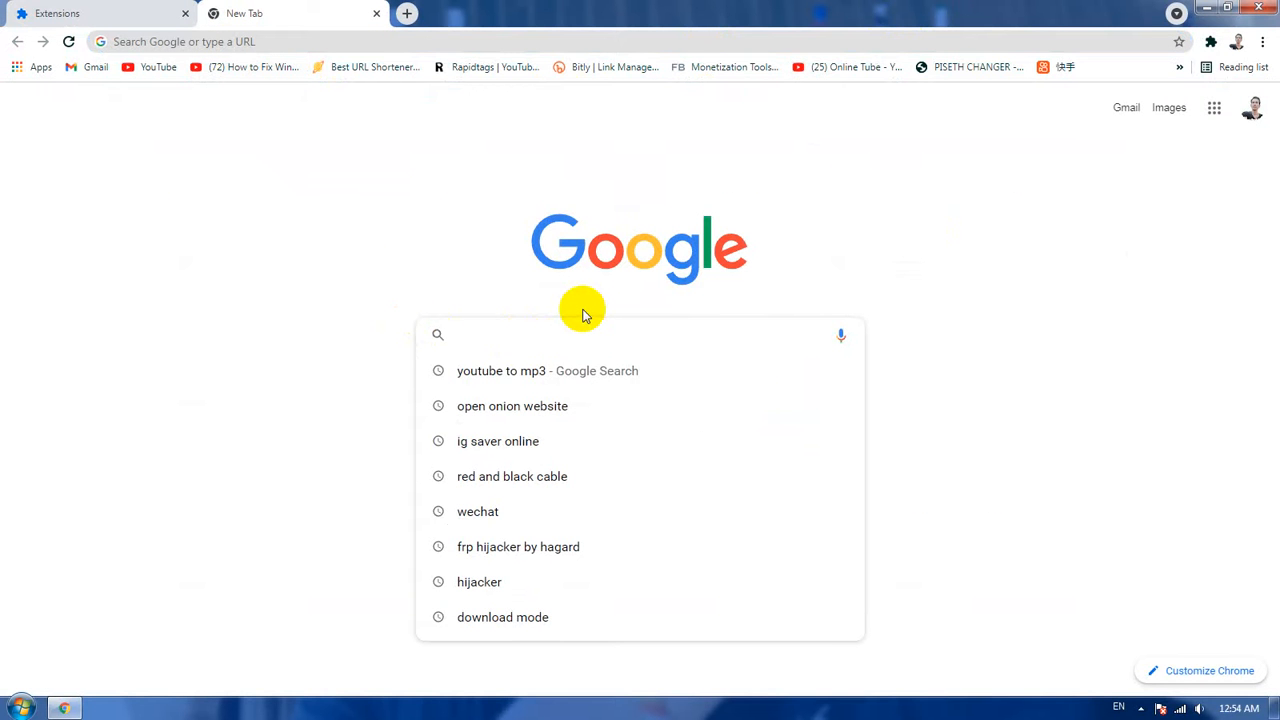
type("skype plugin for chrome")
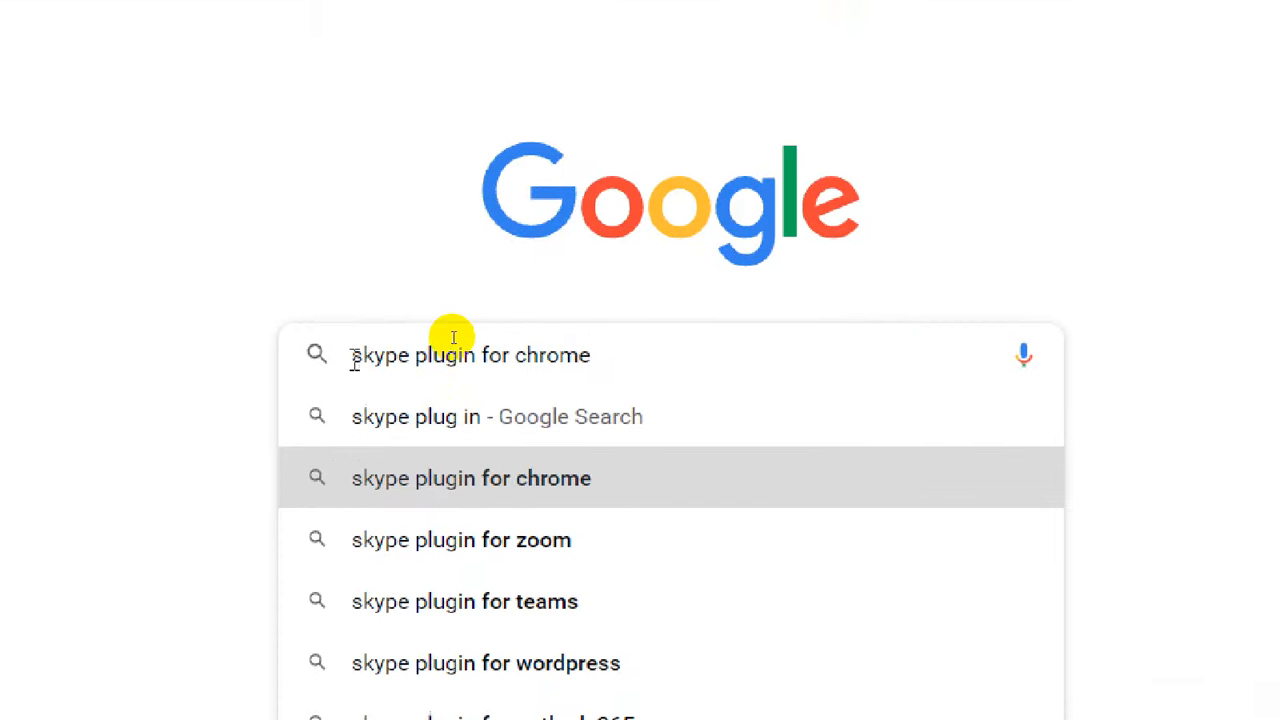
mouse_move(664, 336)
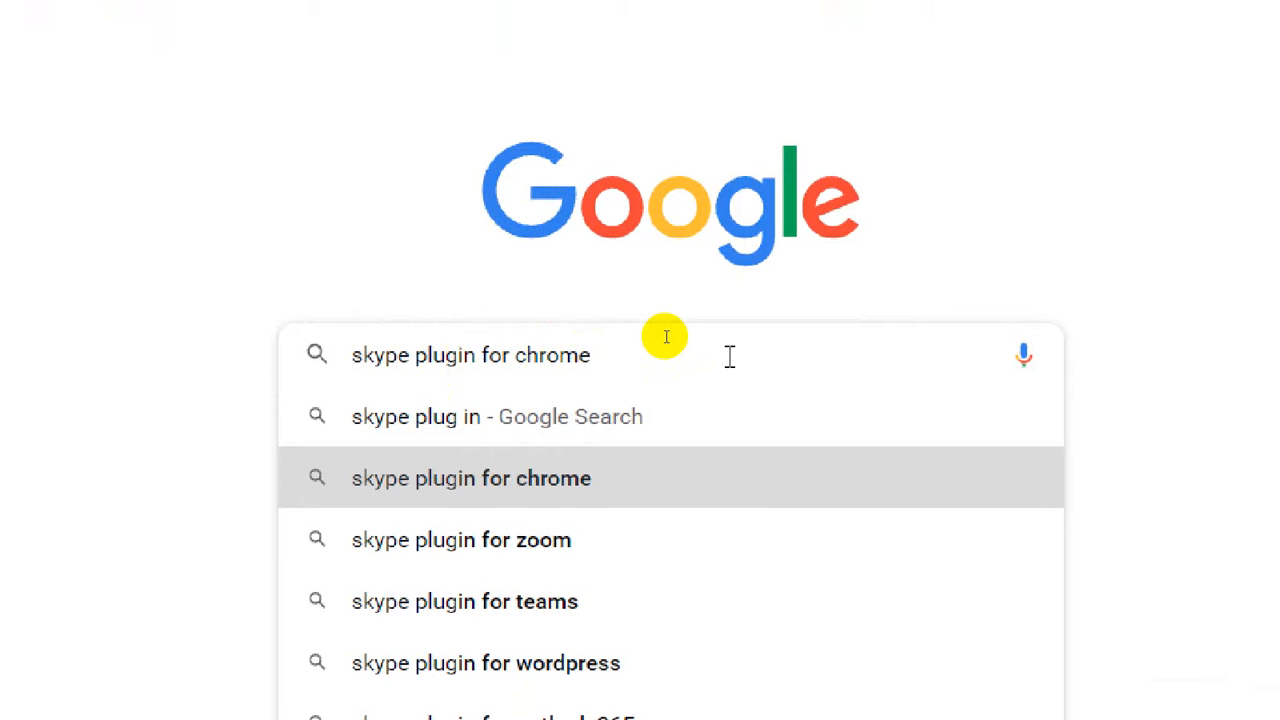
left_click(470, 478)
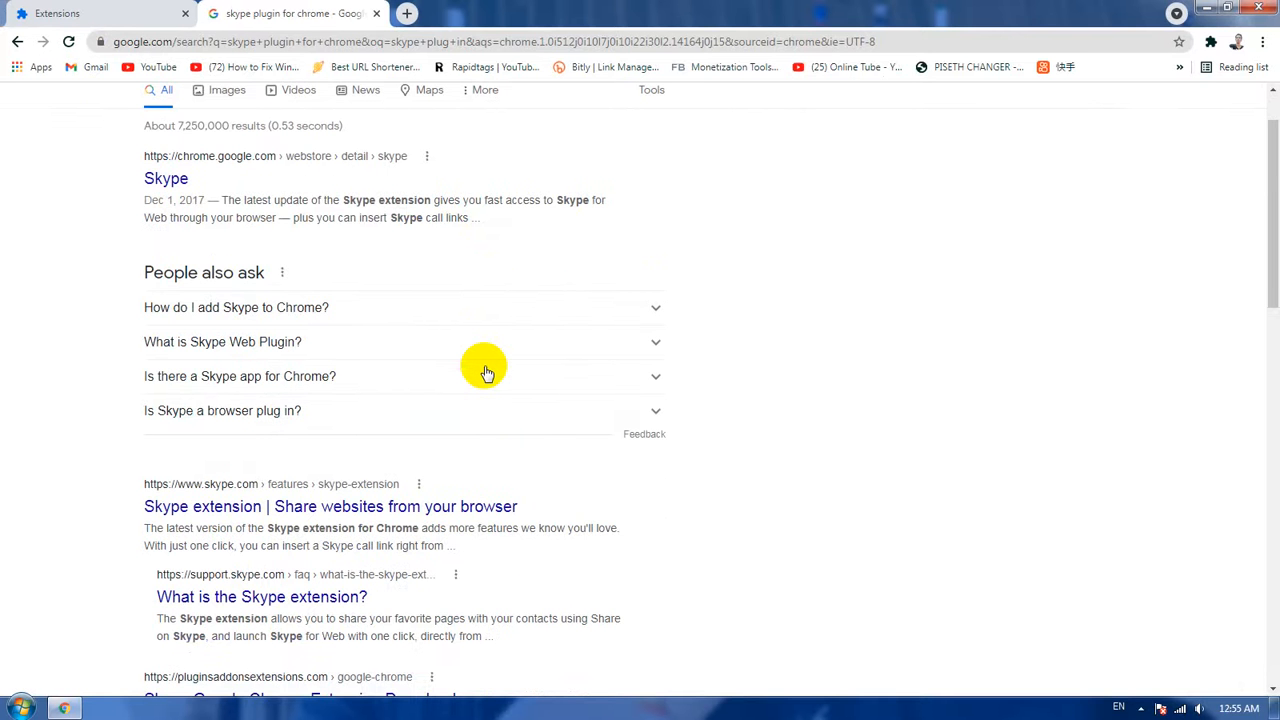
scroll("down", 3)
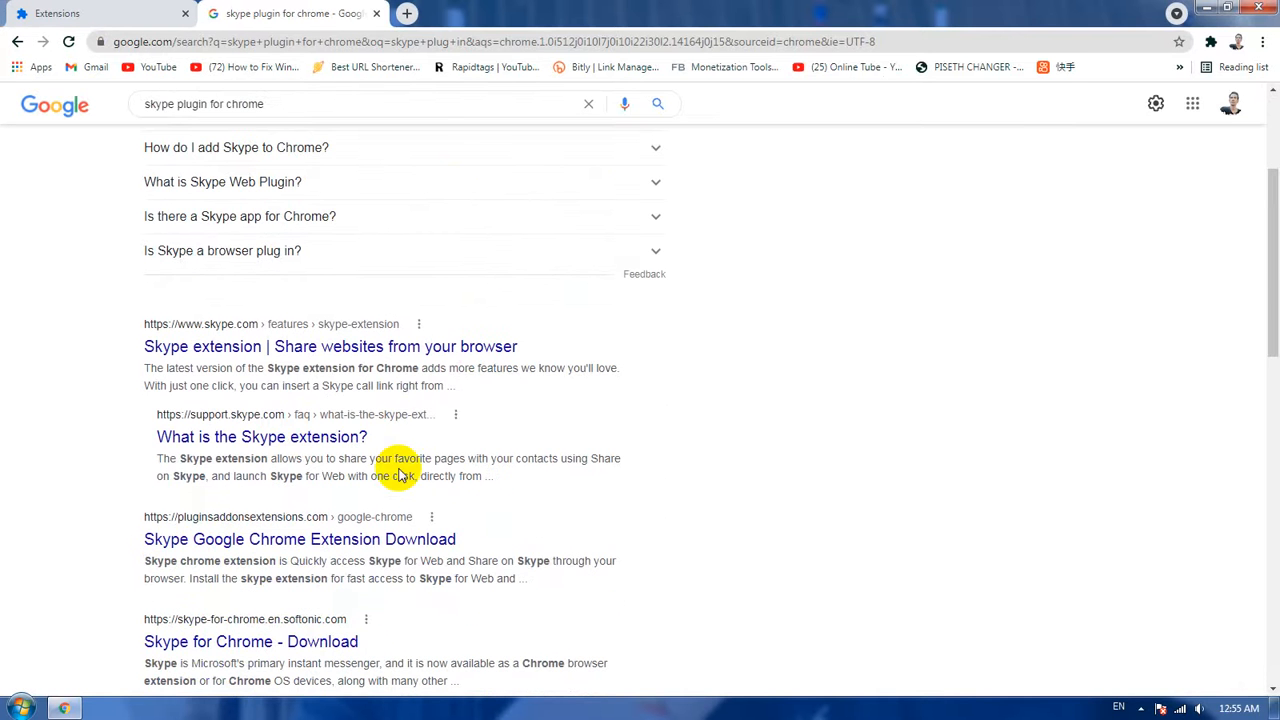
scroll("down", 3)
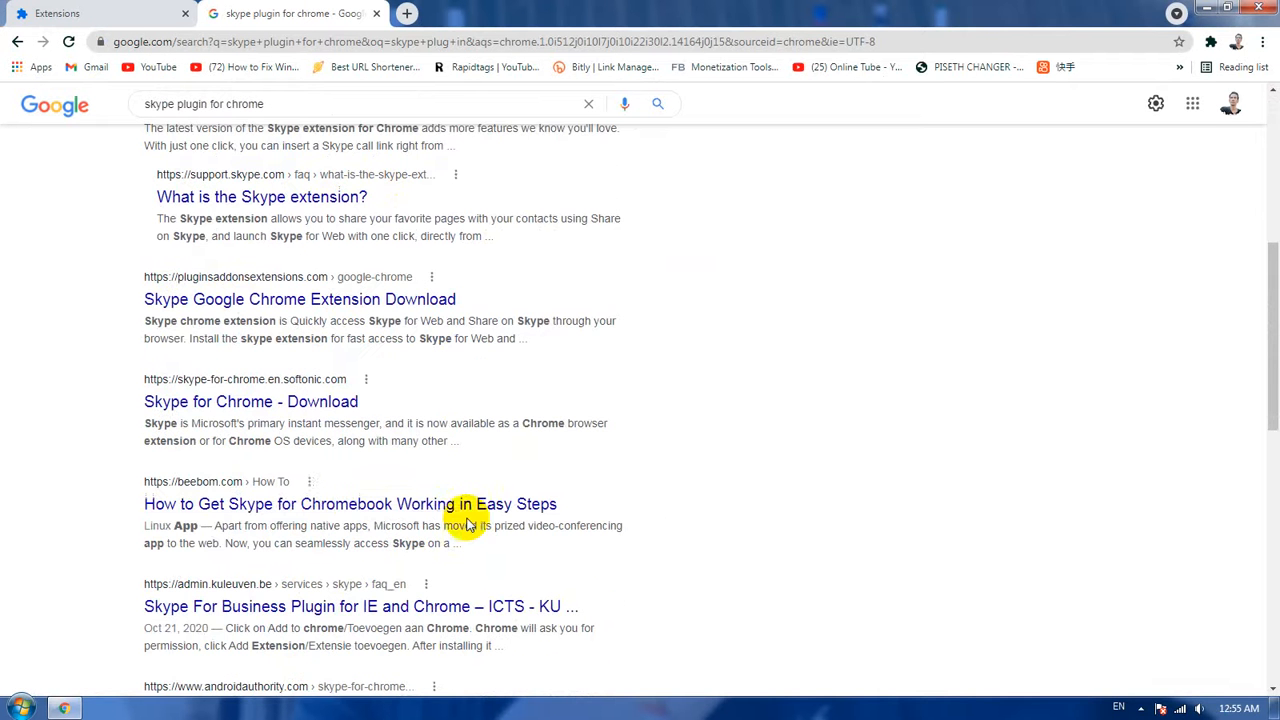
scroll("down", 3)
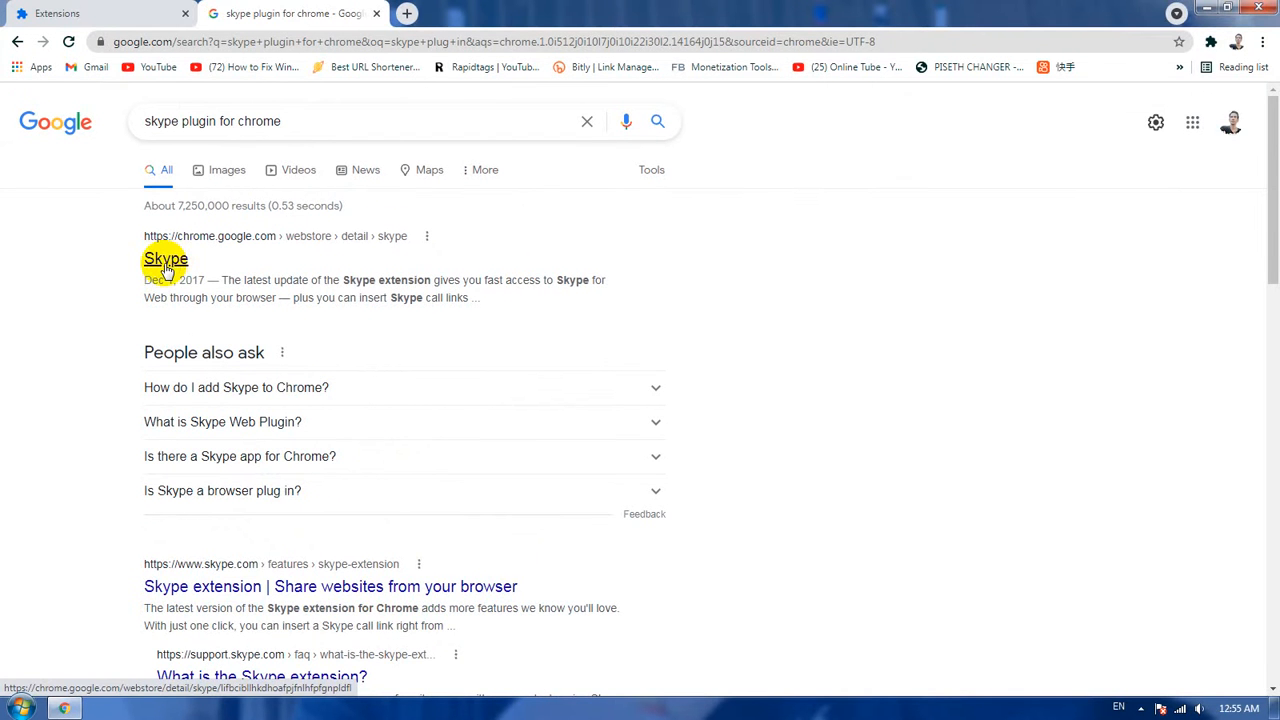
scroll("down", 3)
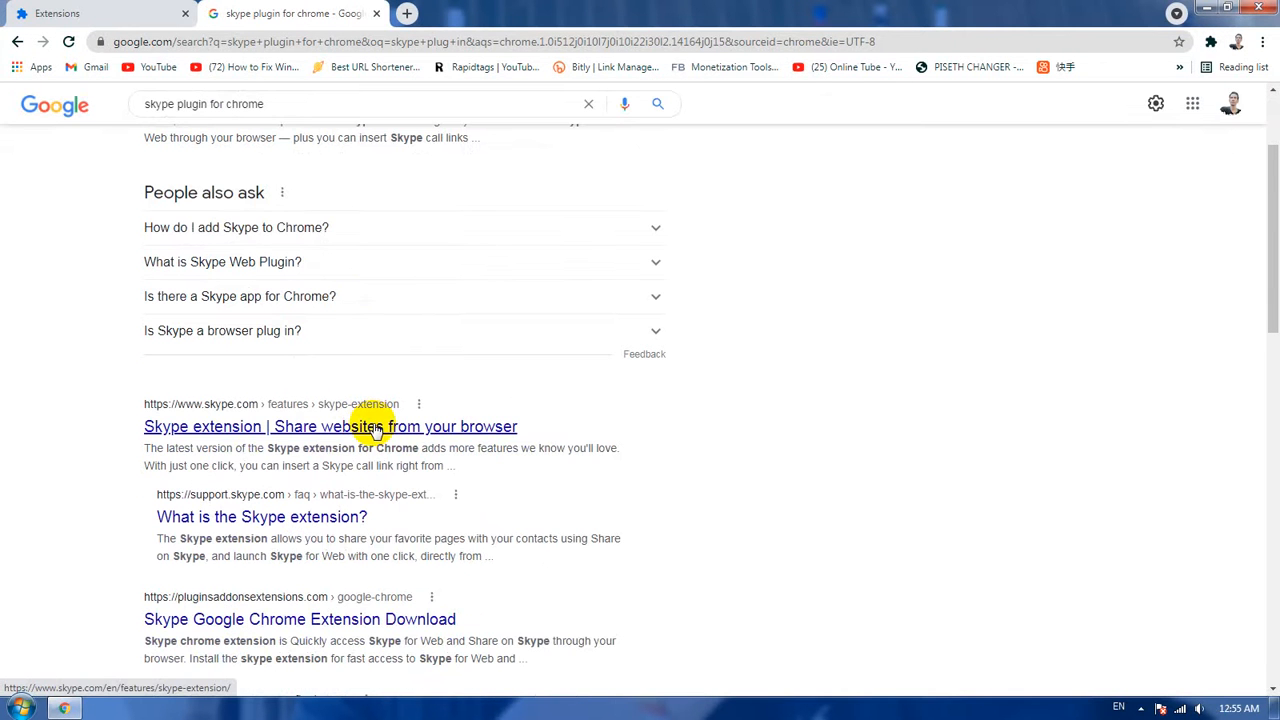
scroll("down", 3)
type("chrome extension store")
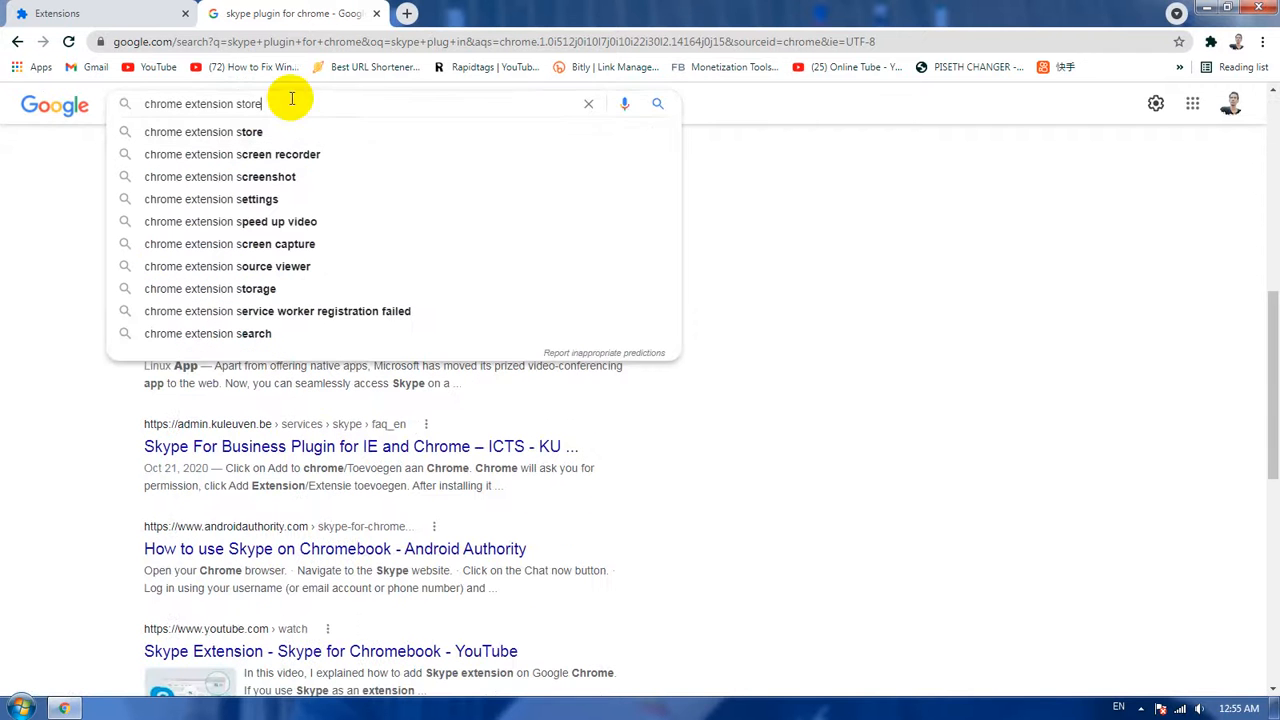
mouse_move(316, 104)
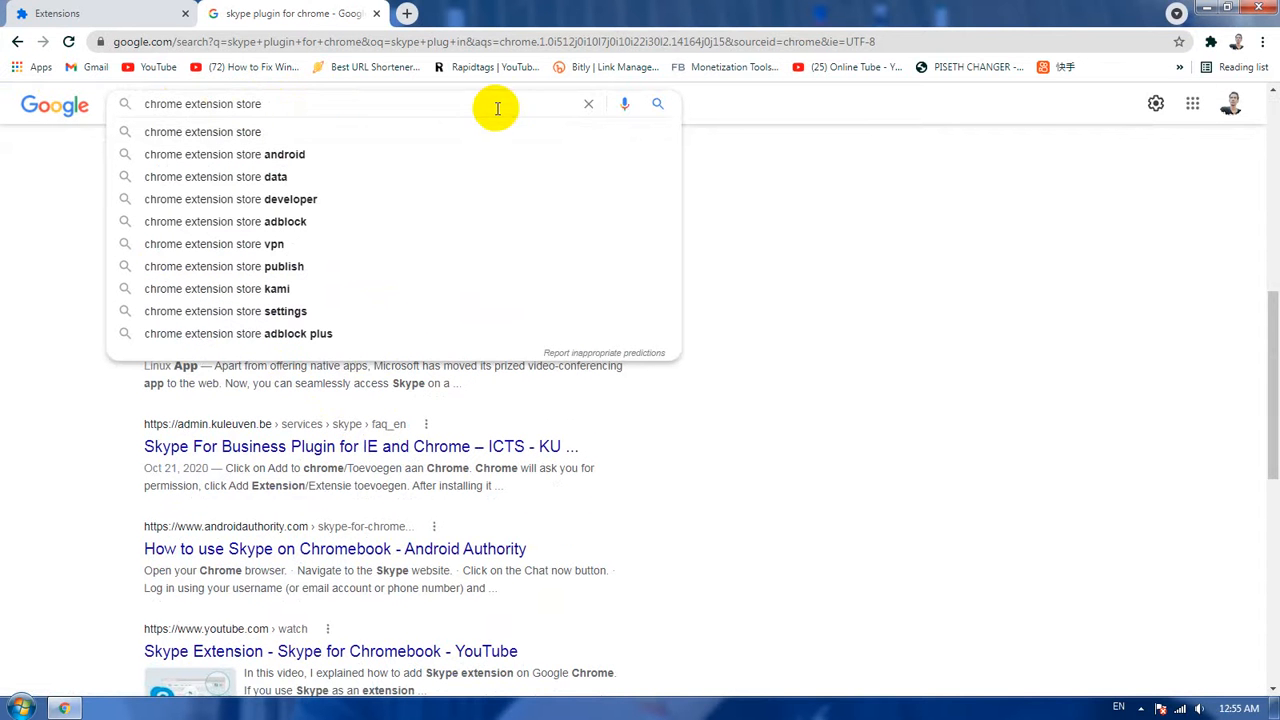
mouse_move(214, 108)
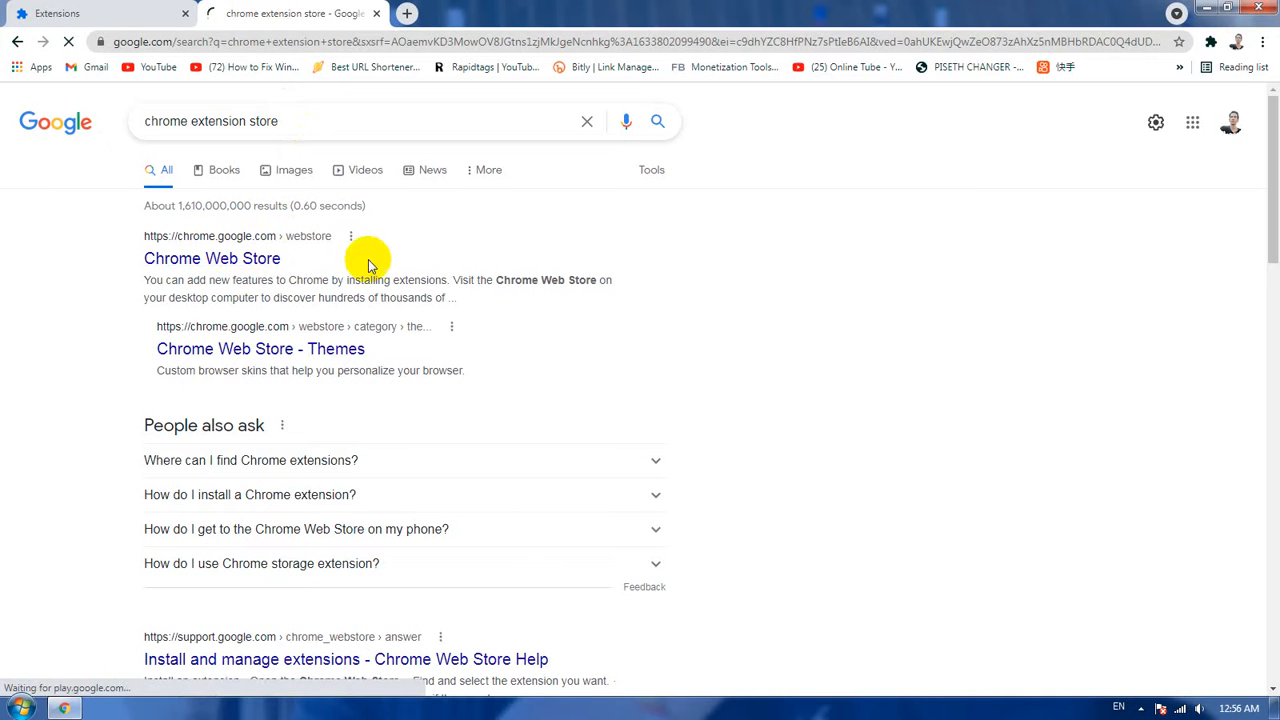
Enter the Chrome Web Store from the results and begin searching the store for 'skyzip'.
left_click(212, 258)
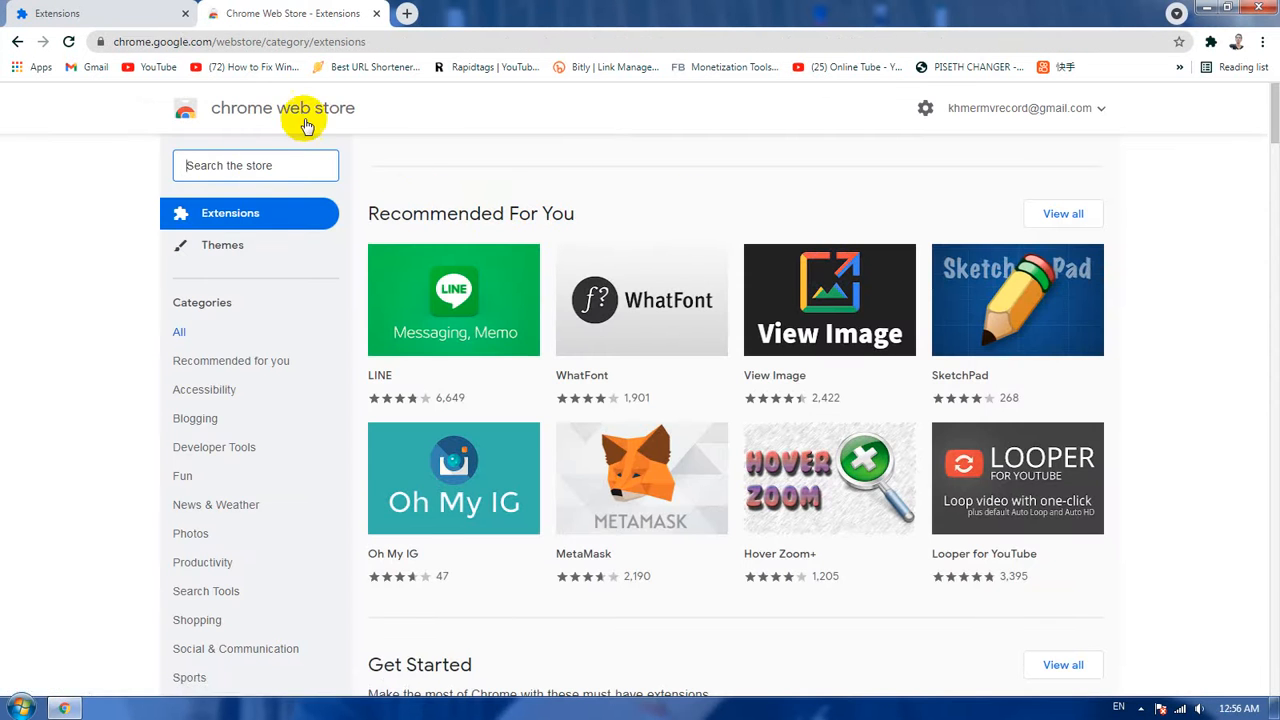
scroll("down", 3)
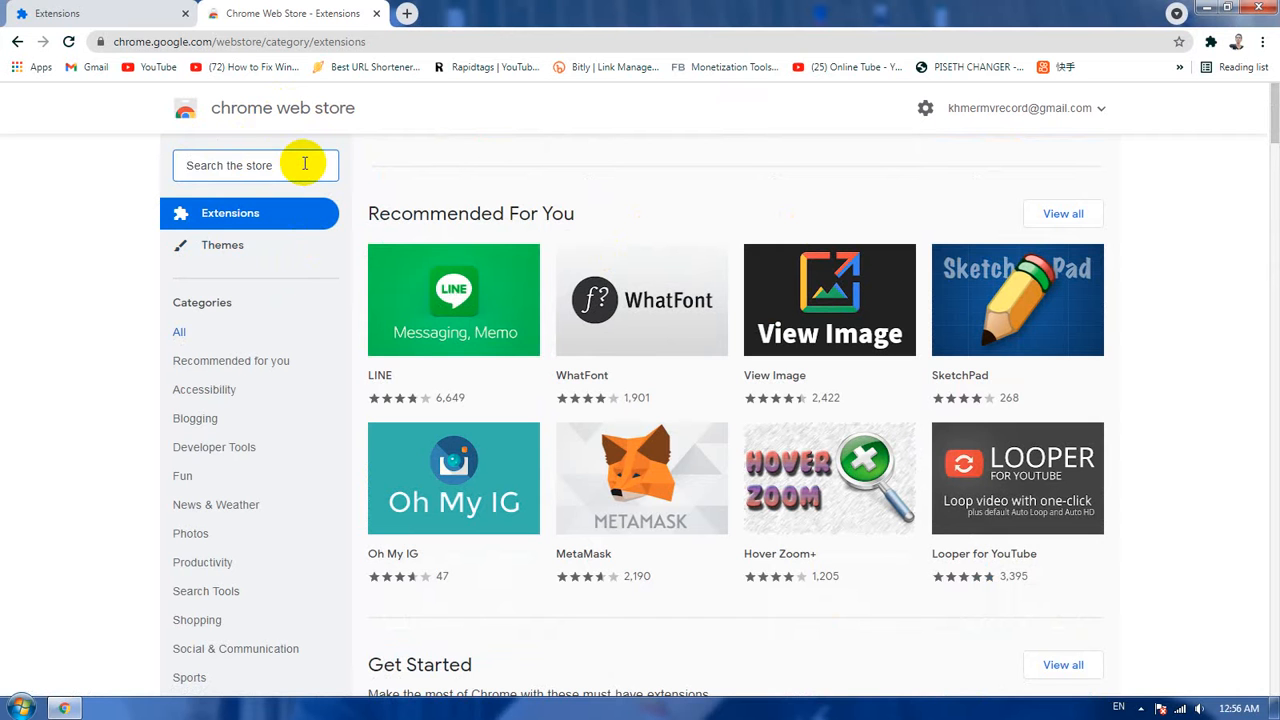
type("skyp")
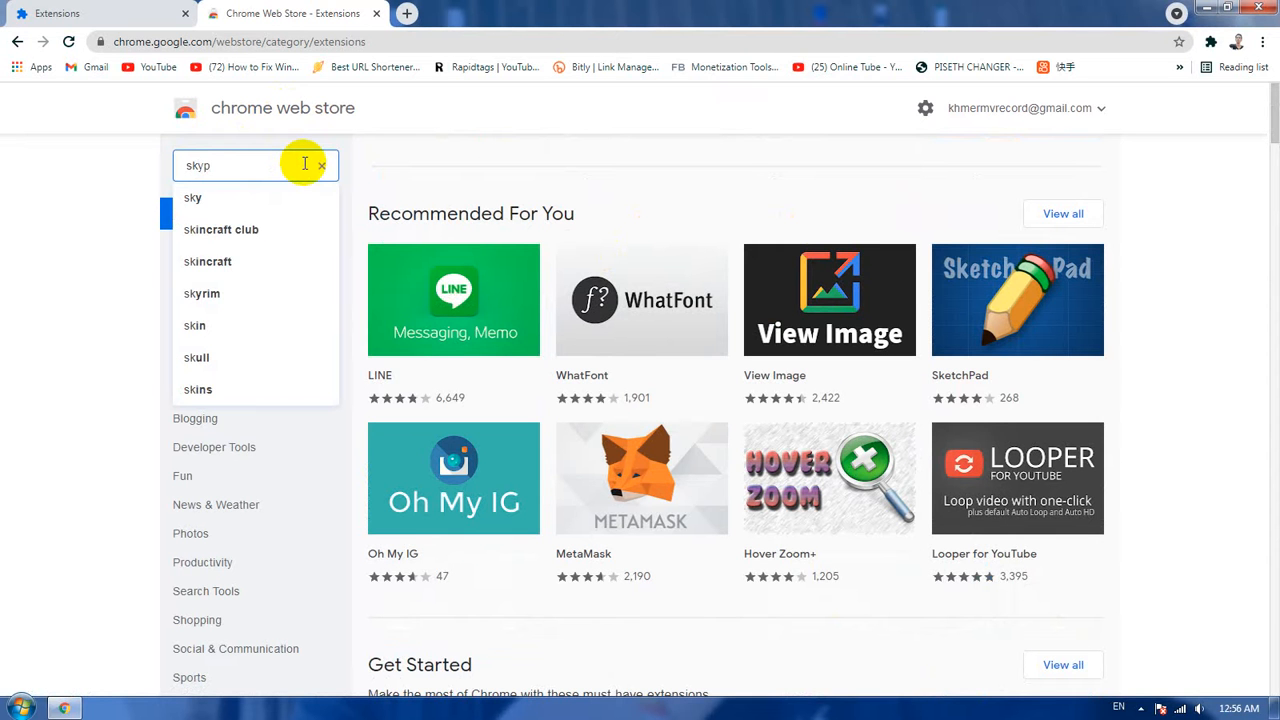
key("BackSpace")
type("zi")
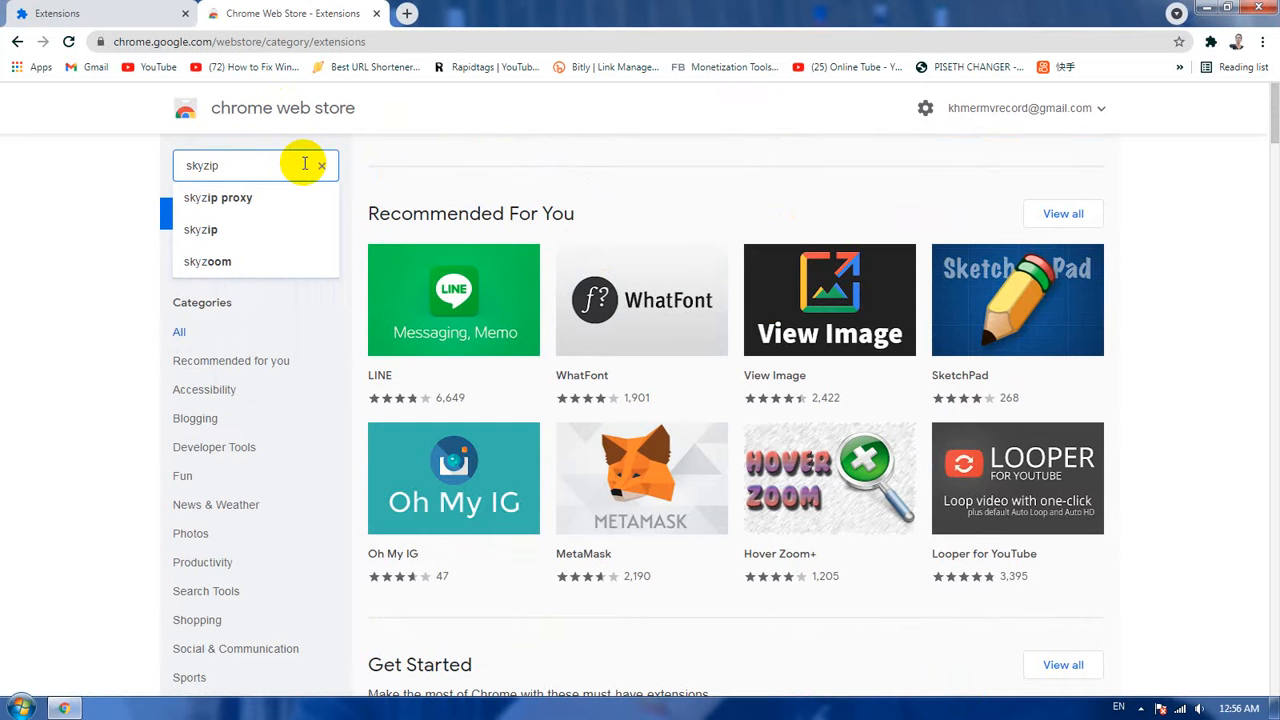
key("Backspace")
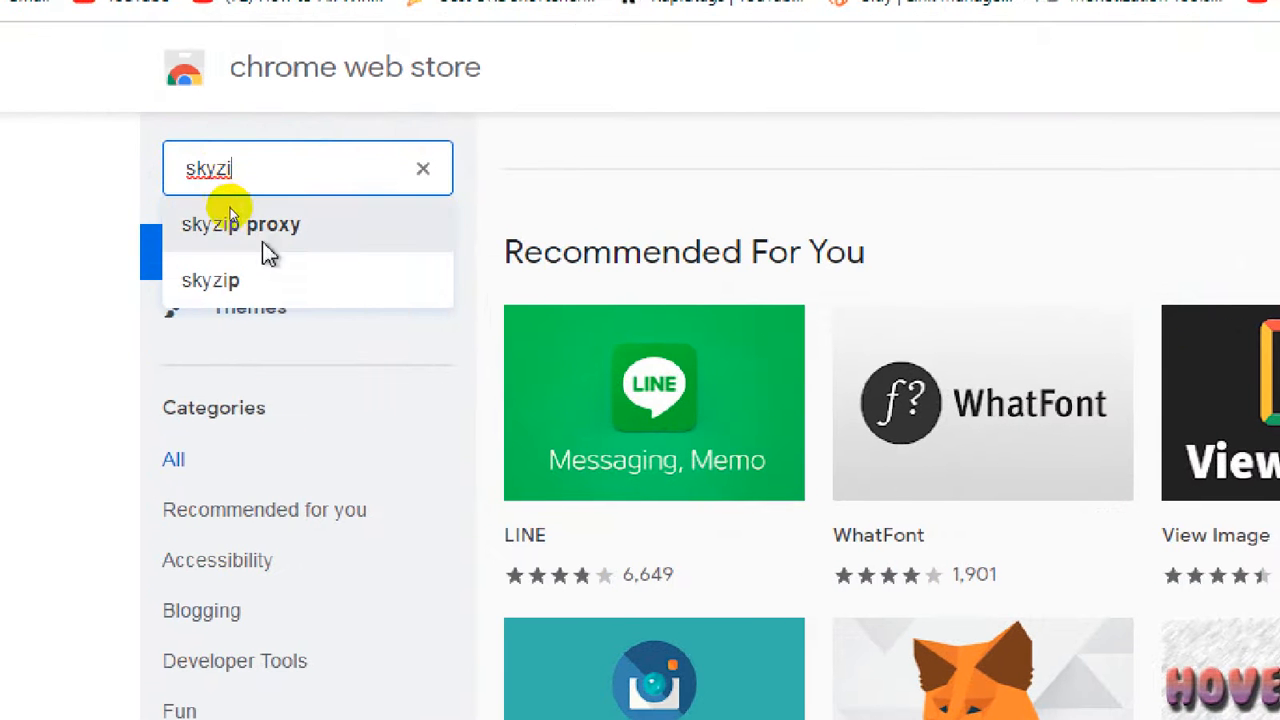
Find skyZIP Proxy in the store results and add the extension to Chrome.
left_click(240, 224)
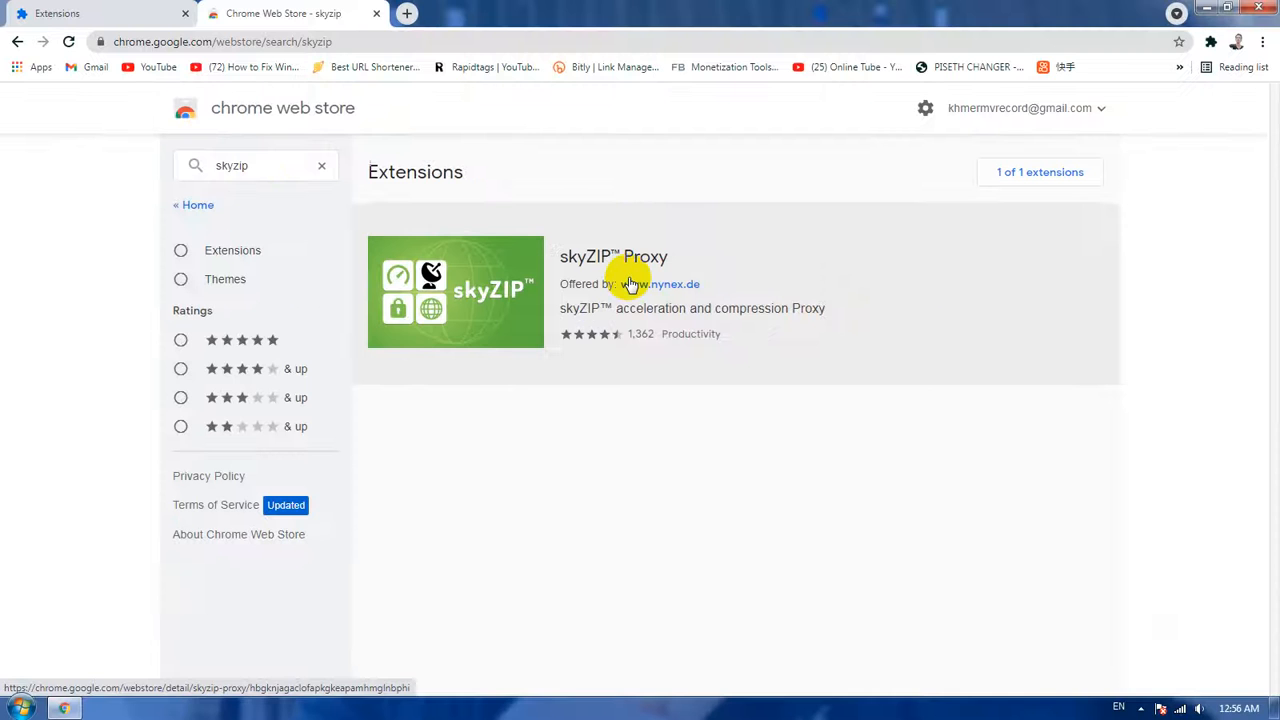
left_click(612, 256)
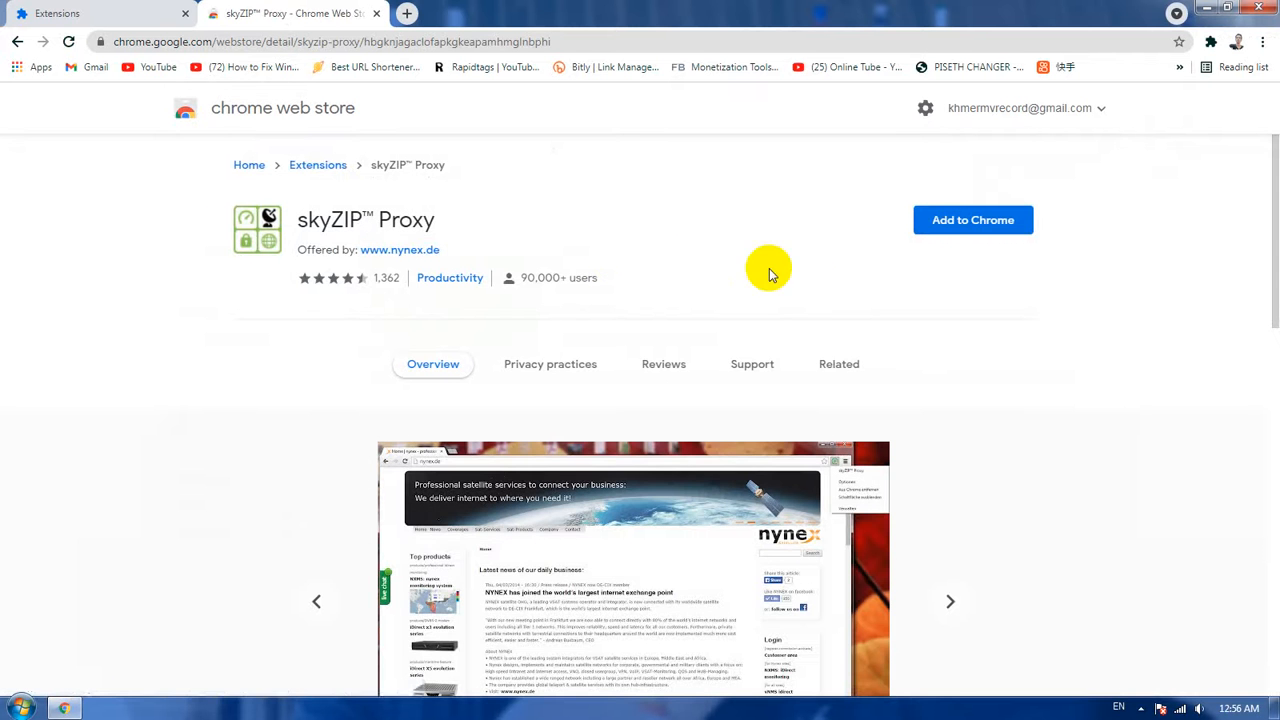
scroll("down", 3)
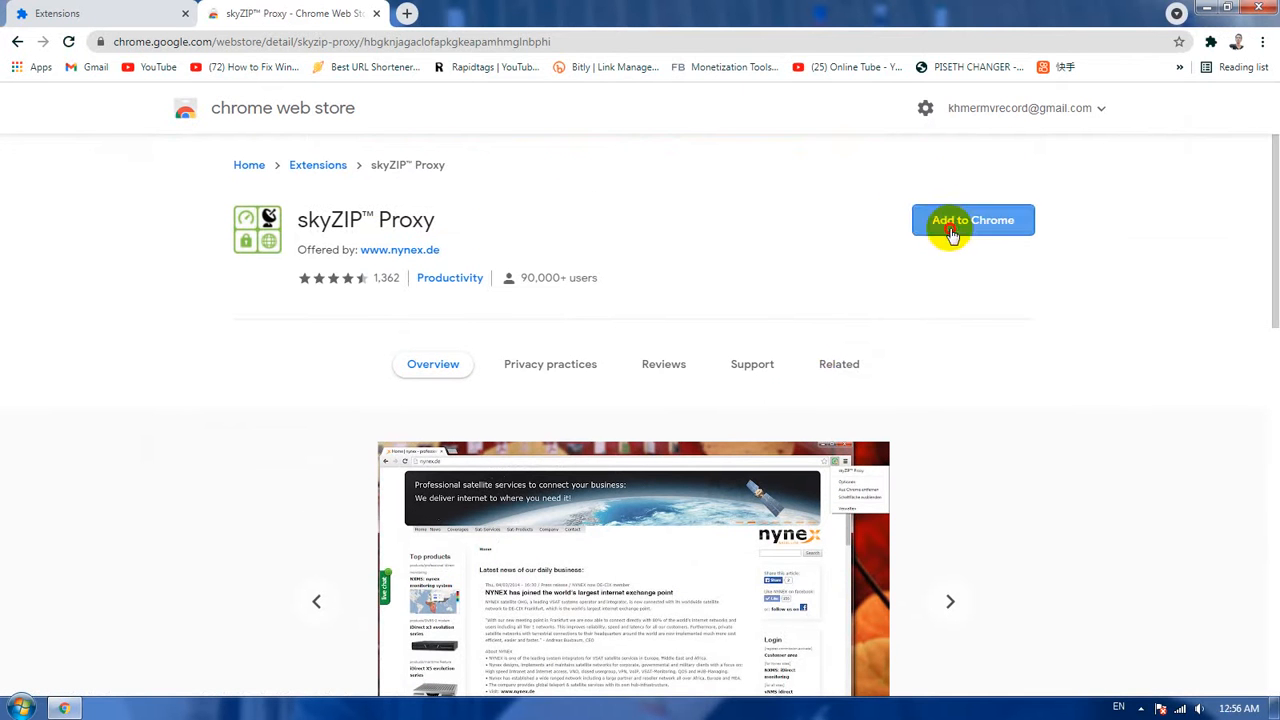
left_click(972, 220)
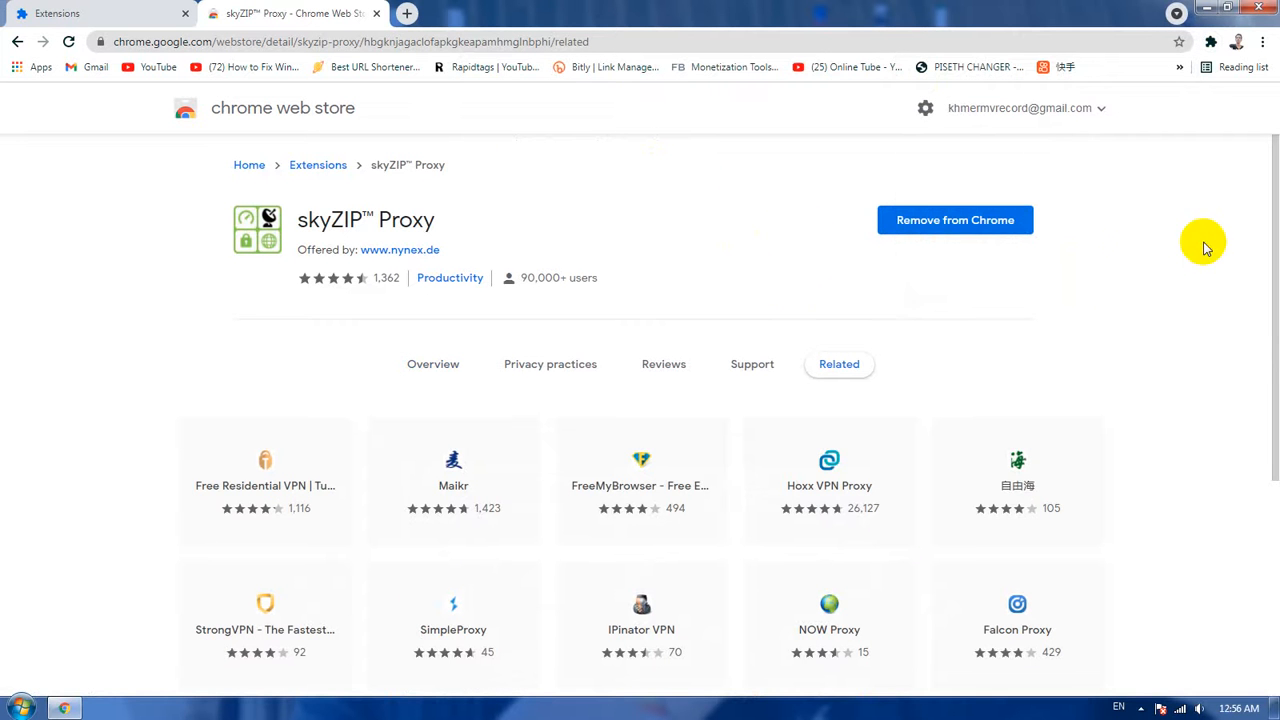
mouse_move(1164, 258)
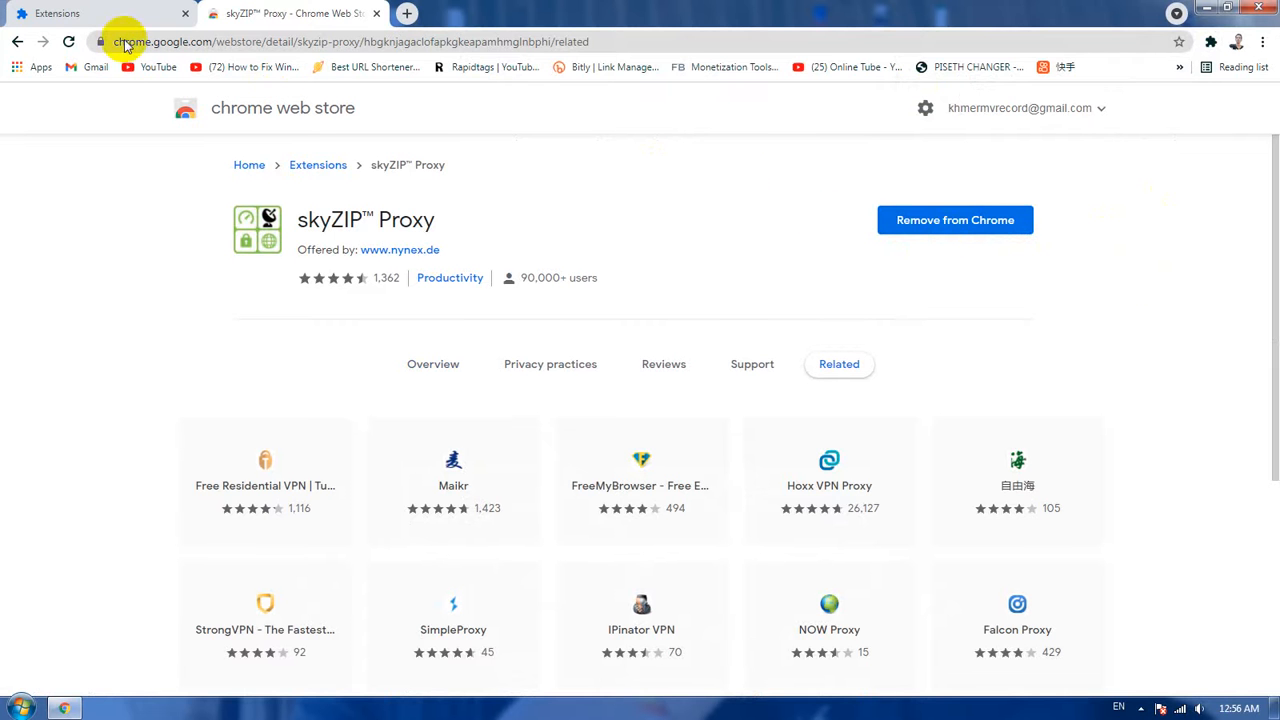
Toggle the skyZIP Proxy extension from the toolbar extensions list, leaving it switched on.
left_click(68, 40)
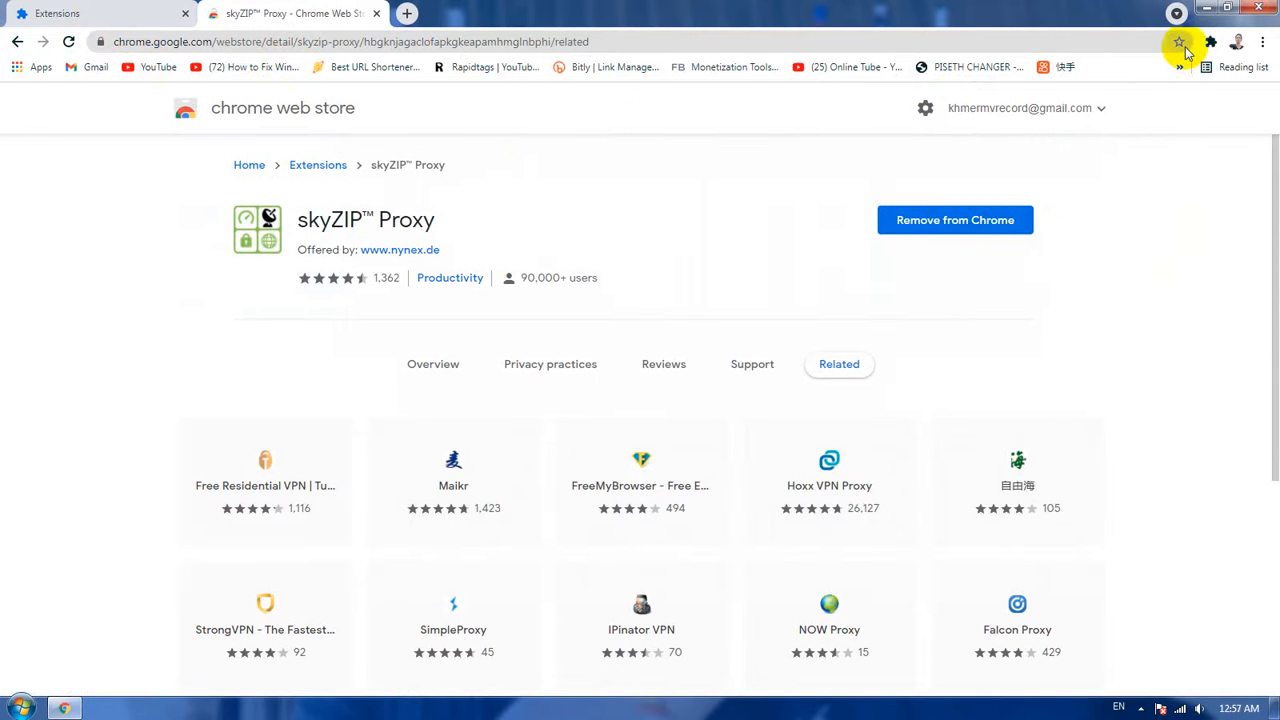
left_click(1210, 42)
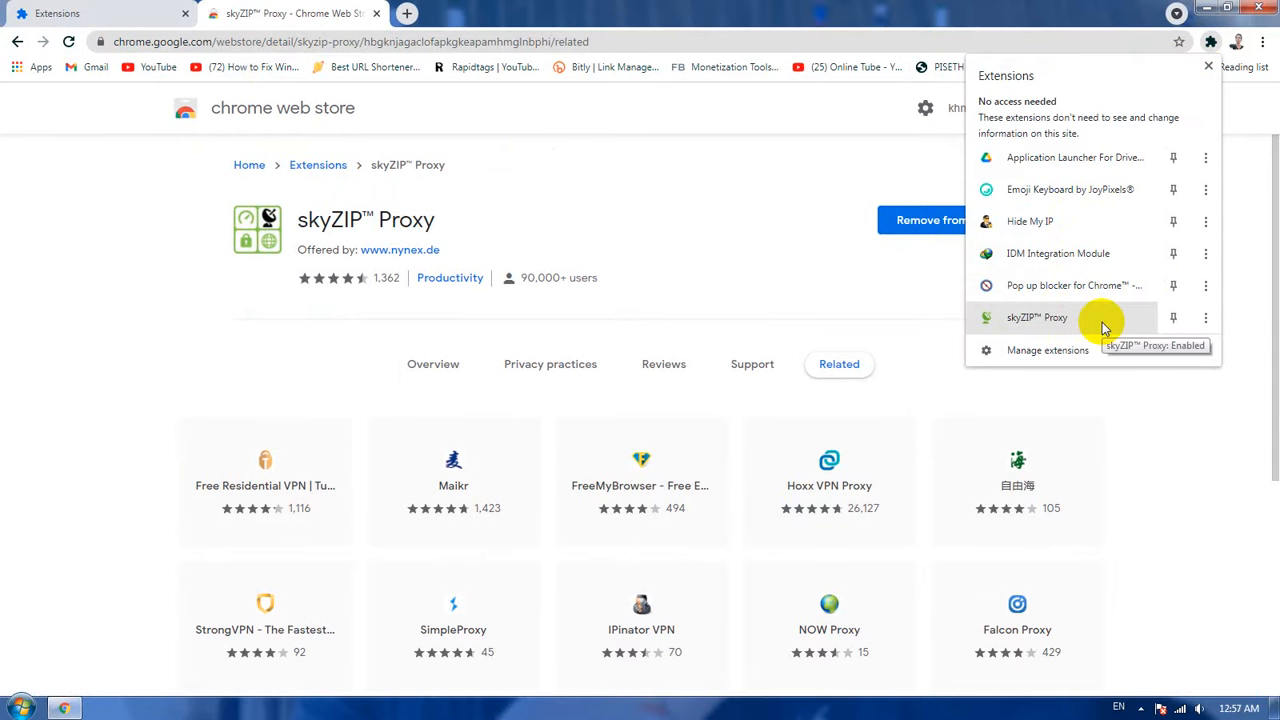
left_click(1100, 324)
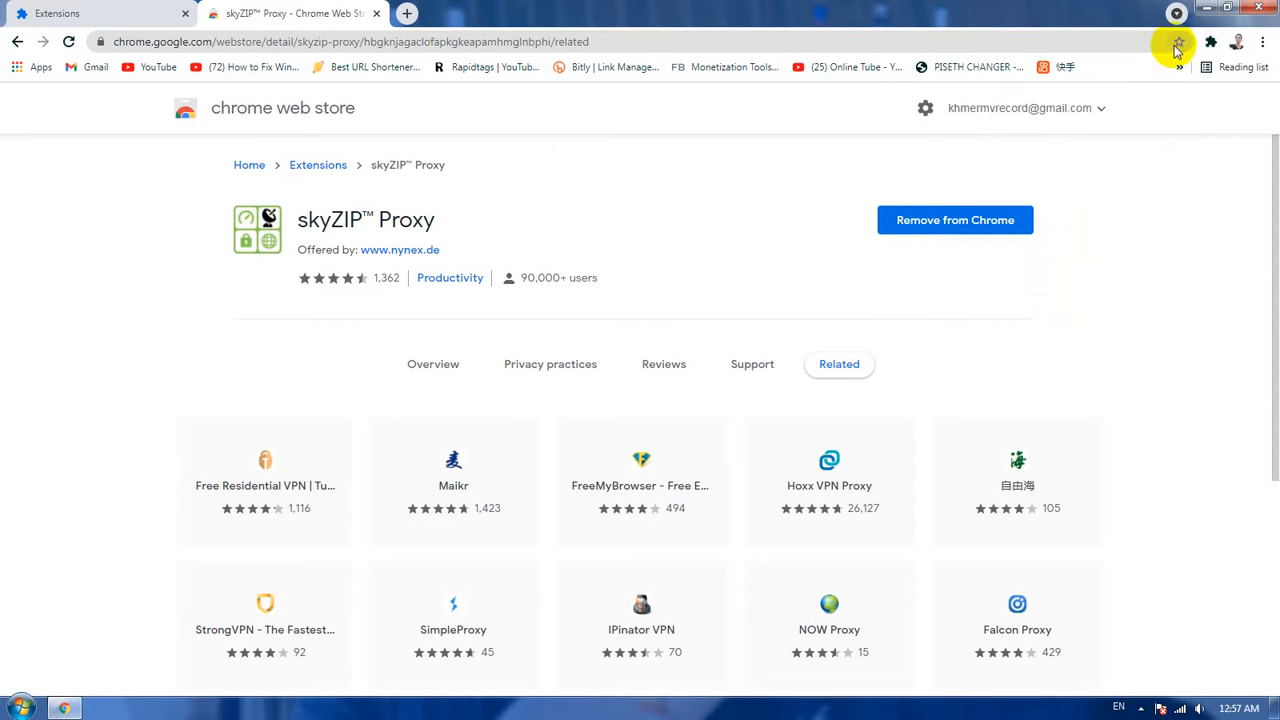
left_click(1210, 42)
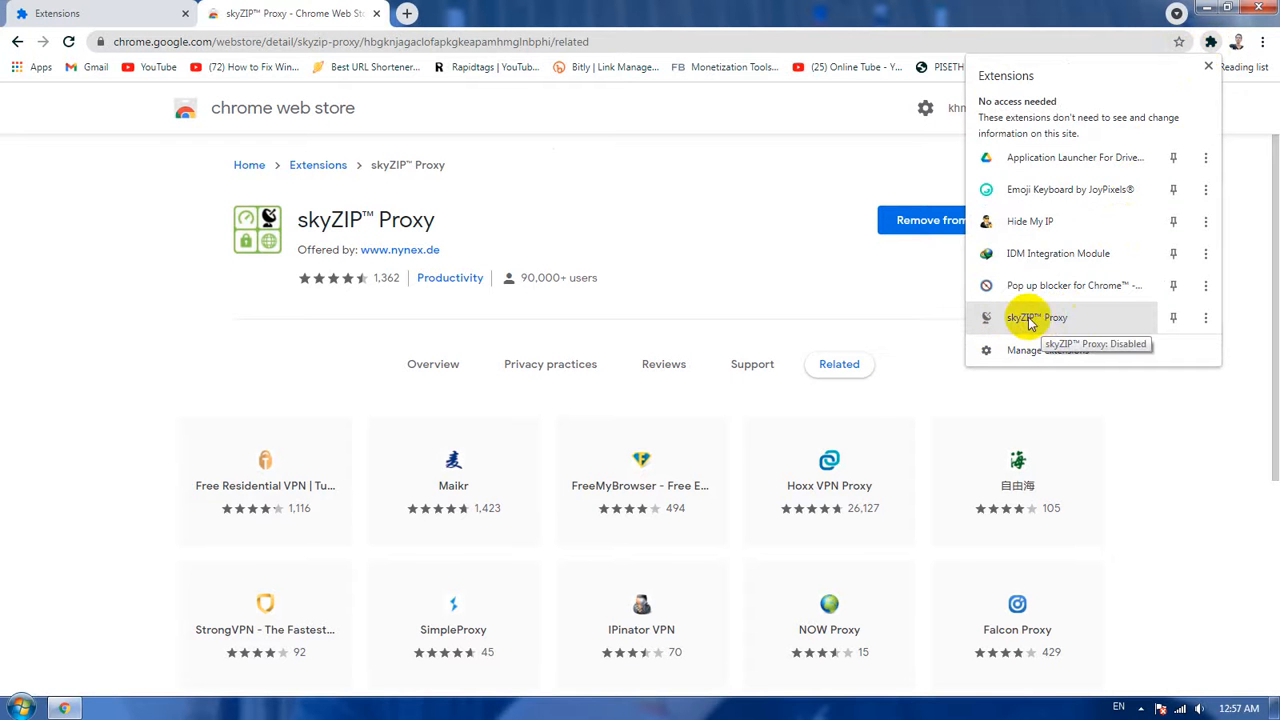
mouse_move(1070, 324)
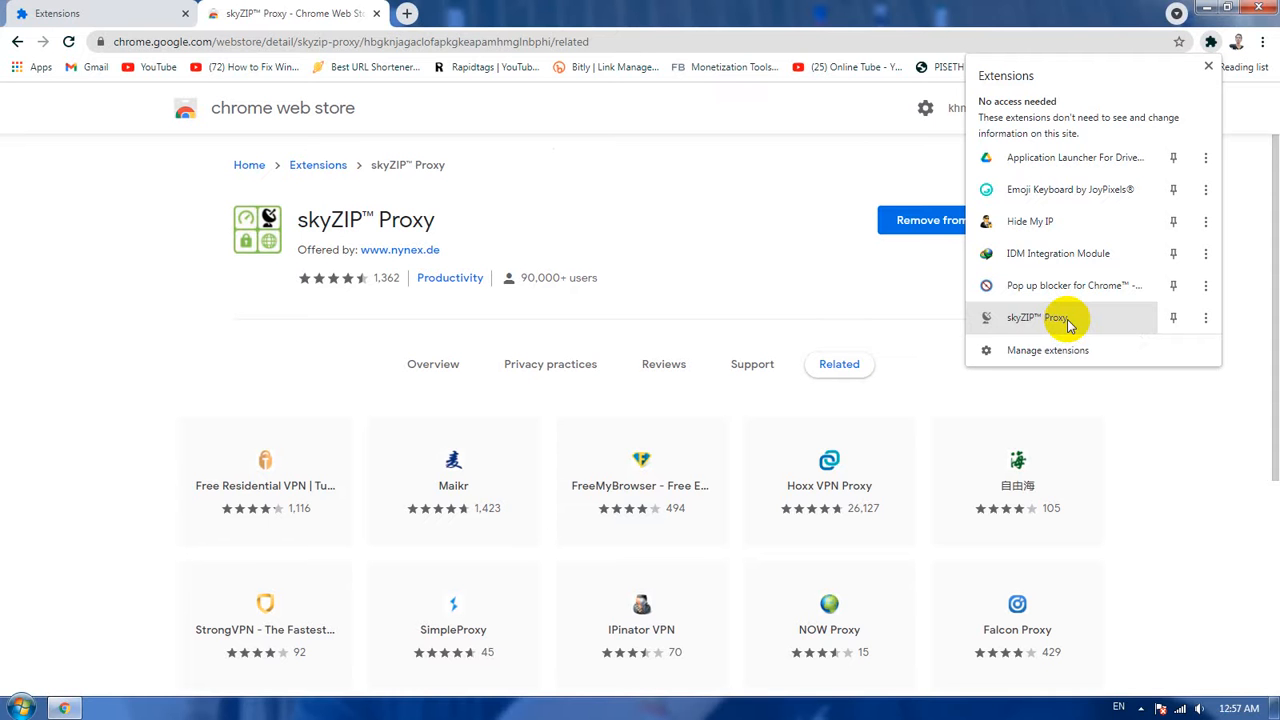
mouse_move(1004, 336)
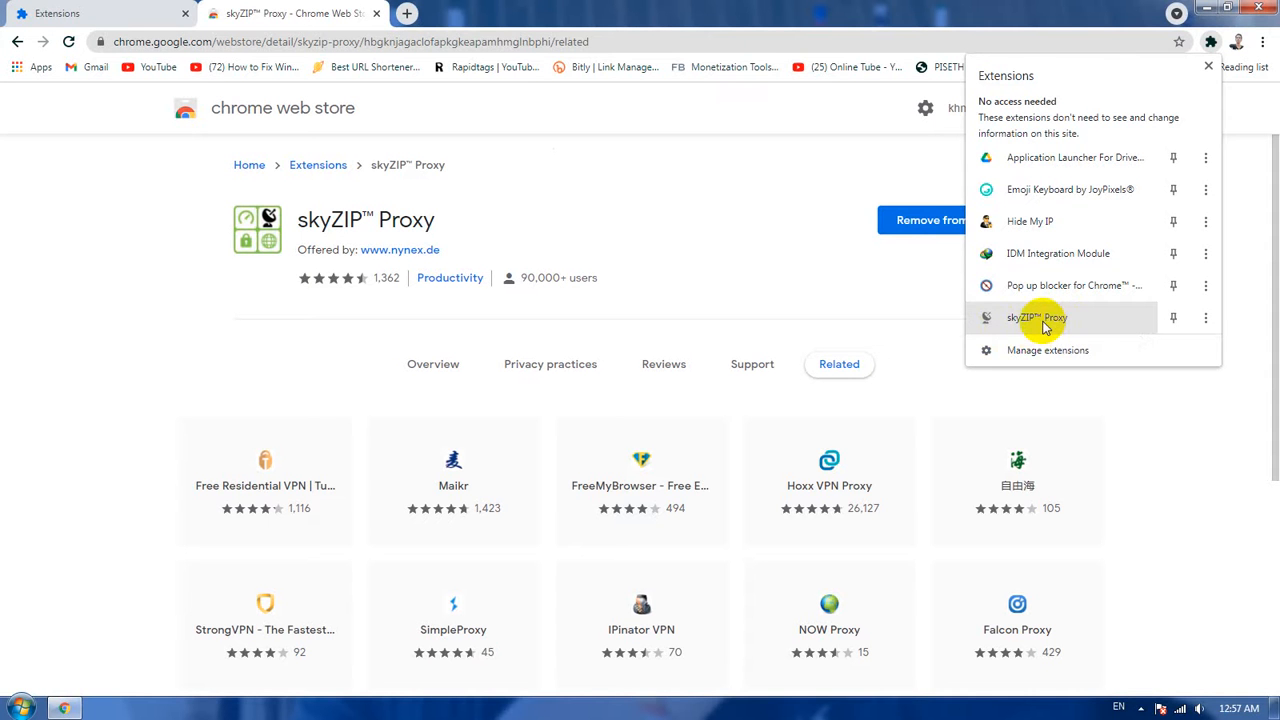
left_click(1210, 42)
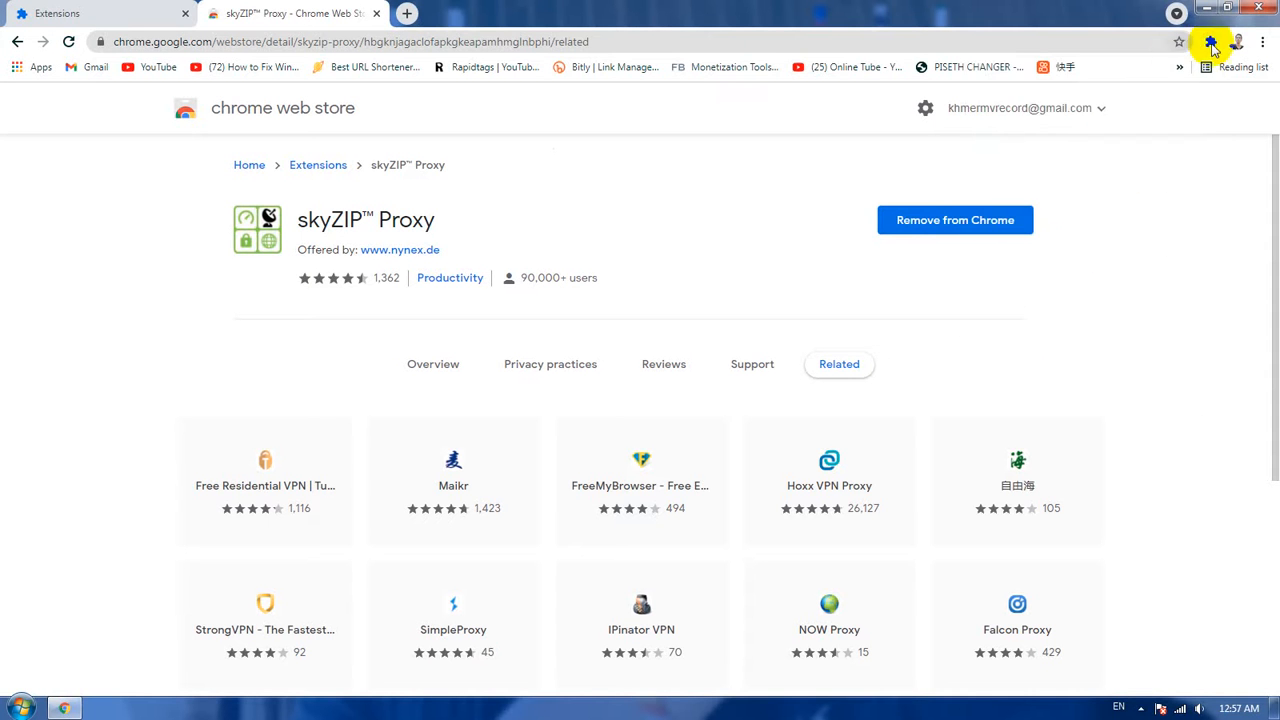
left_click(1210, 42)
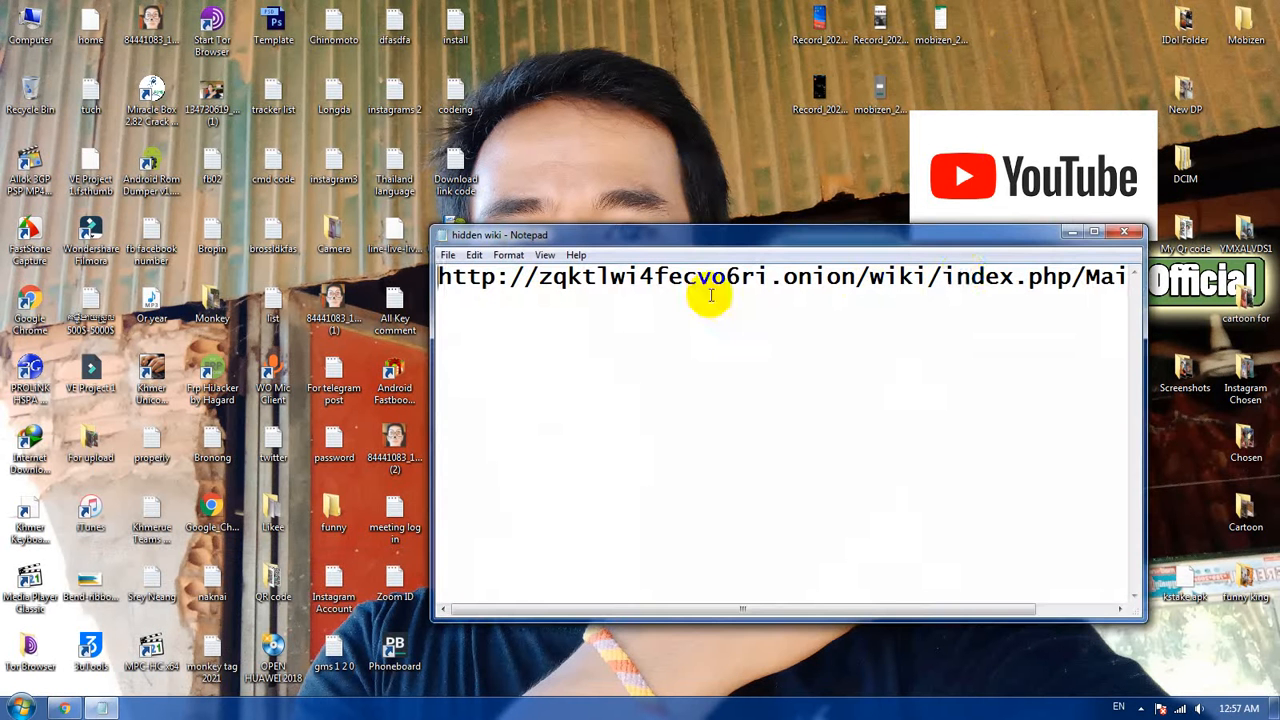
Select the full Hidden Wiki .onion address in the Notepad note.
left_click_drag(500, 276, 856, 276)
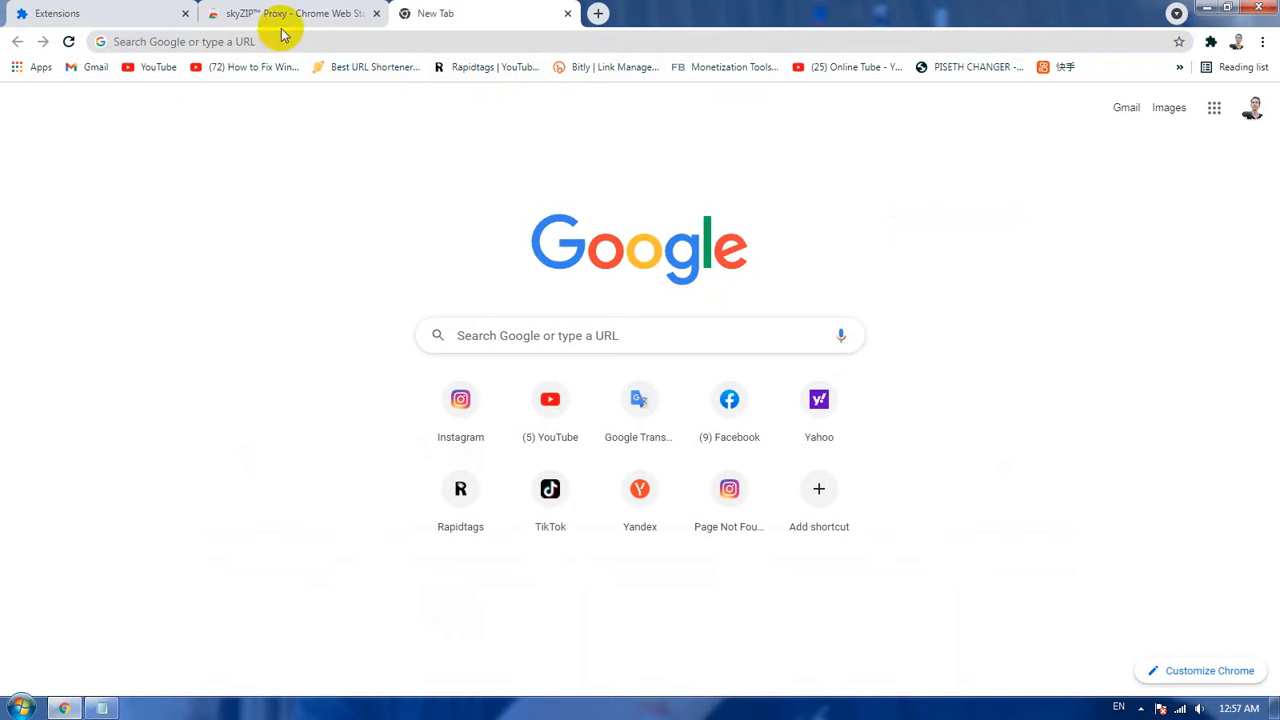
Bring up the address bar's context menu to paste the copied .onion address.
right_click(200, 40)
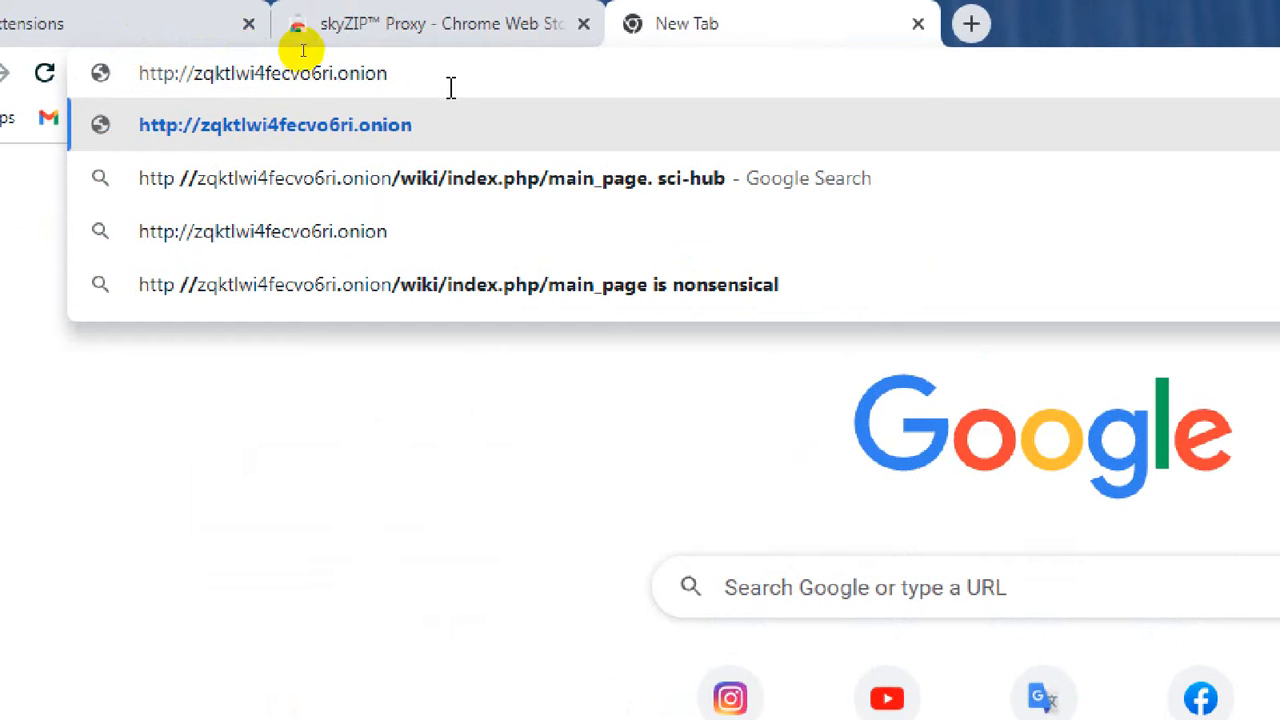
mouse_move(338, 44)
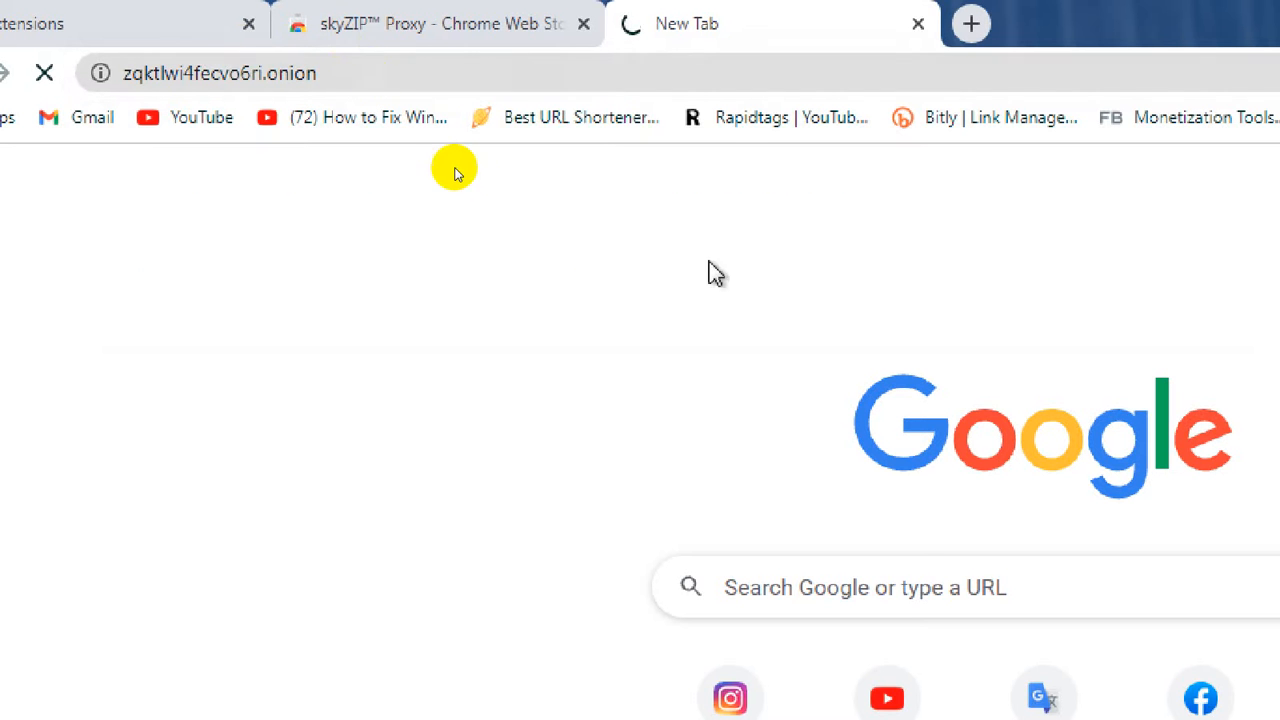
mouse_move(500, 220)
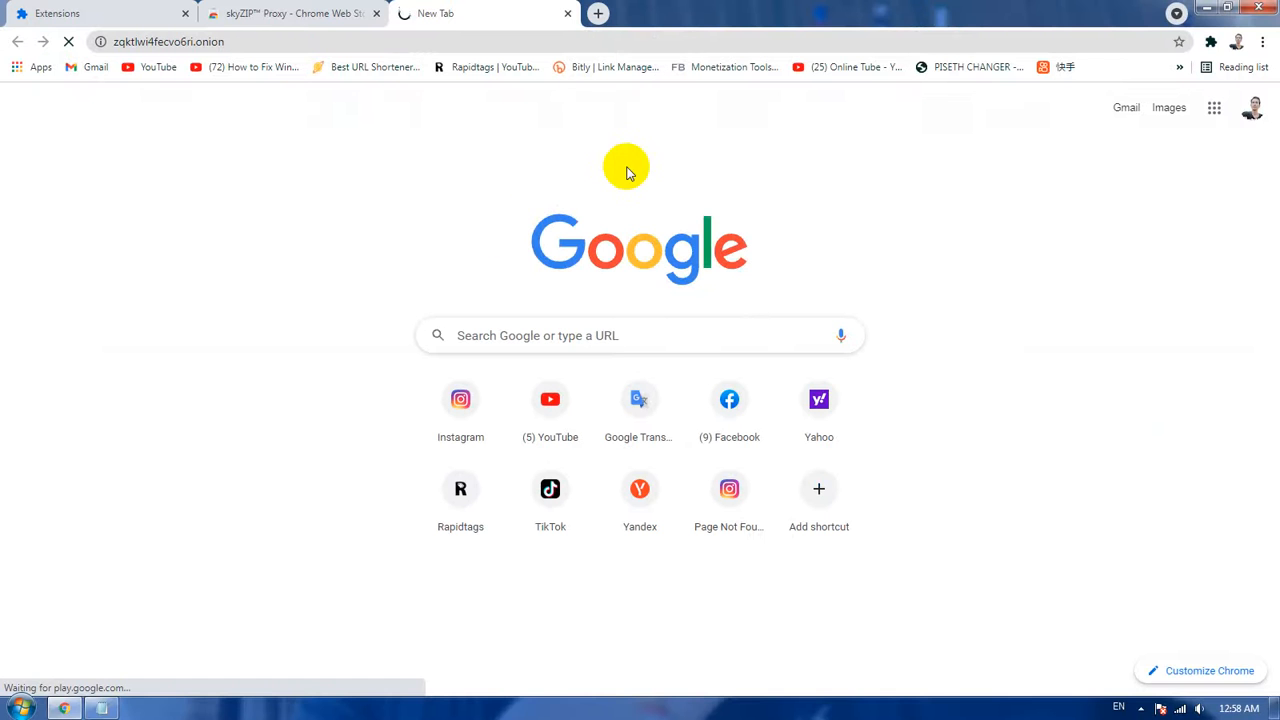
mouse_move(904, 268)
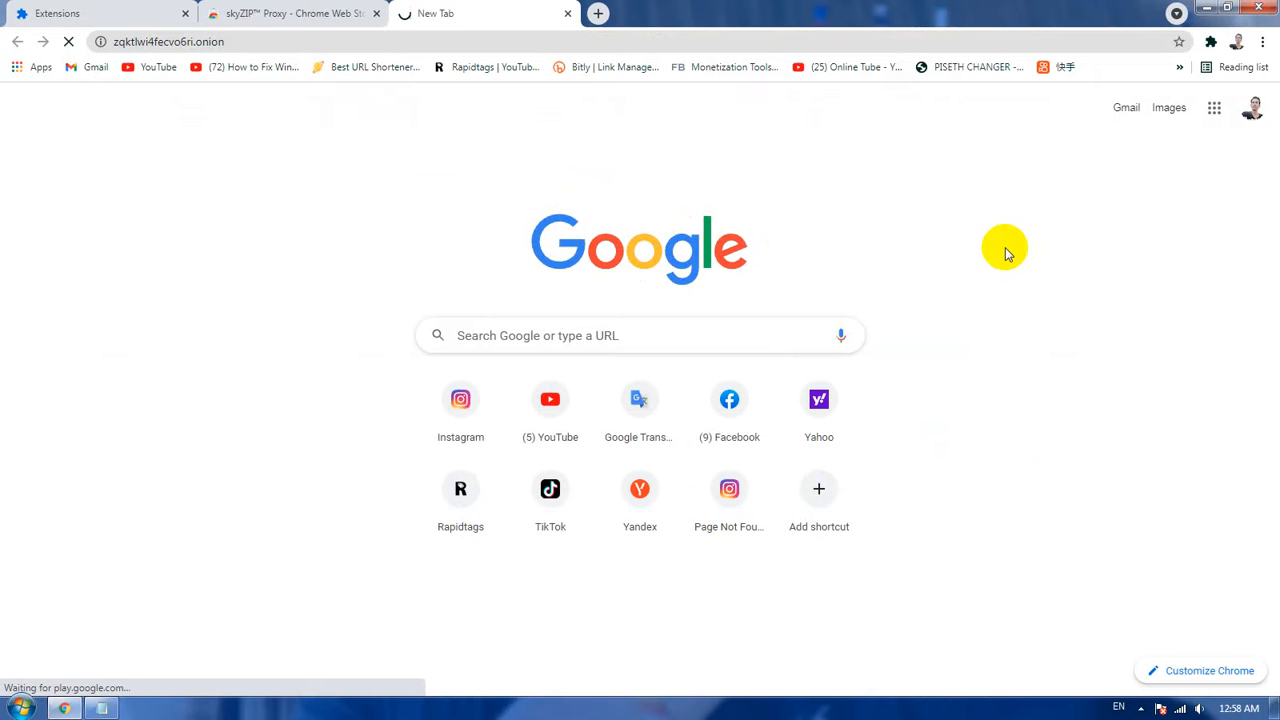
mouse_move(1000, 248)
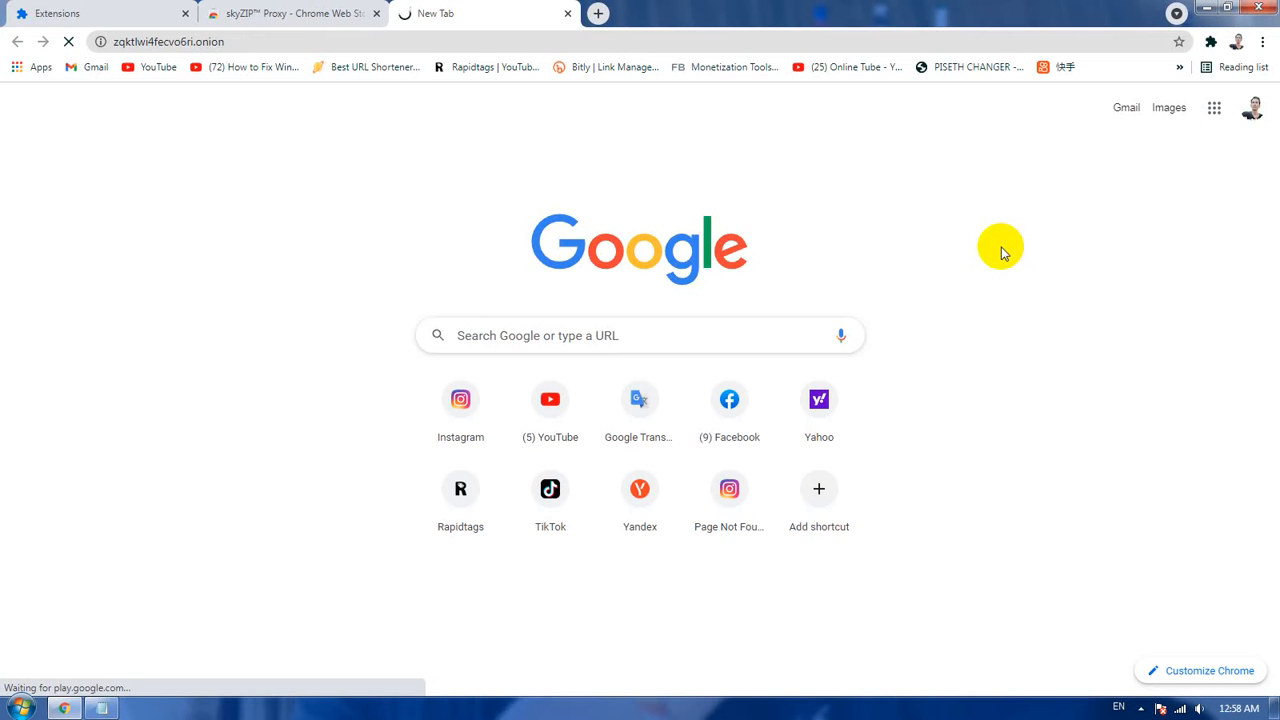
mouse_move(1004, 252)
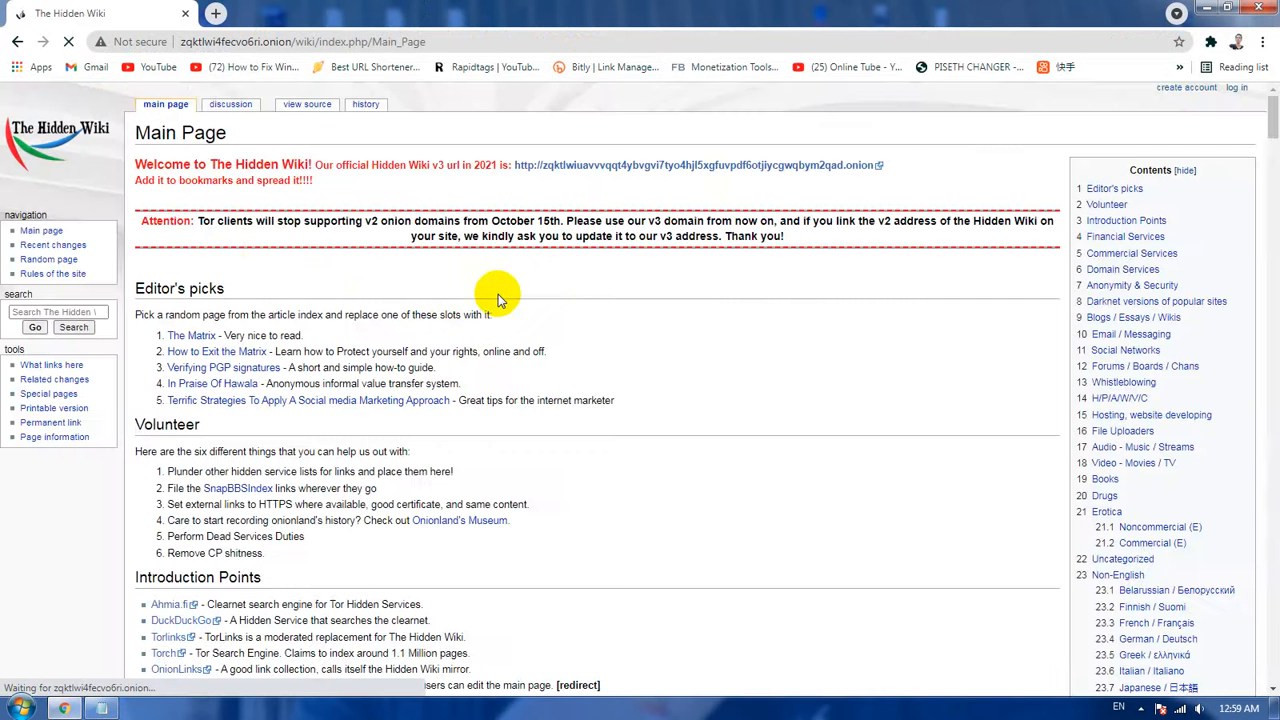
scroll("down", 3)
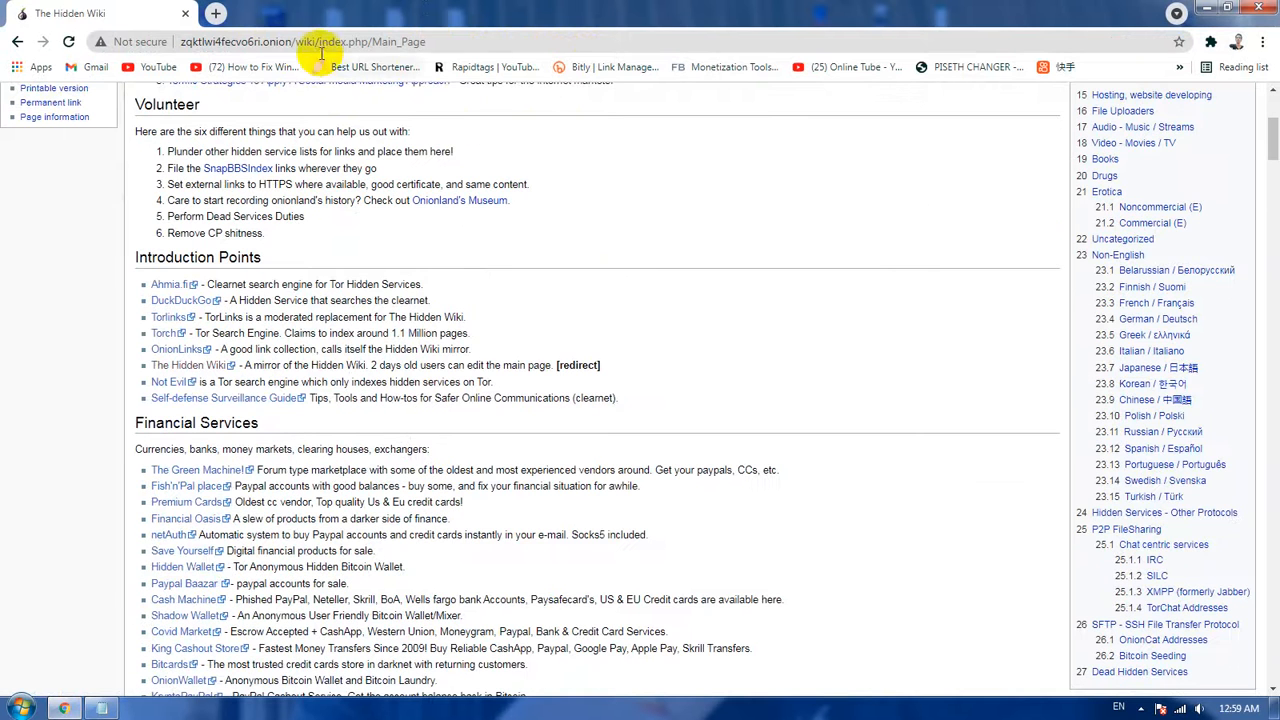
left_click(300, 40)
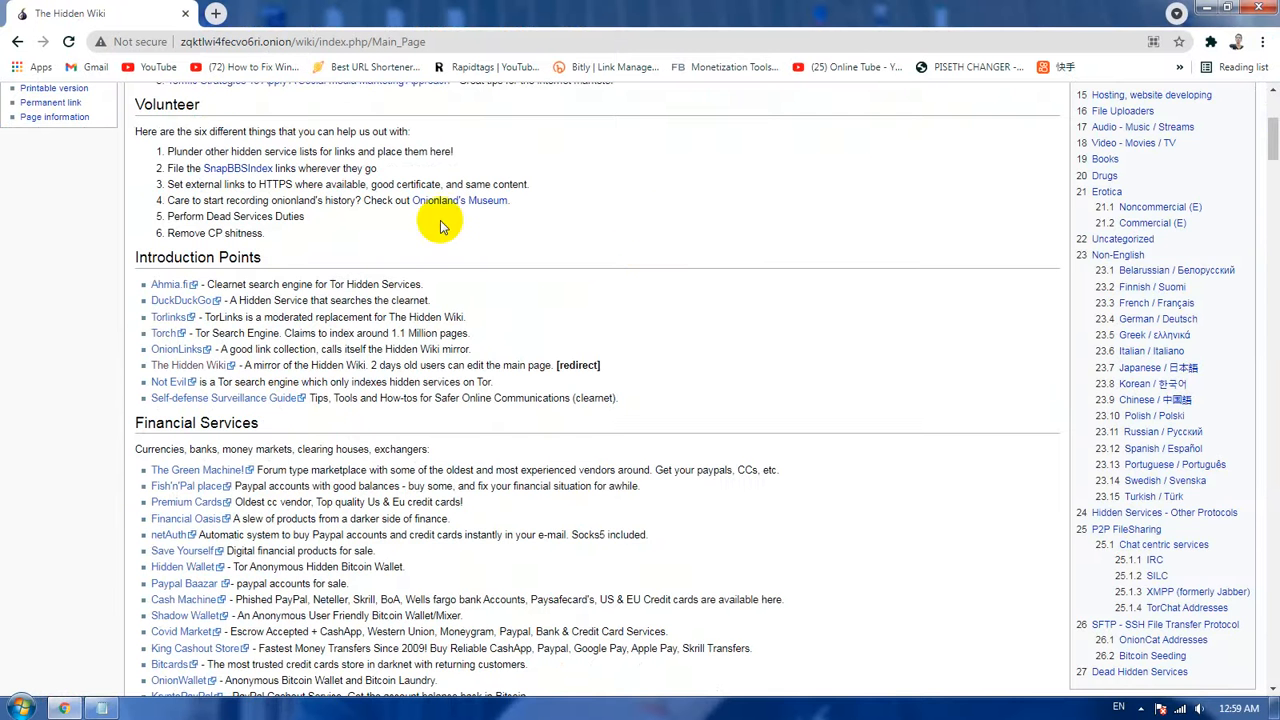
scroll("up", 3)
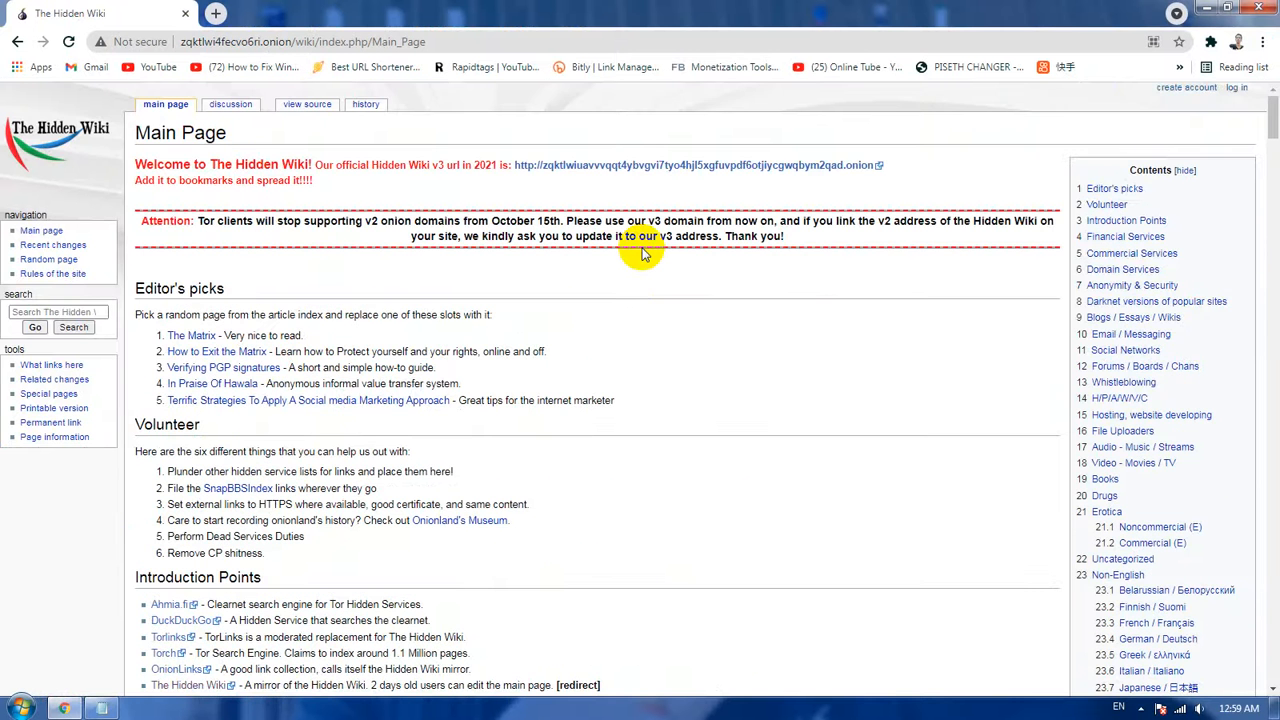
mouse_move(510, 170)
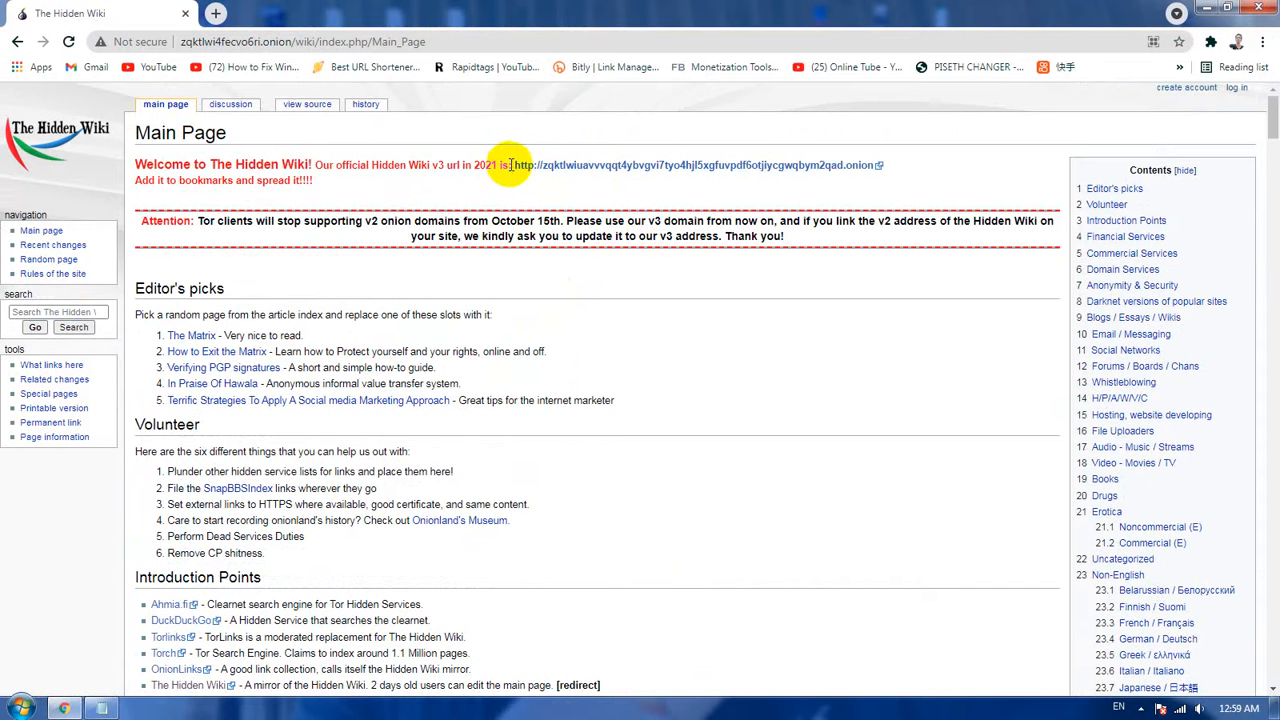
mouse_move(716, 184)
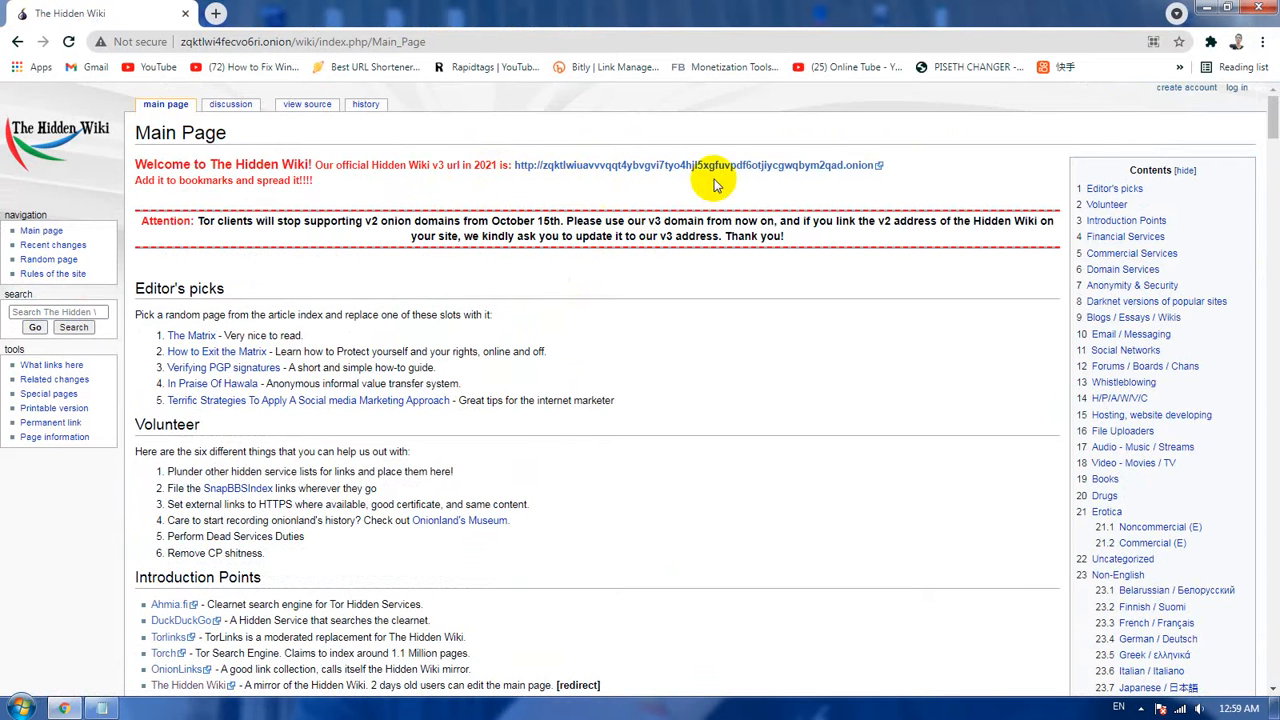
mouse_move(900, 184)
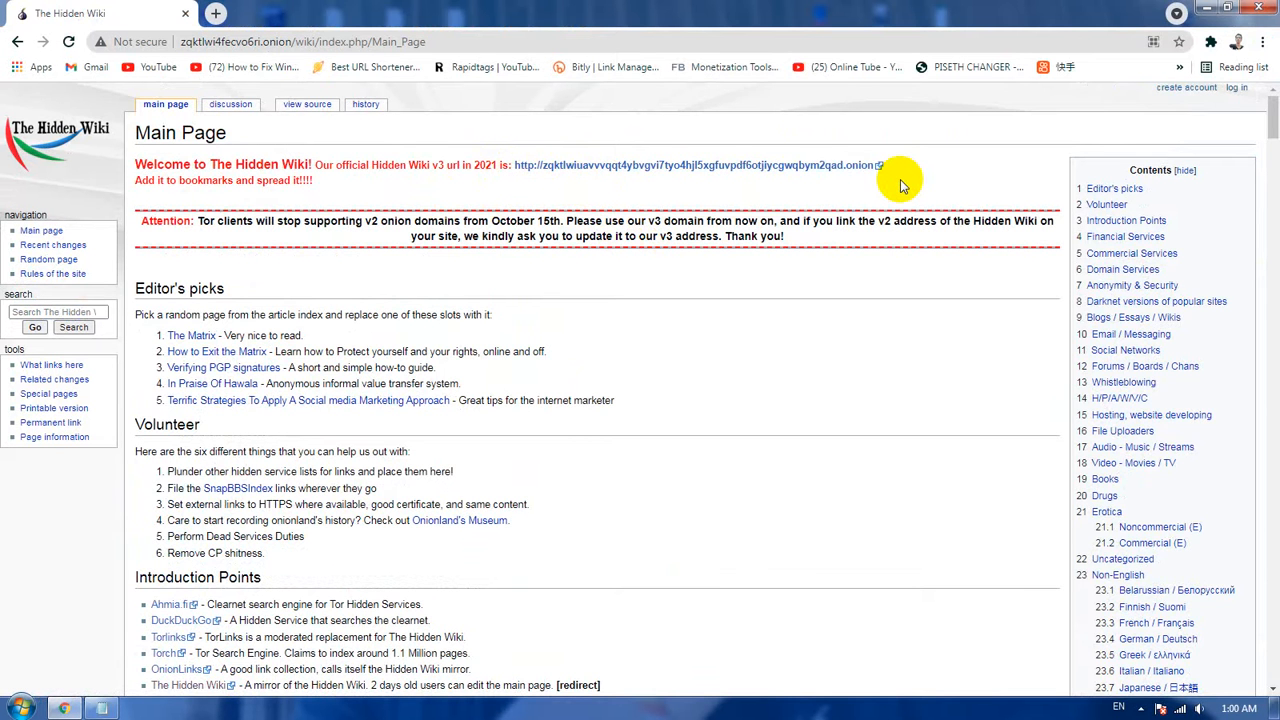
mouse_move(888, 336)
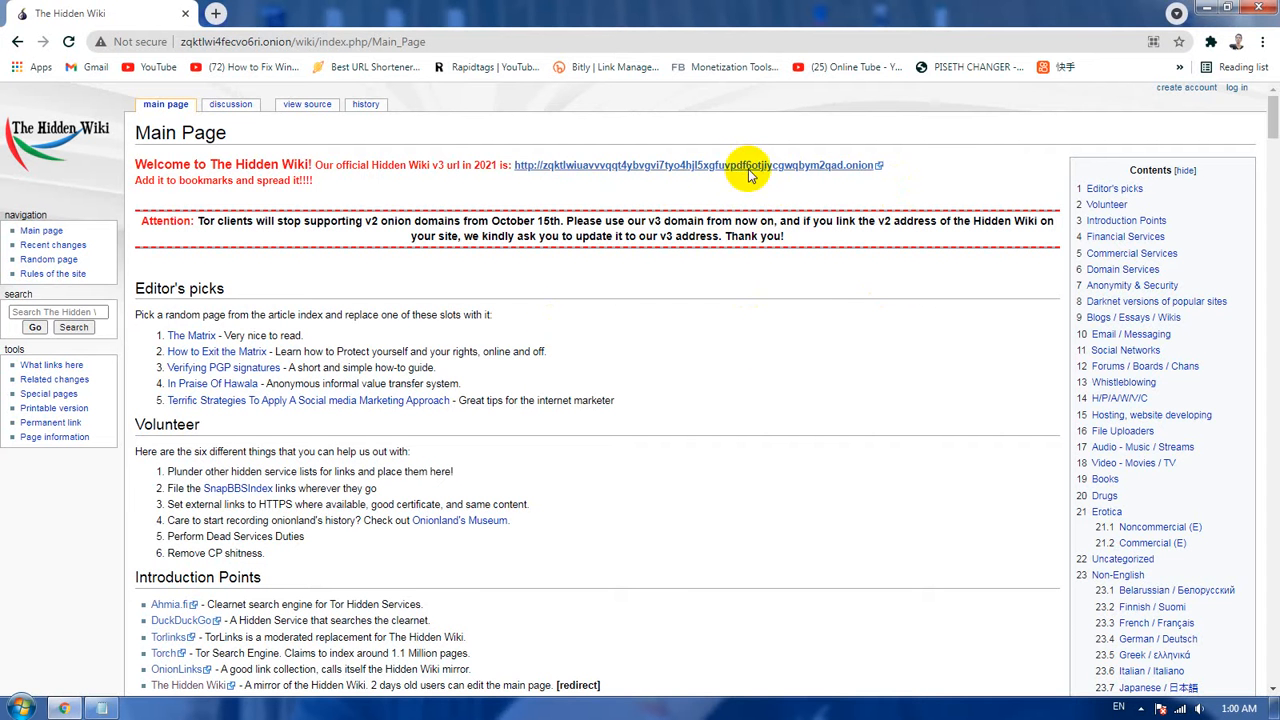
scroll("down", 3)
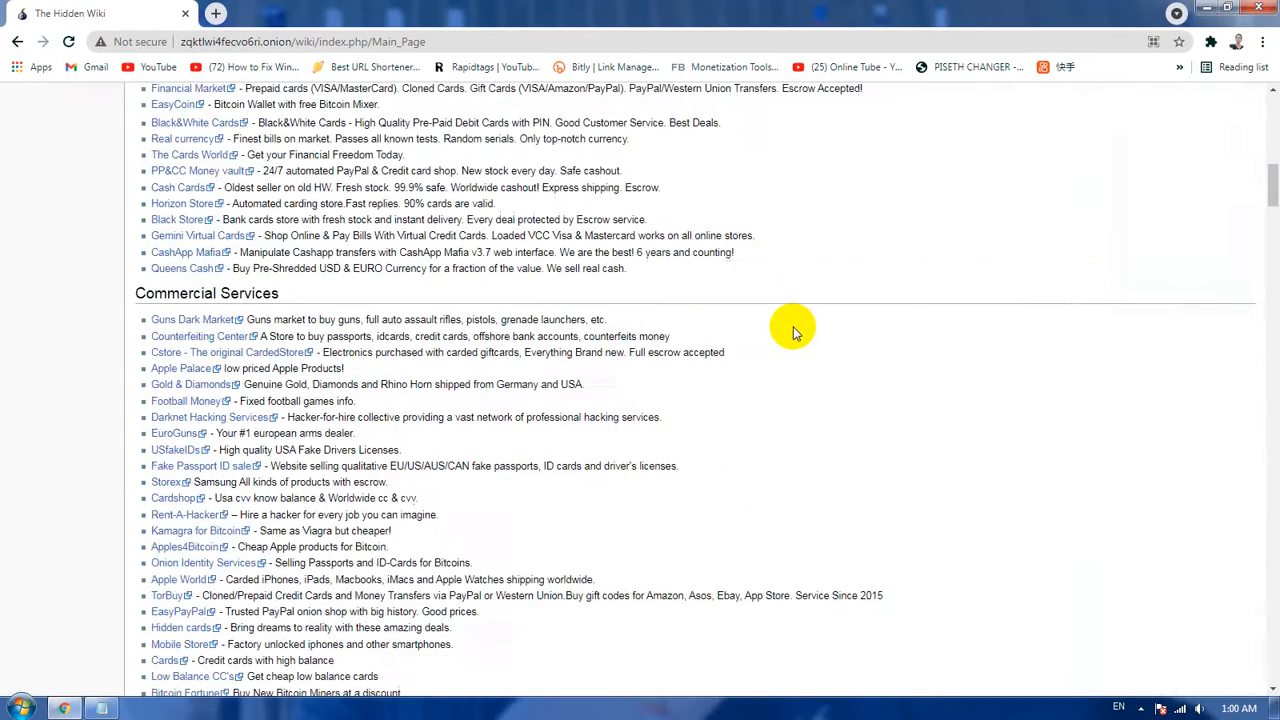
scroll("down", 3)
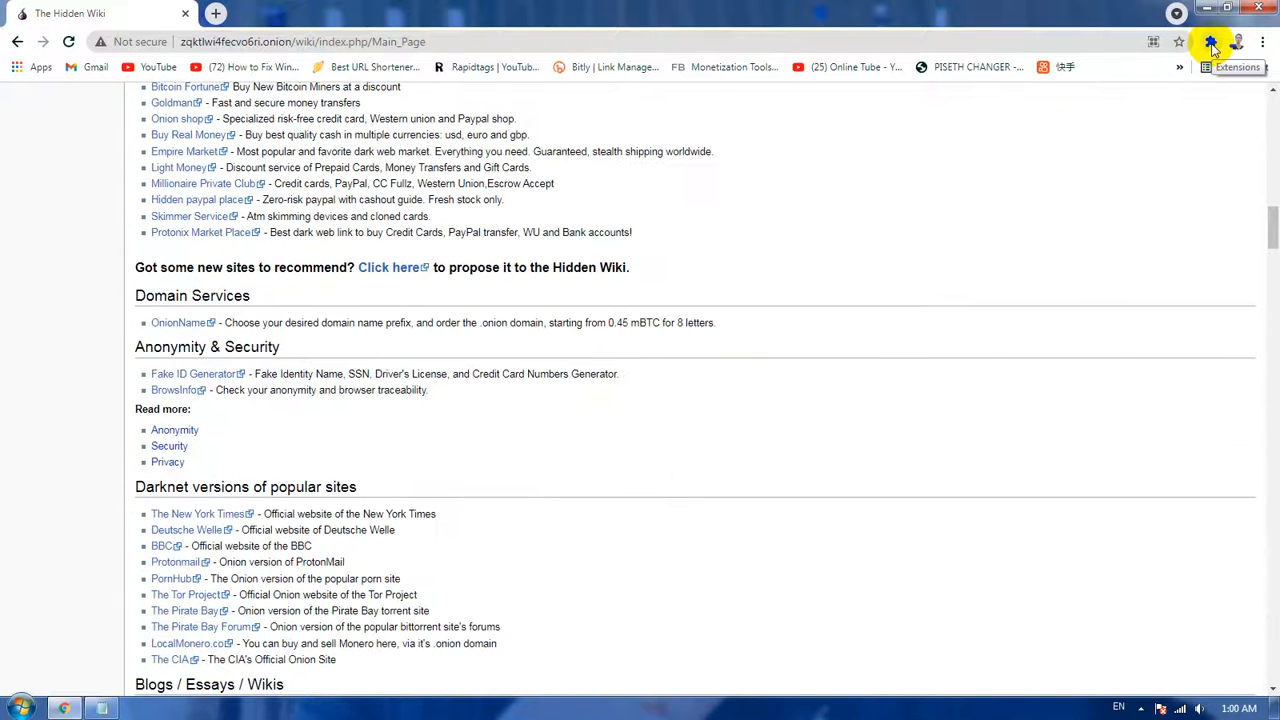
Turn off the skyZIP Proxy extension and close the Hidden Wiki tab.
left_click(1210, 40)
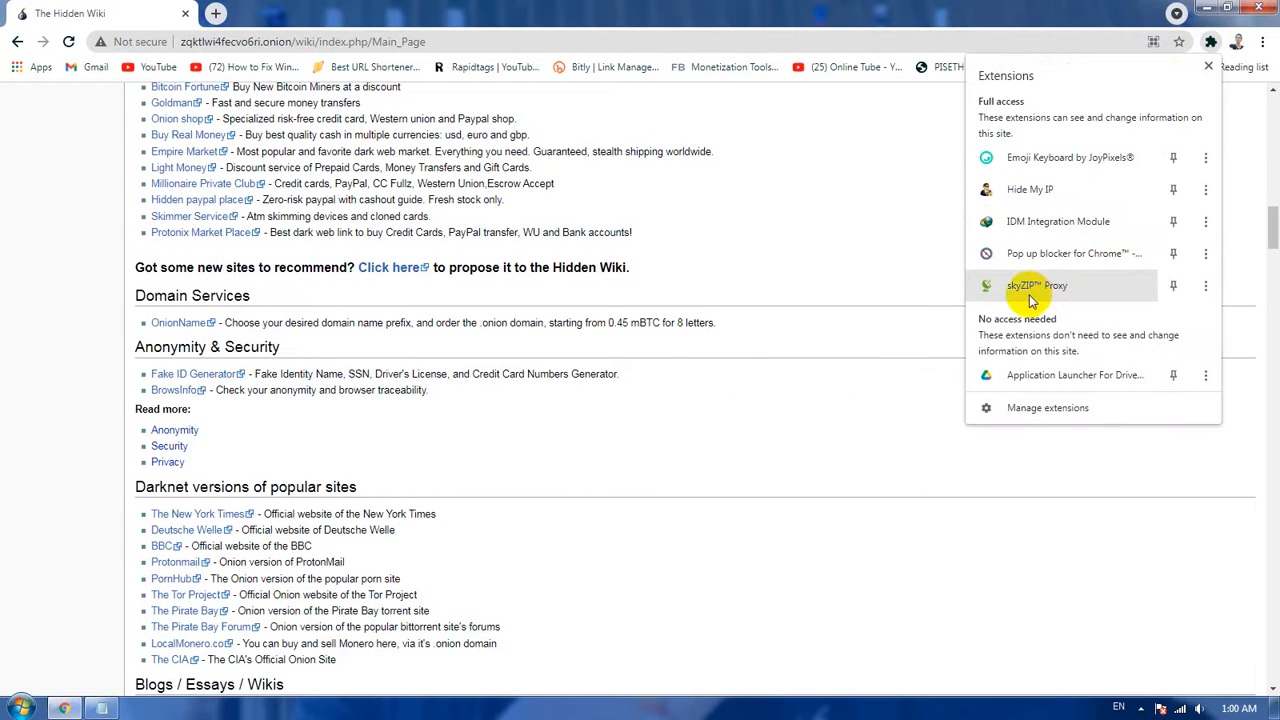
mouse_move(1036, 284)
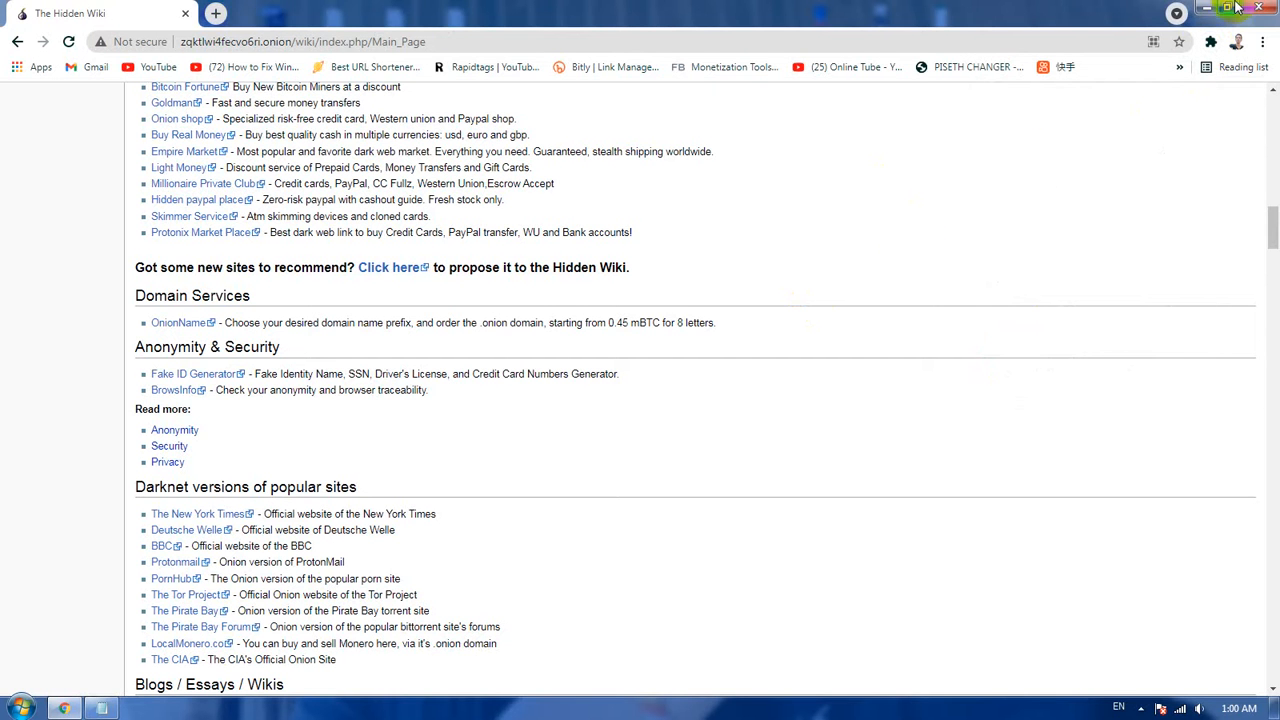
left_click(1204, 8)
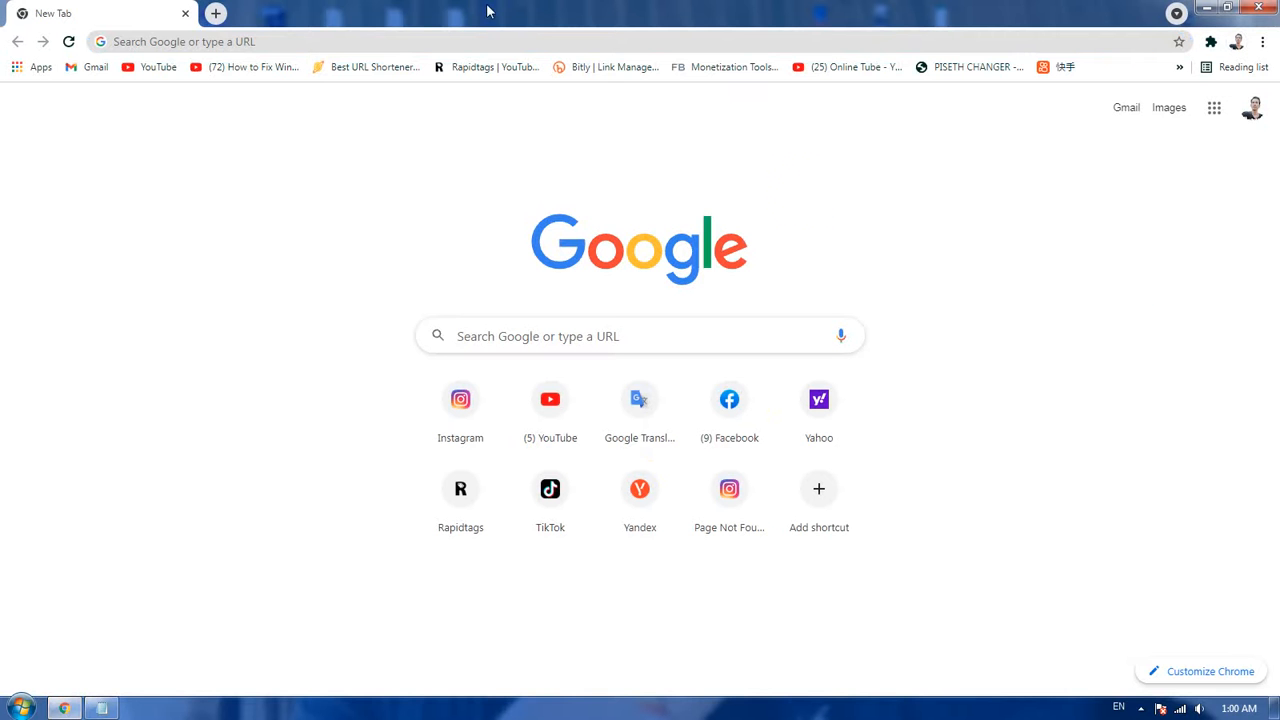
Paste-and-go the .onion address, re-enable skyZIP Proxy and reload the failed page.
right_click(500, 40)
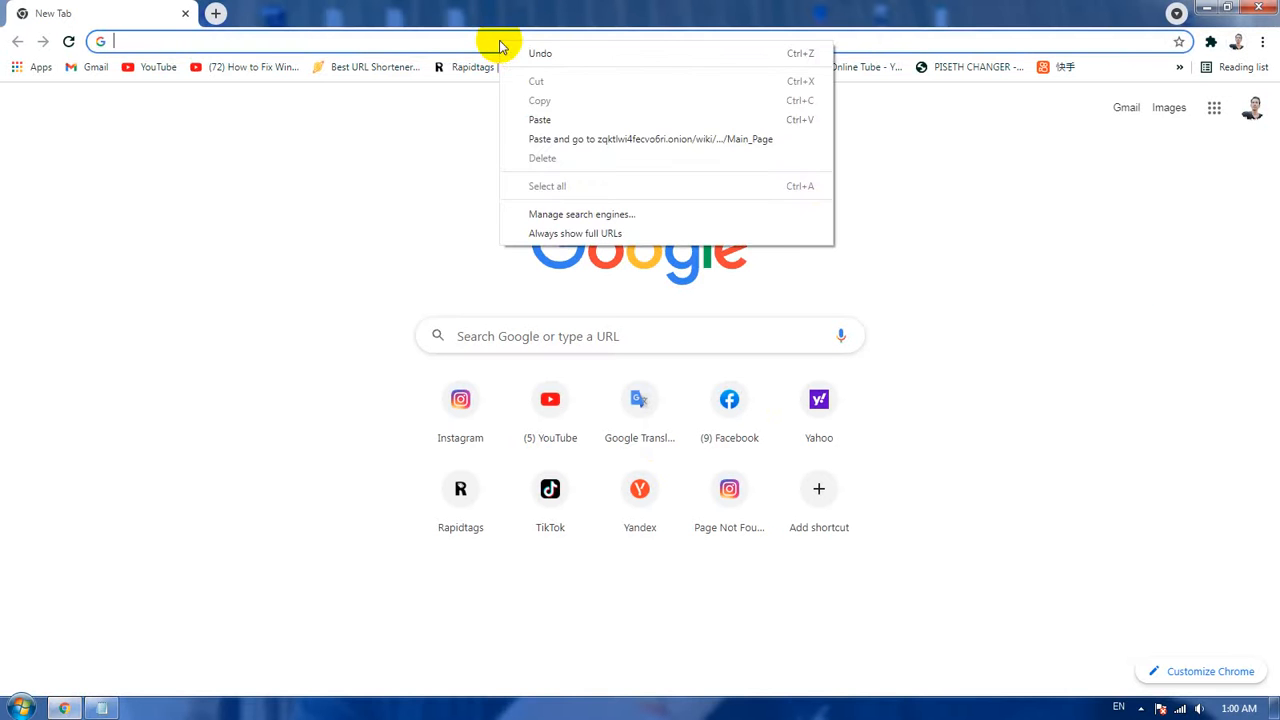
left_click(650, 140)
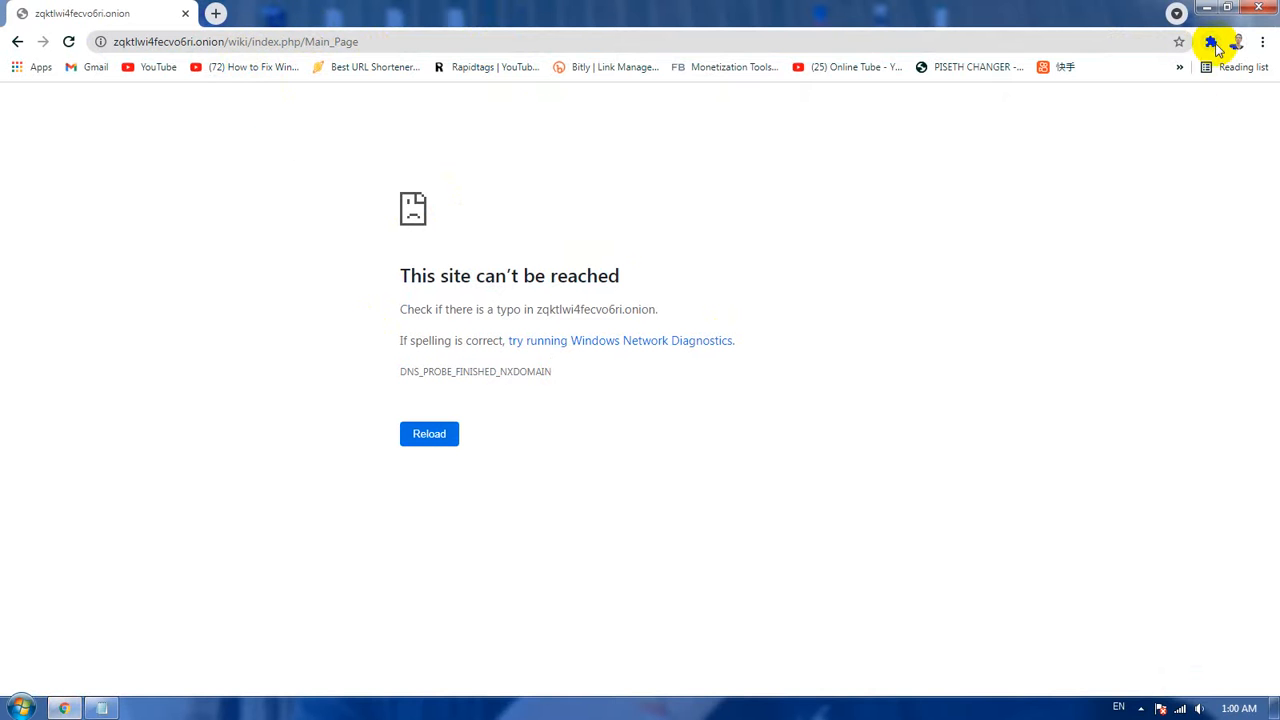
left_click(1210, 42)
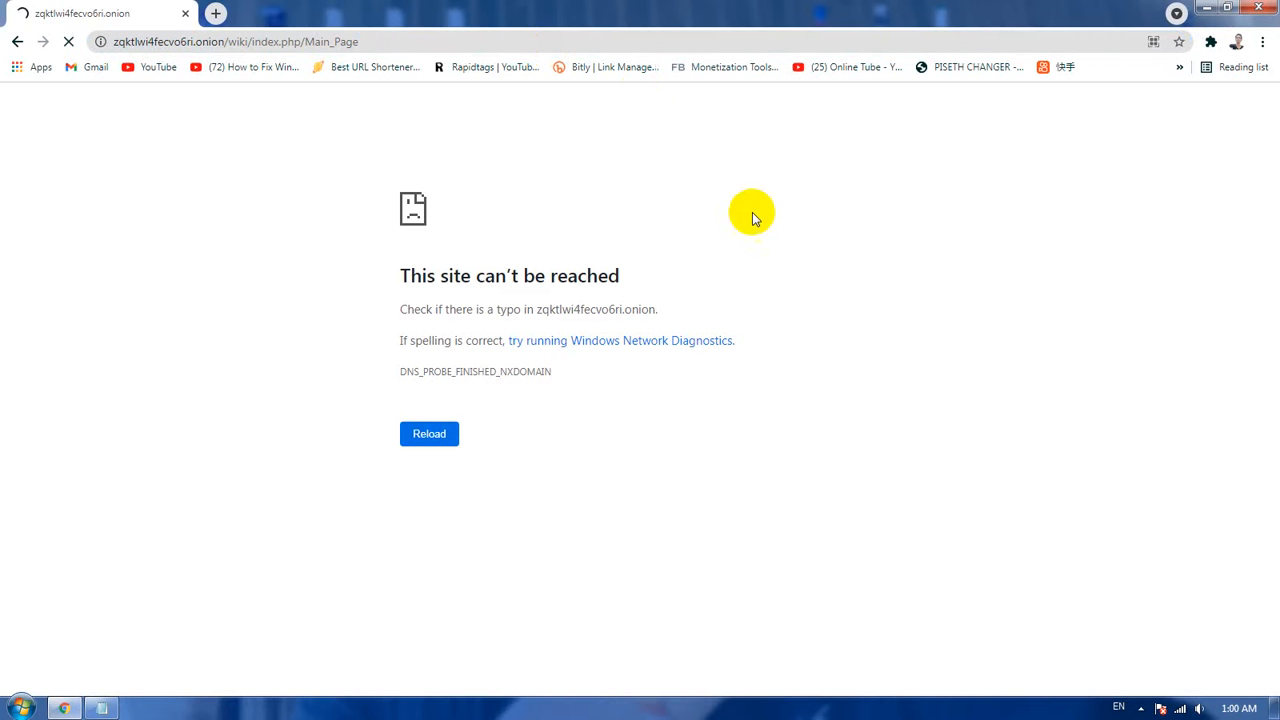
left_click(428, 432)
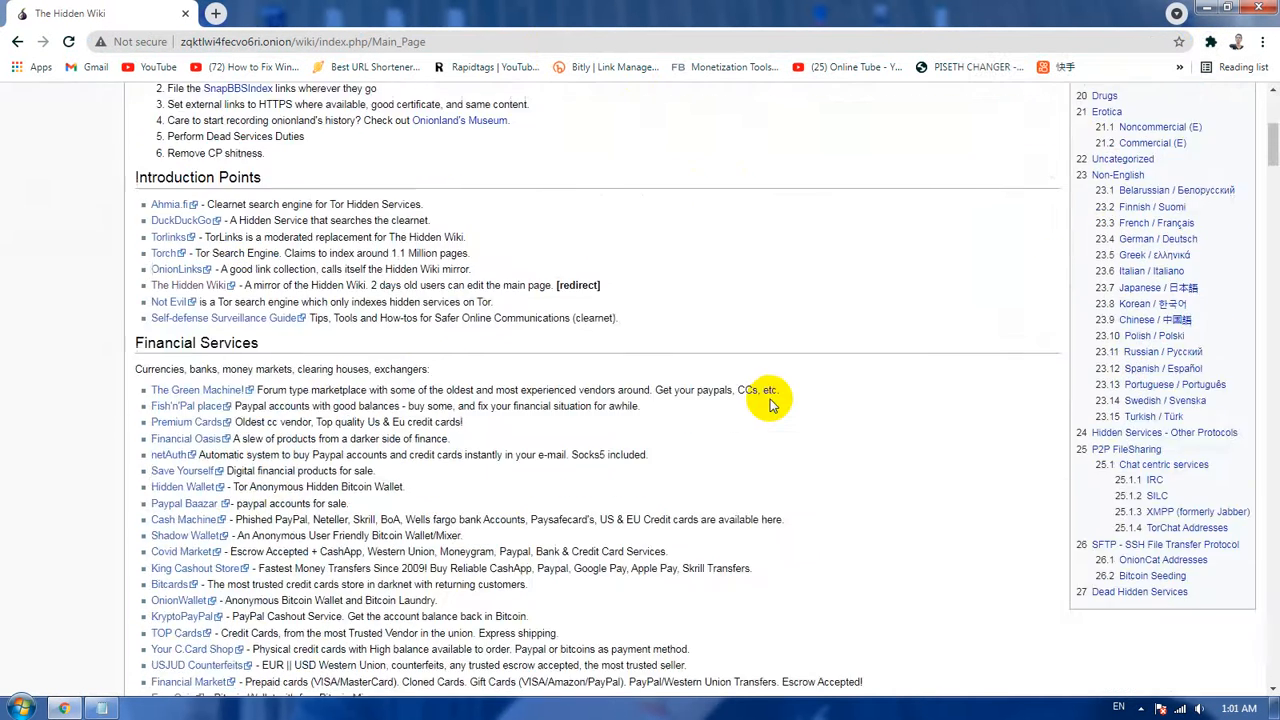
Scroll down the Hidden Wiki Main Page listings and back up to the top.
scroll("down", 3)
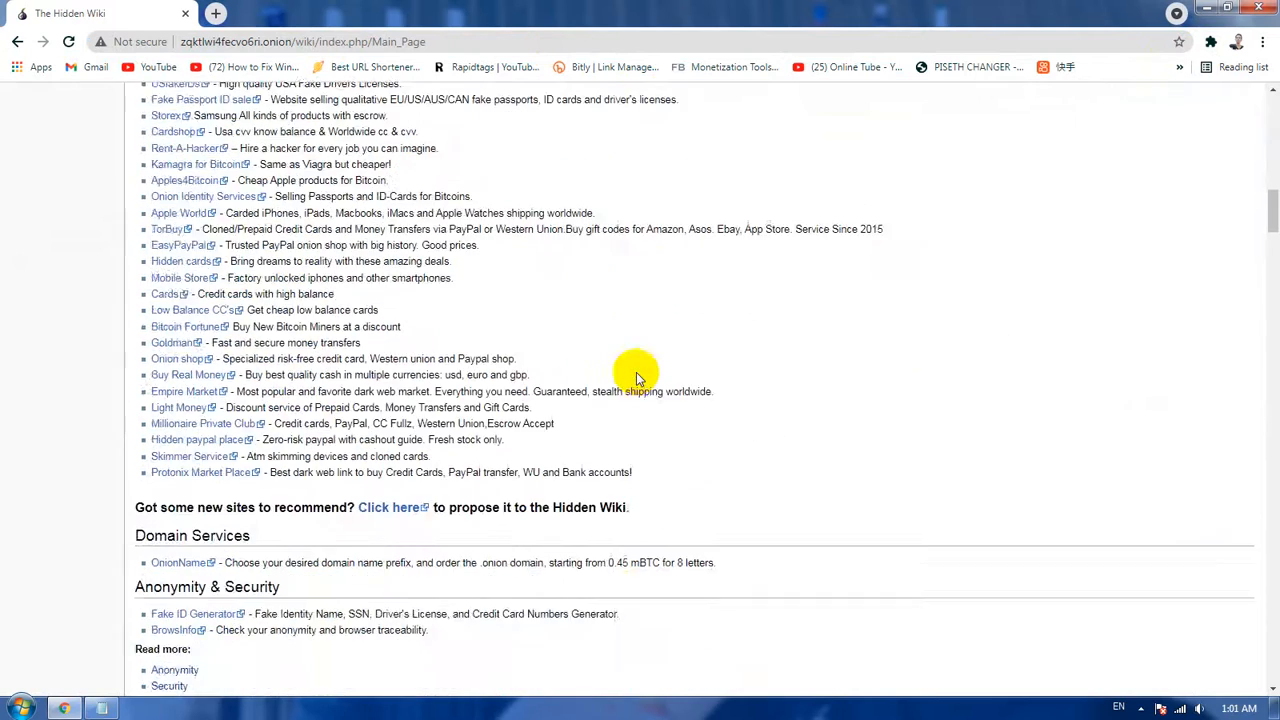
scroll("up", 3)
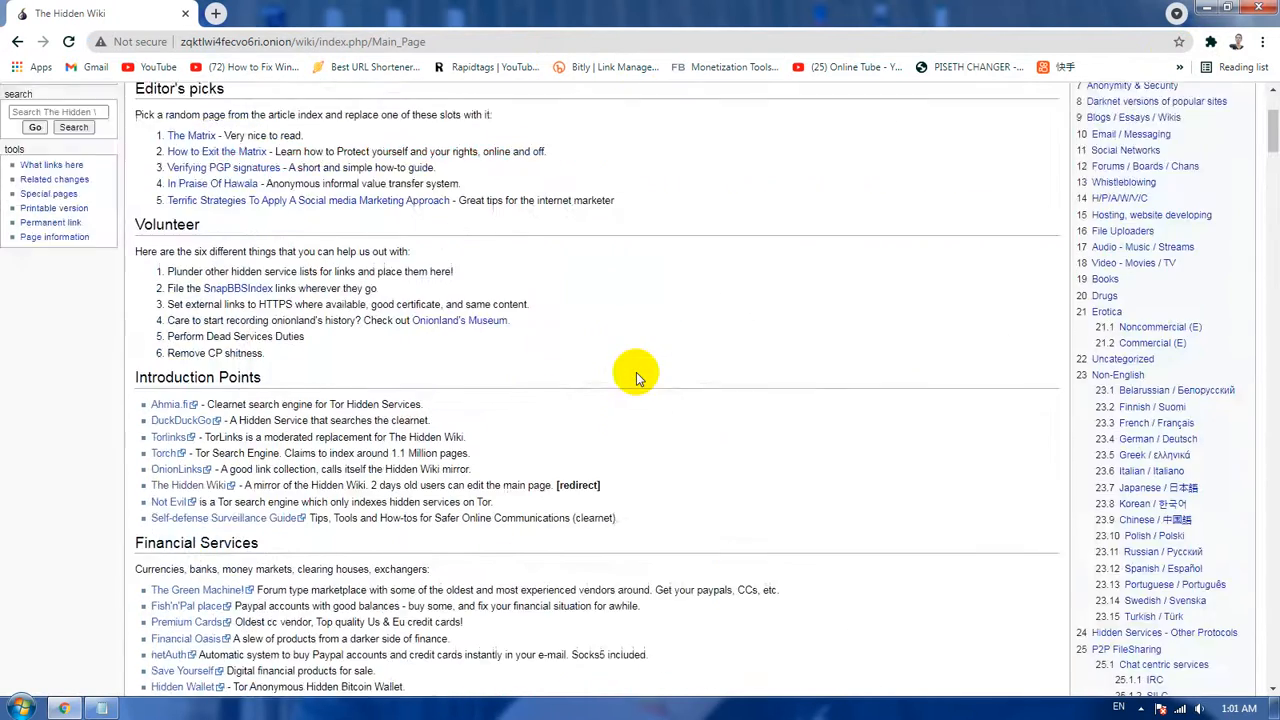
scroll("up", 3)
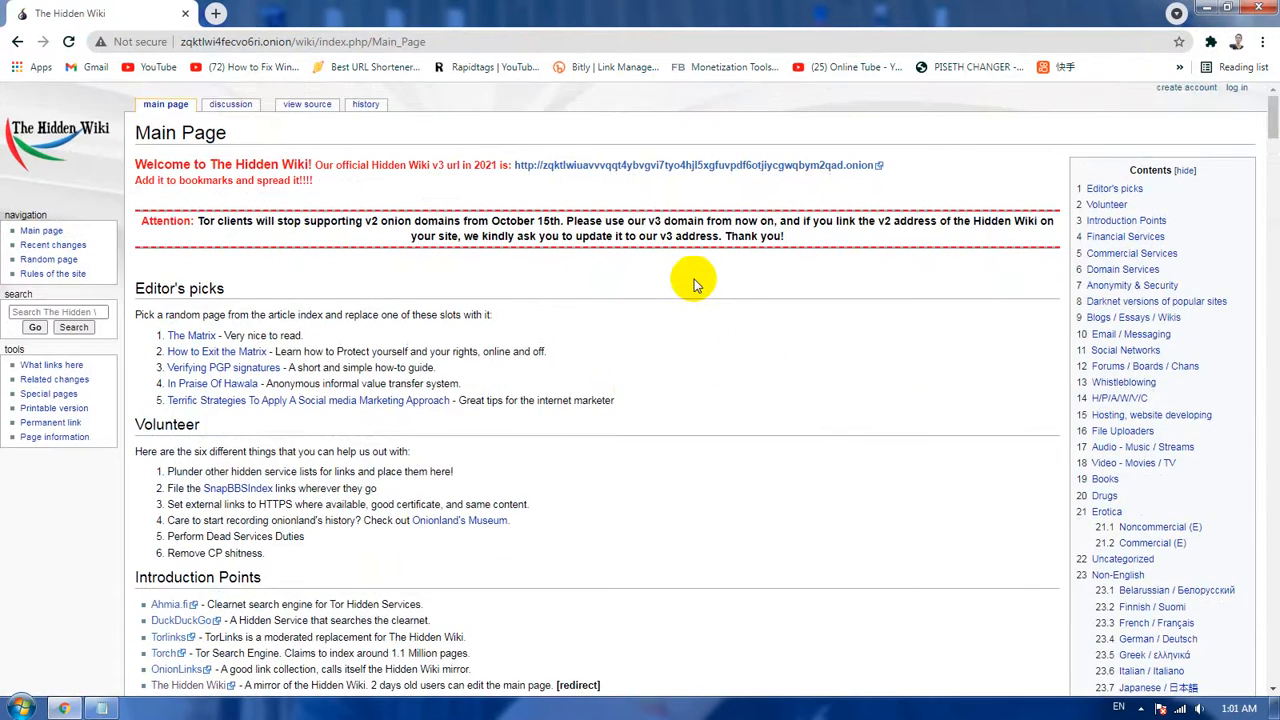
mouse_move(738, 290)
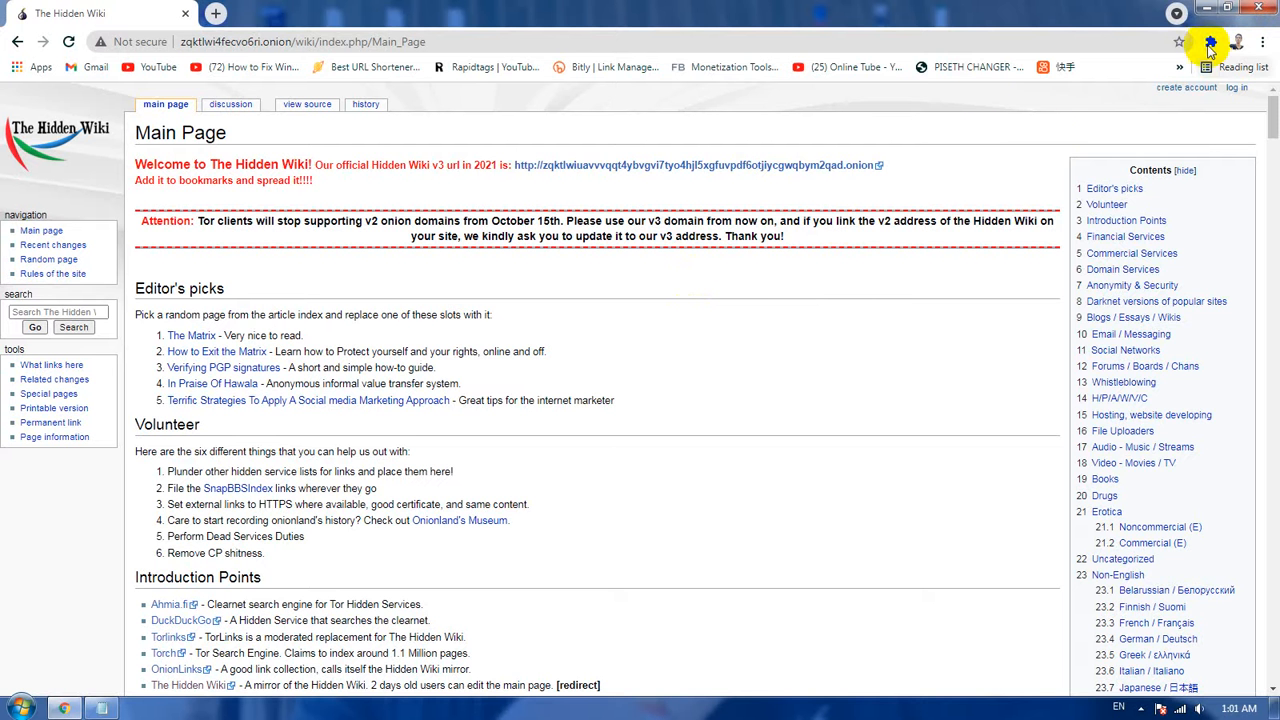
mouse_move(924, 350)
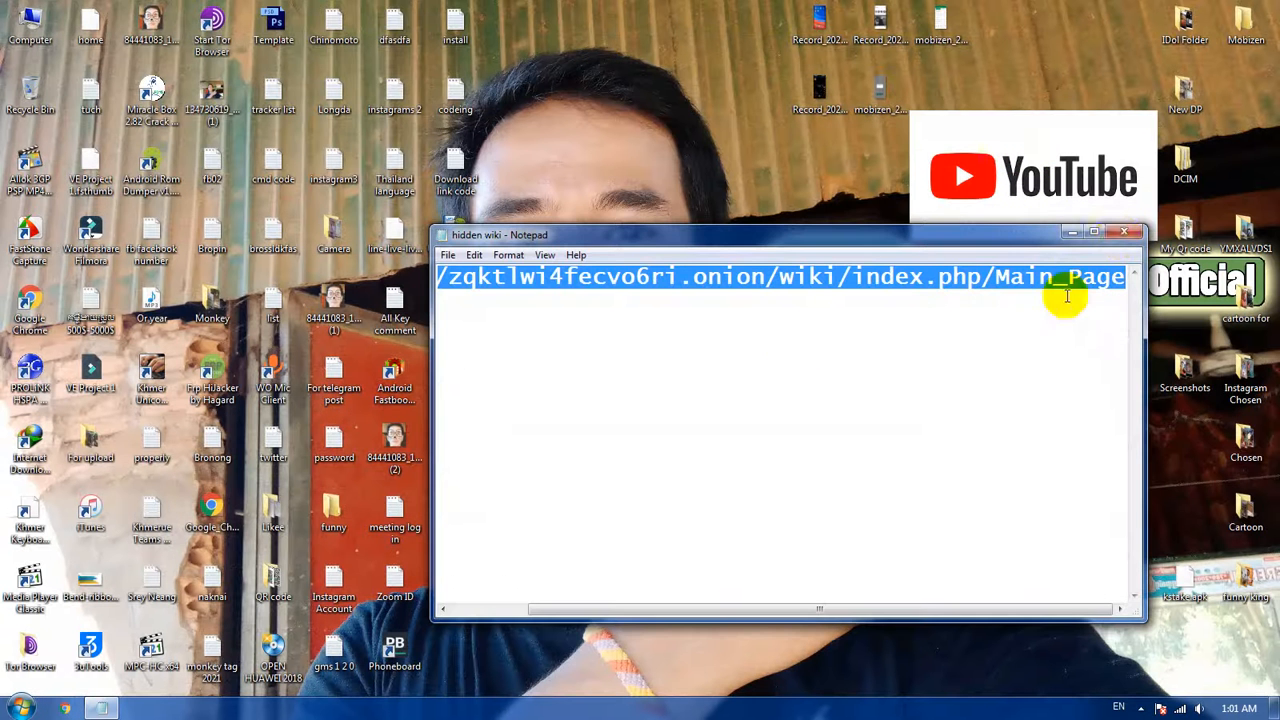
Close the Notepad note with the onion address and return to Chrome.
left_click(1124, 232)
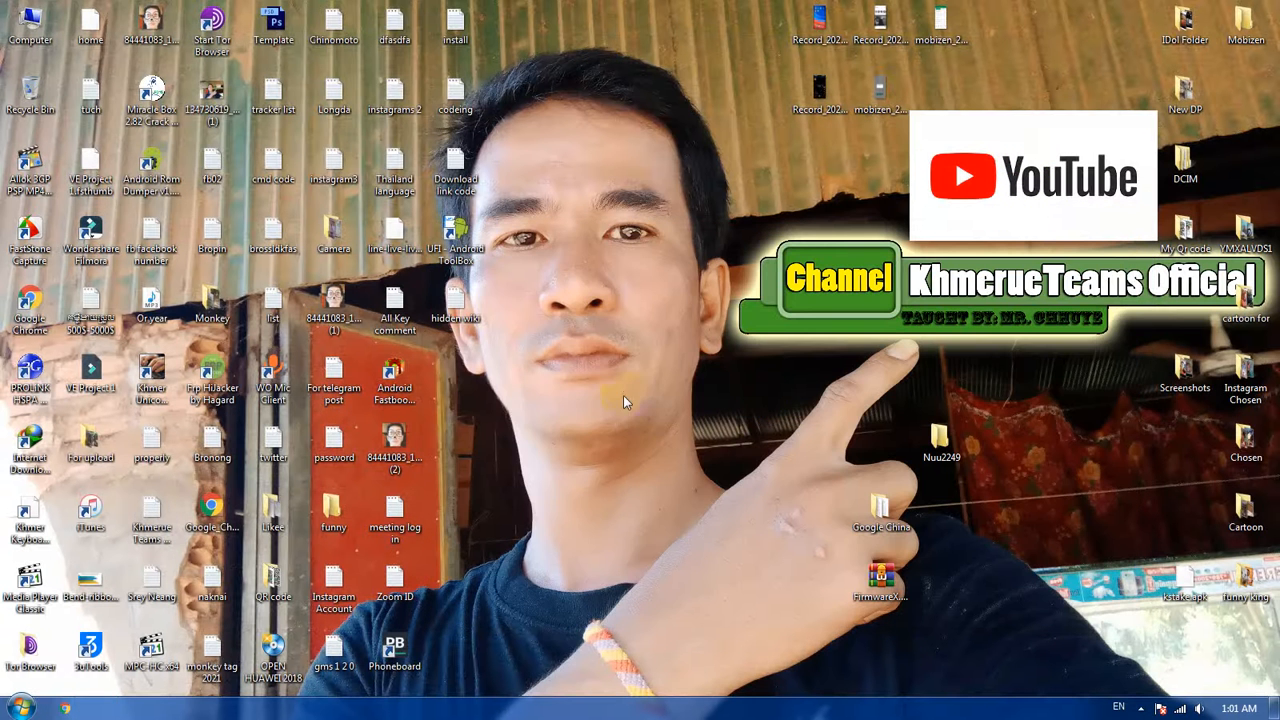
mouse_move(630, 414)
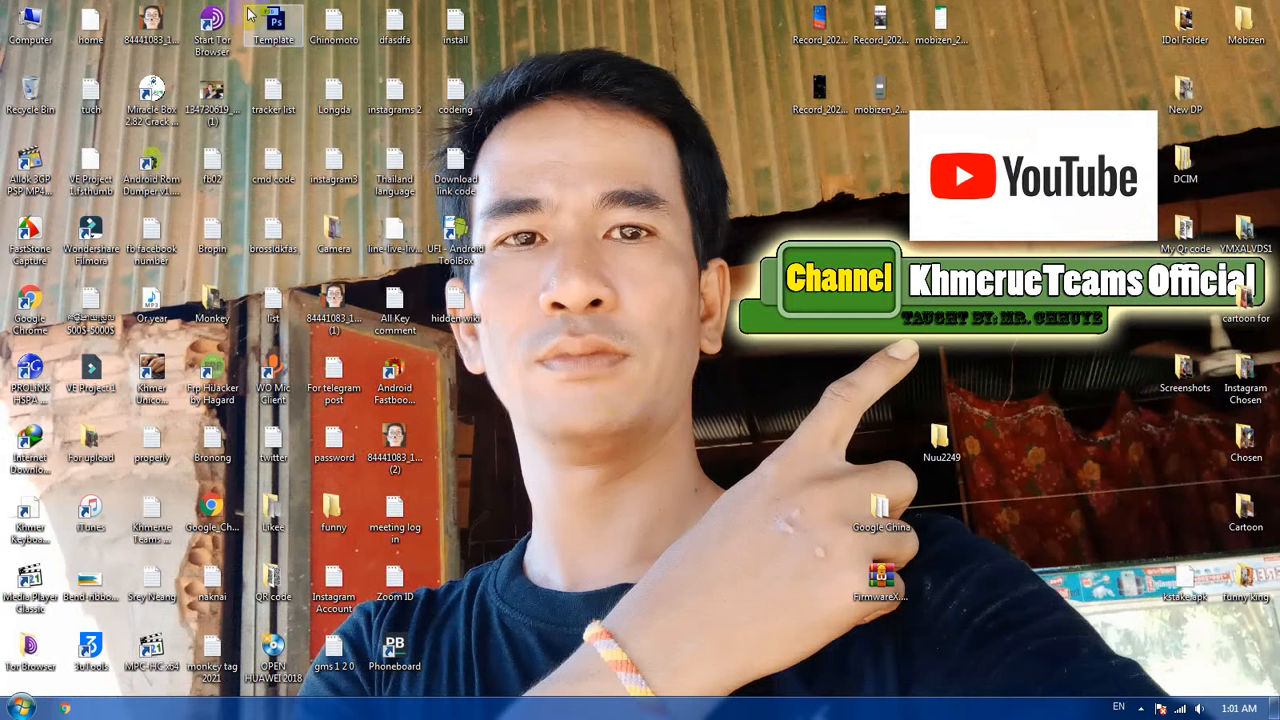
left_click(212, 28)
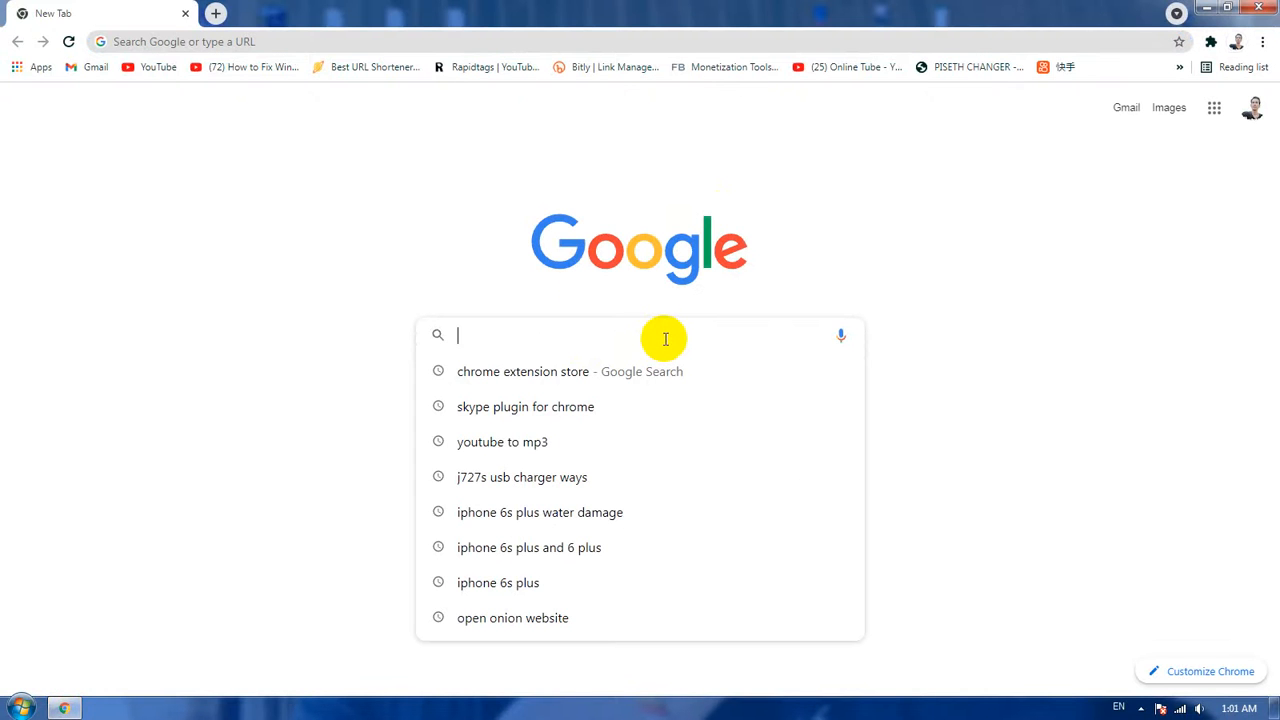
Search Google for 'tor browser' and reach the Tor Project download page.
type("tor")
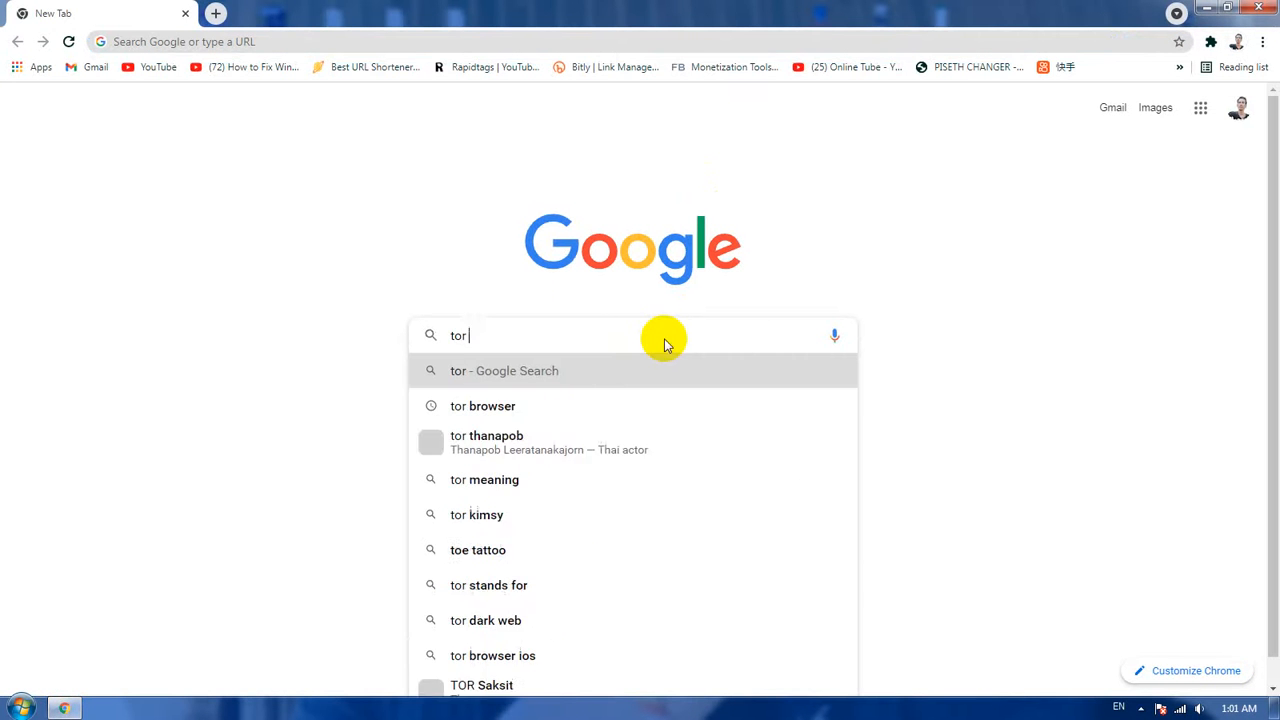
left_click(484, 404)
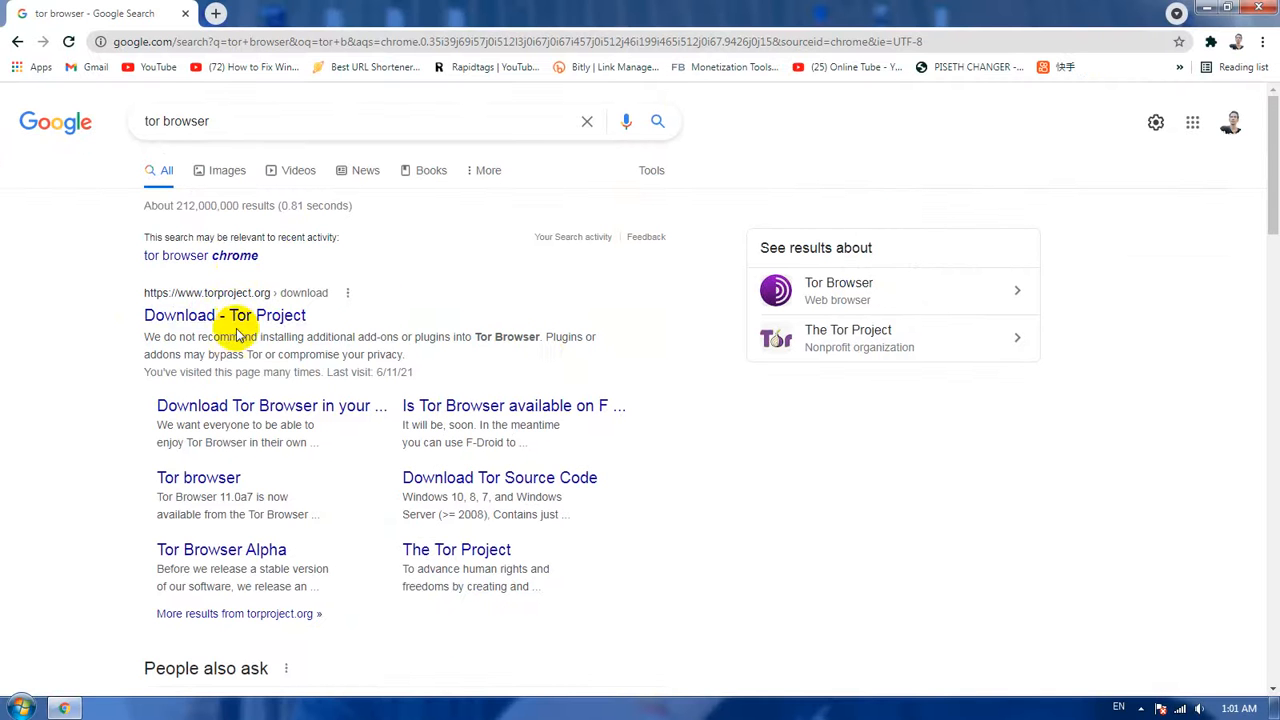
left_click(224, 316)
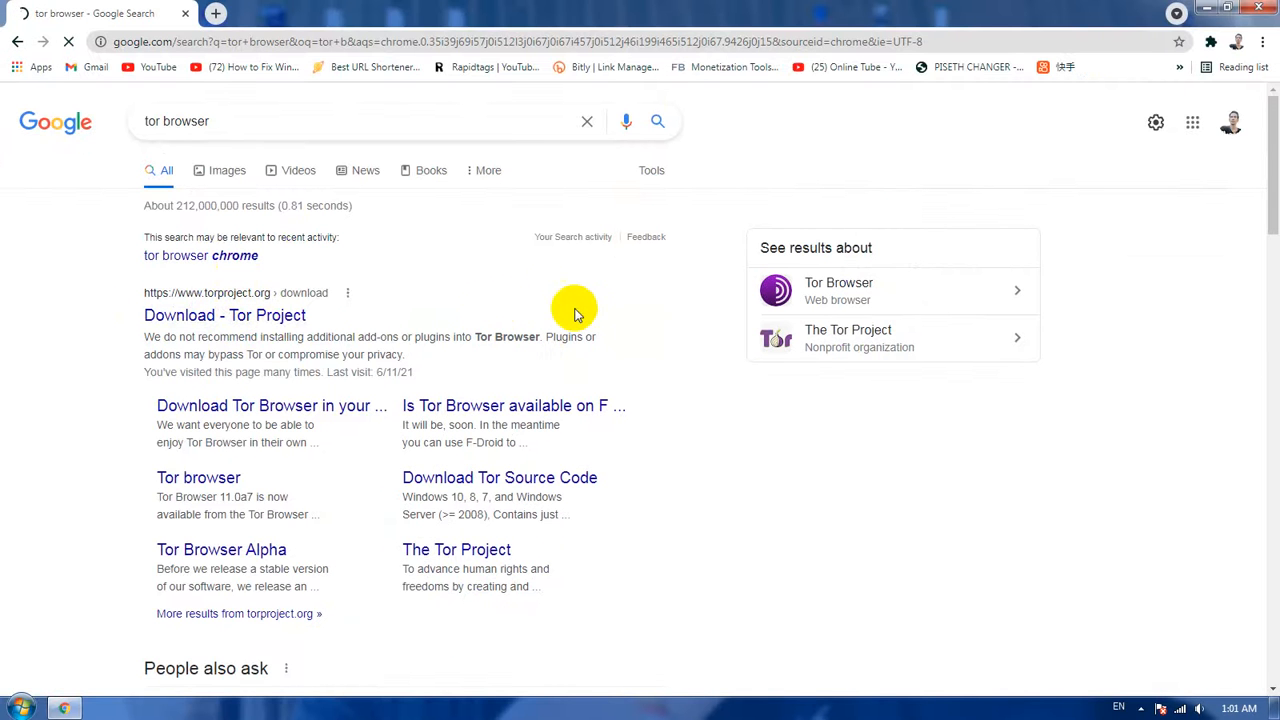
left_click(224, 316)
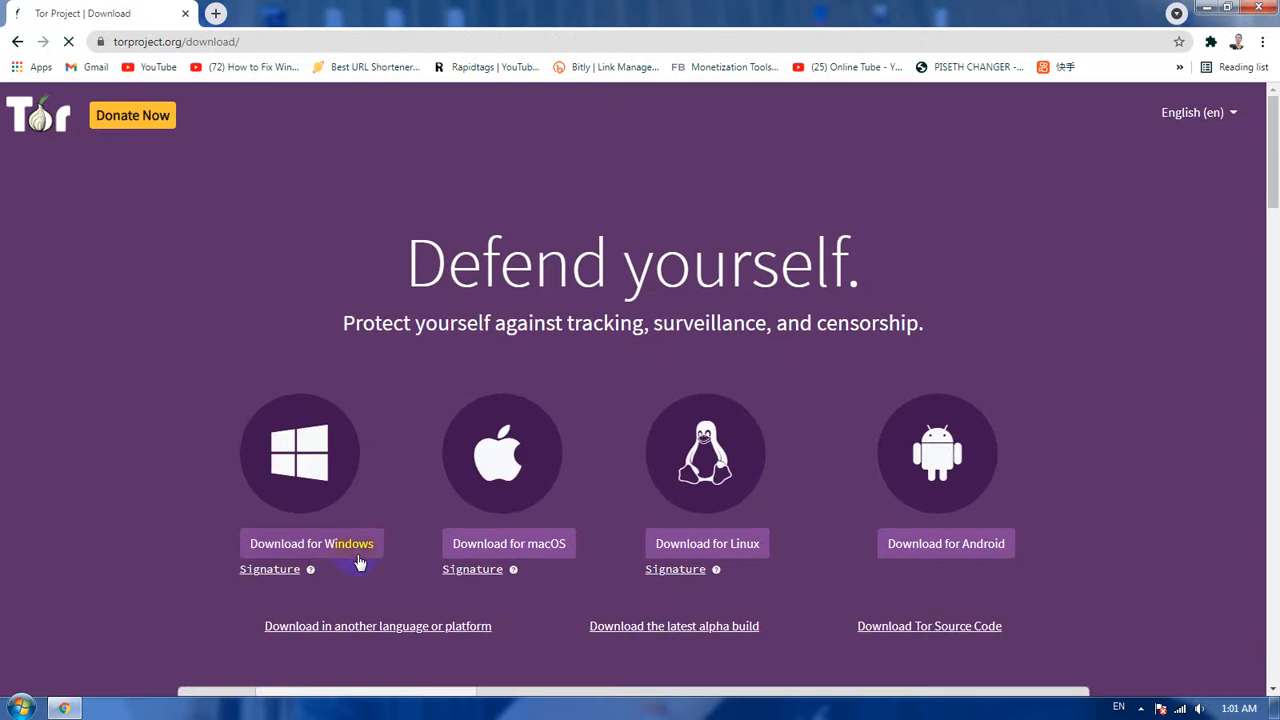
mouse_move(784, 552)
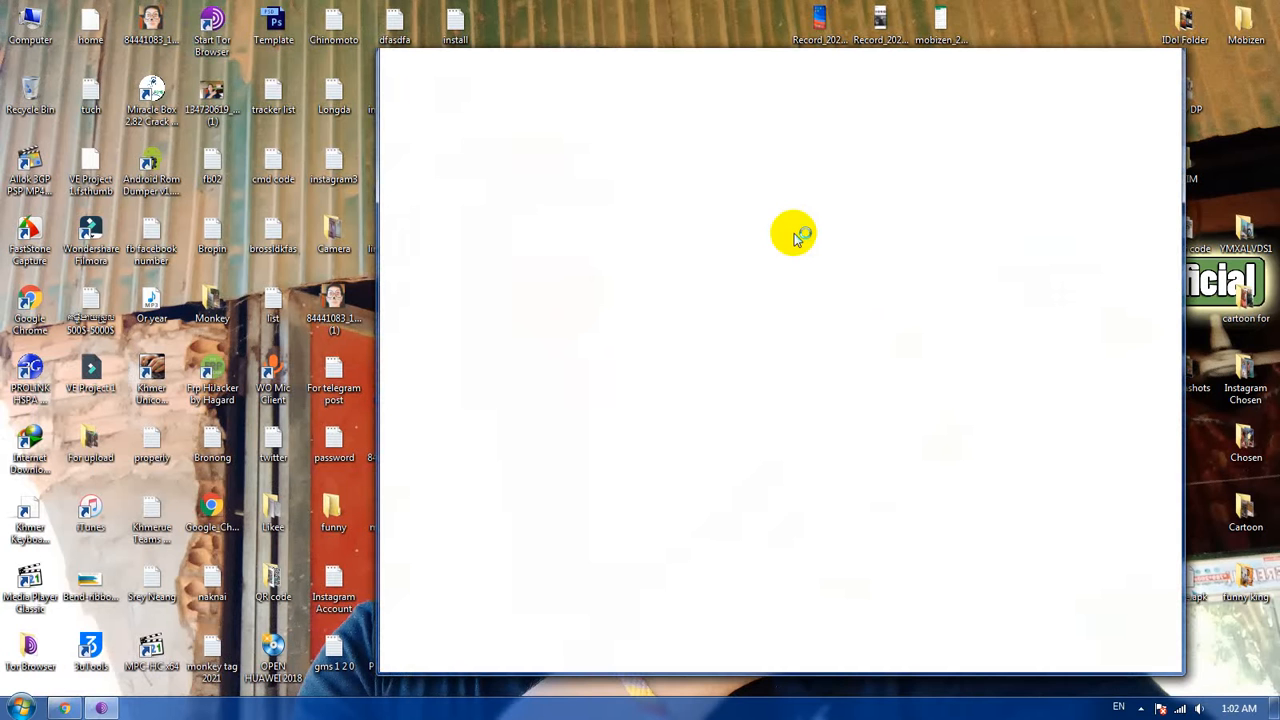
mouse_move(822, 324)
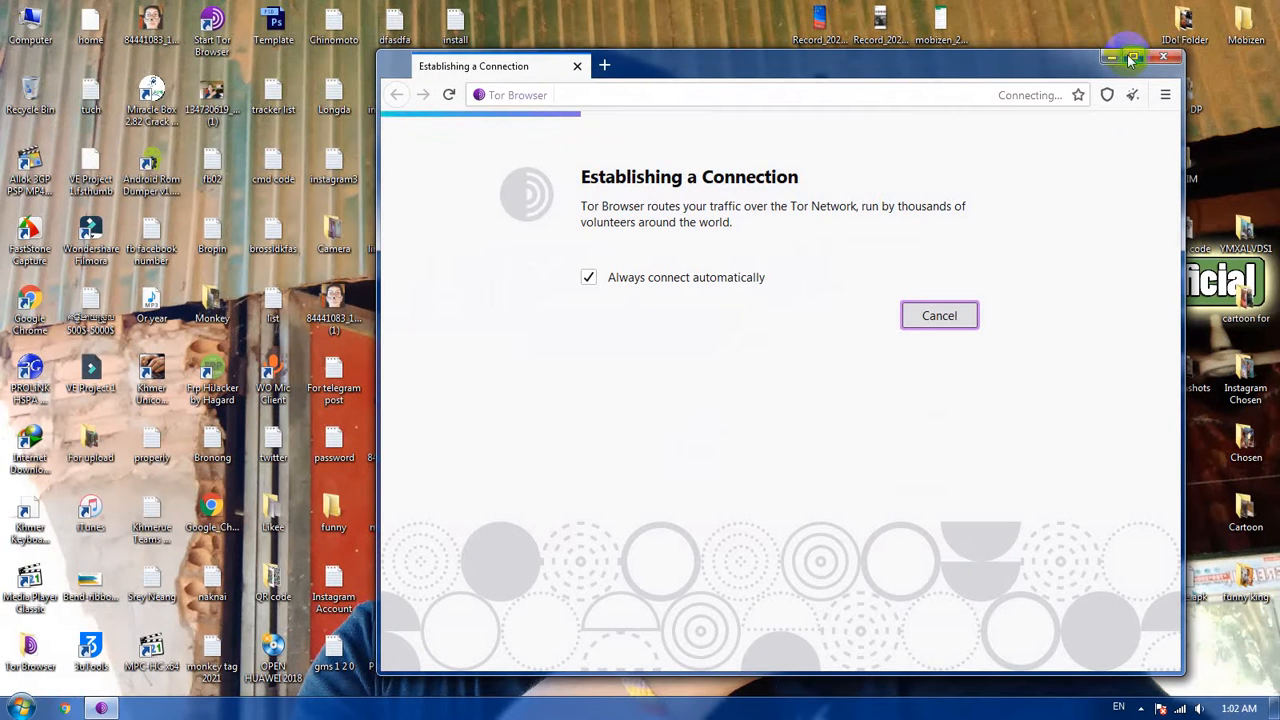
Maximize Tor Browser, connect to Tor, and ready the address bar for pasting.
left_click(1132, 56)
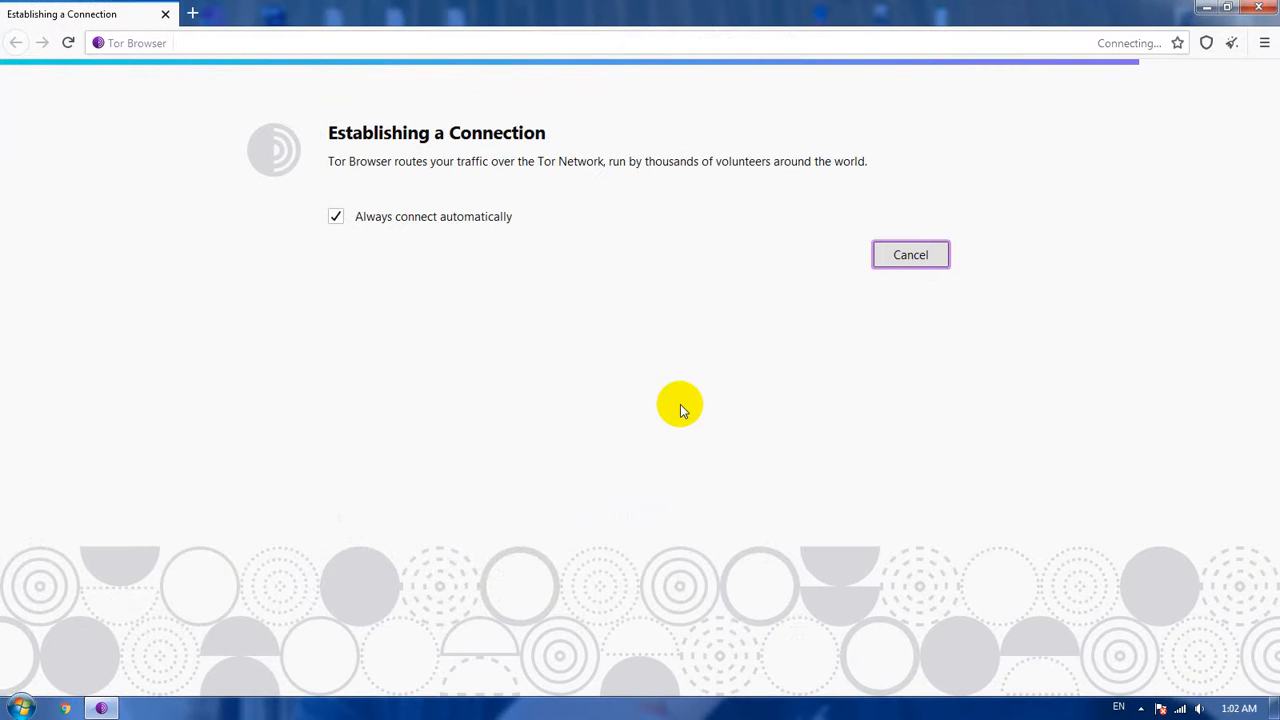
left_click(1236, 708)
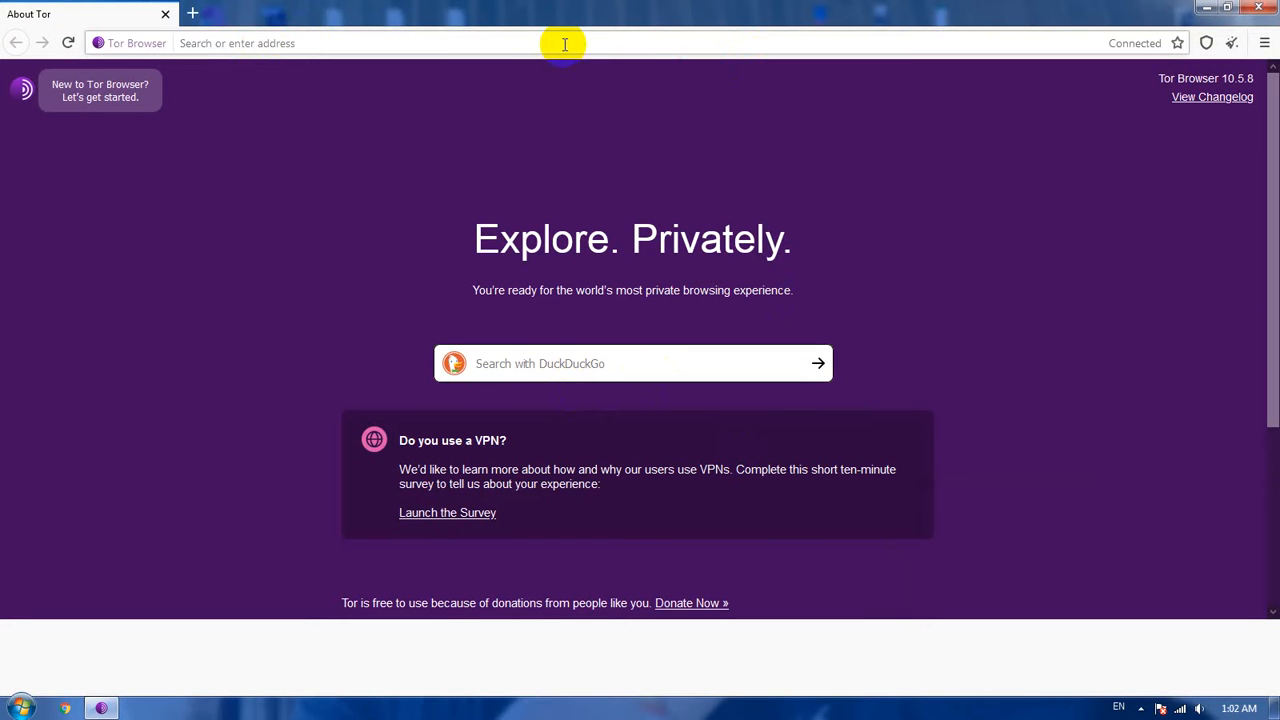
right_click(564, 44)
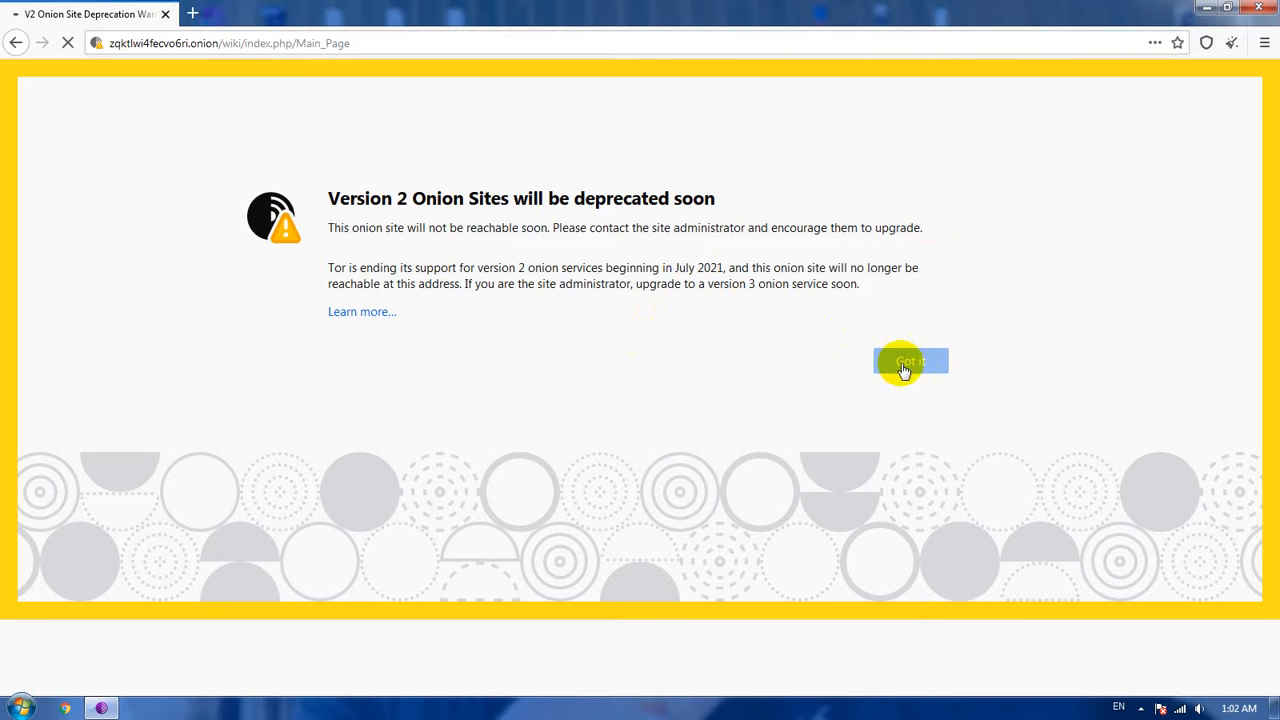
mouse_move(796, 388)
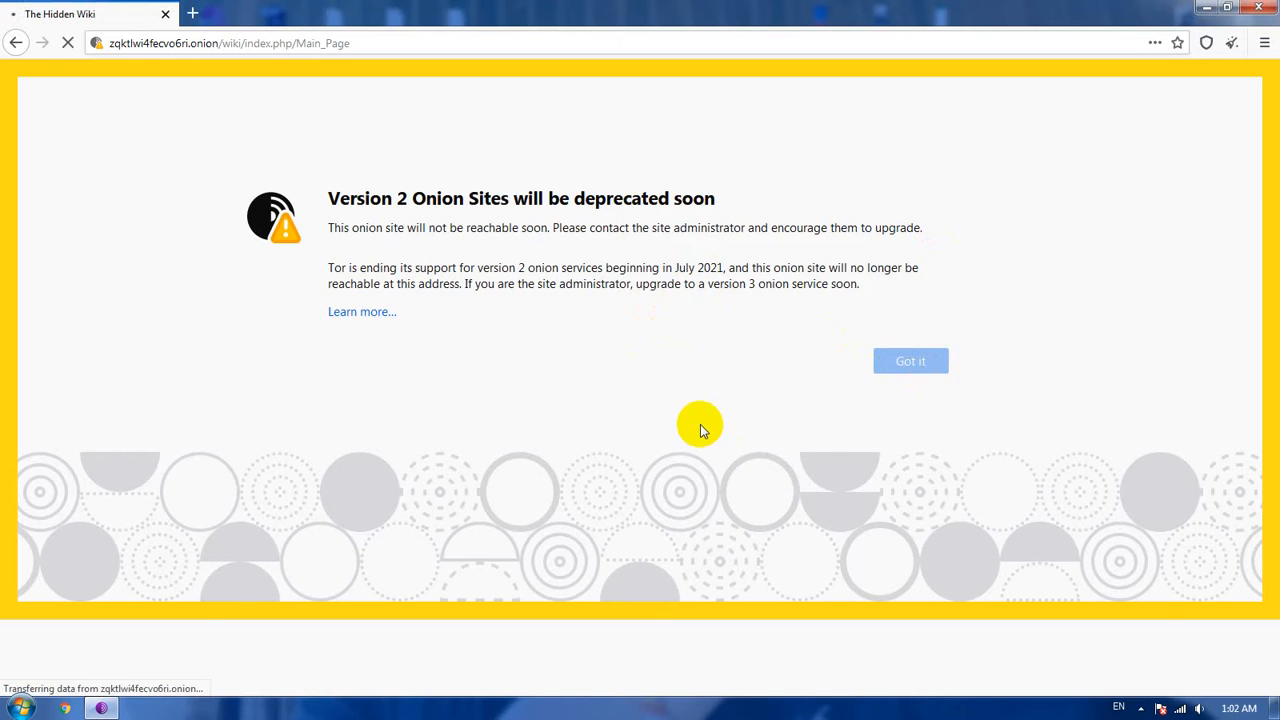
Dismiss the Version 2 onion deprecation warning with 'Got it'.
left_click(908, 360)
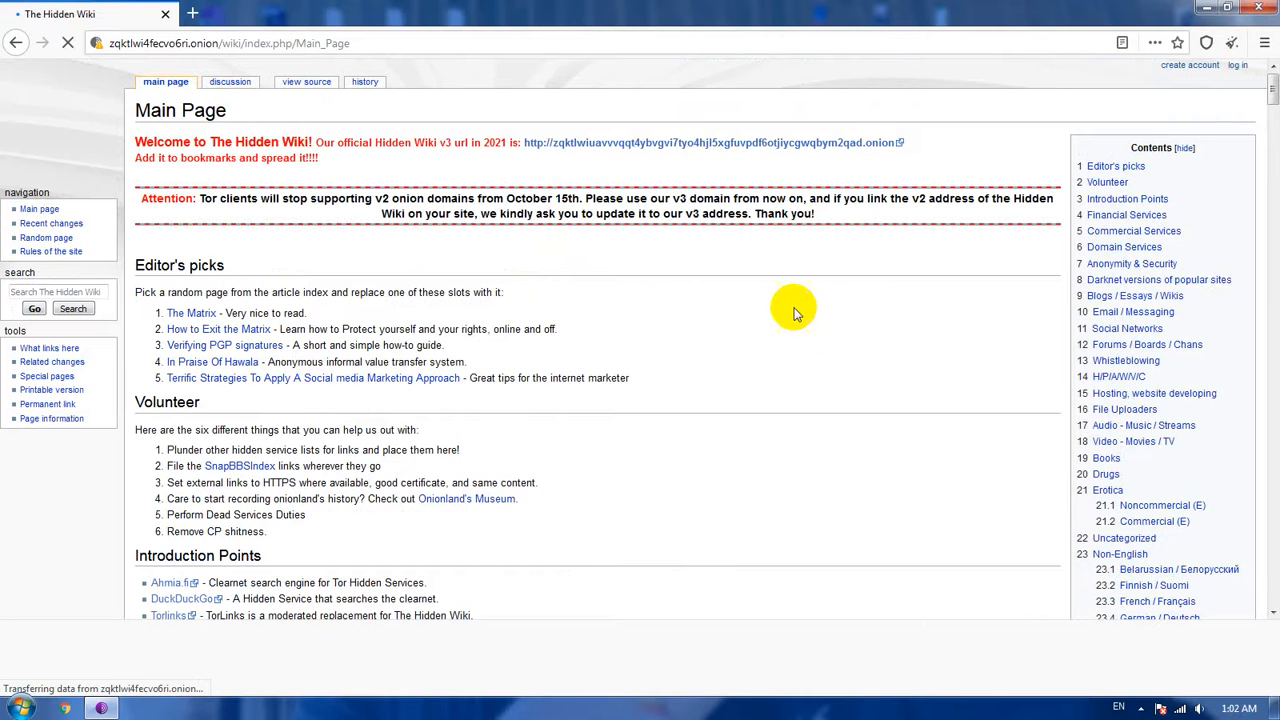
scroll("down", 3)
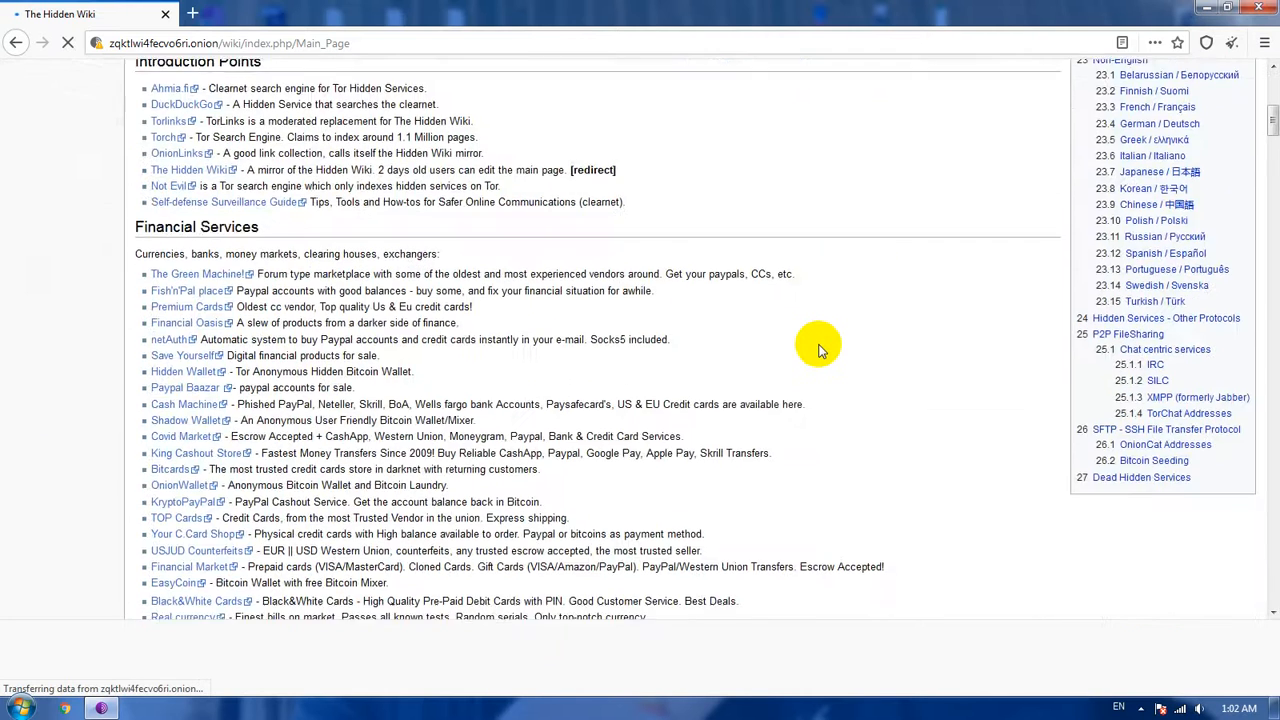
scroll("up", 3)
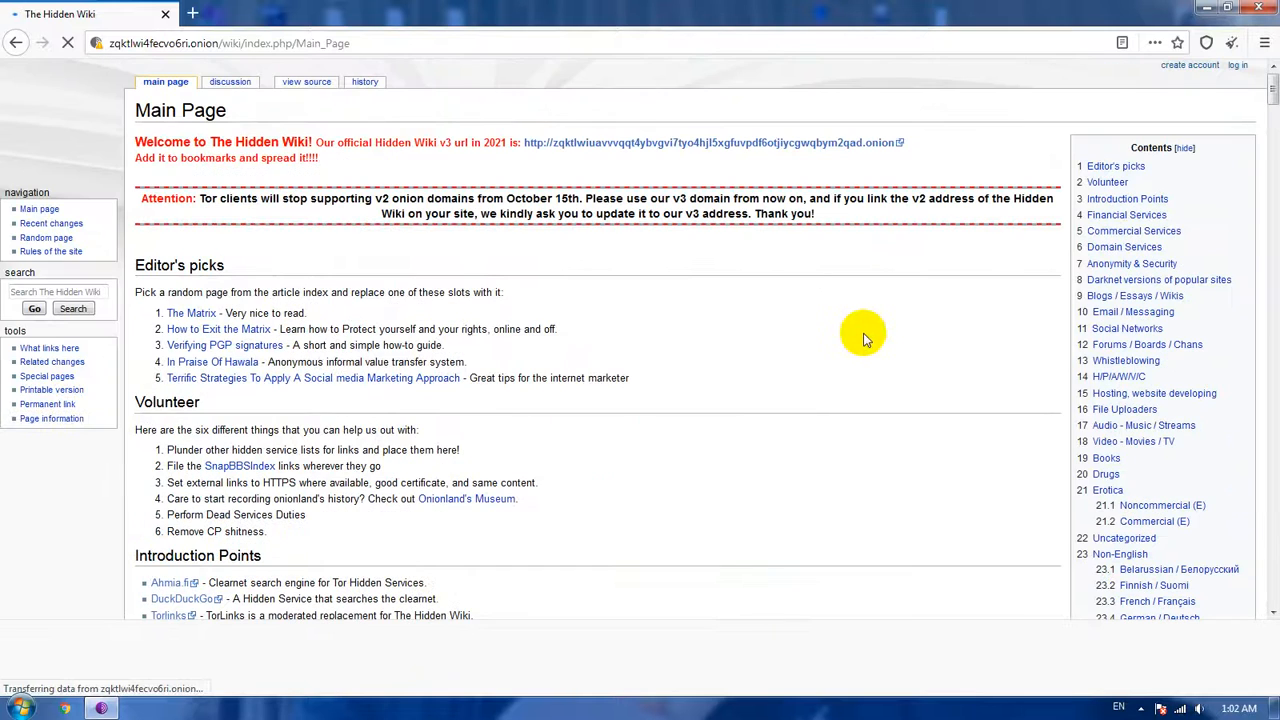